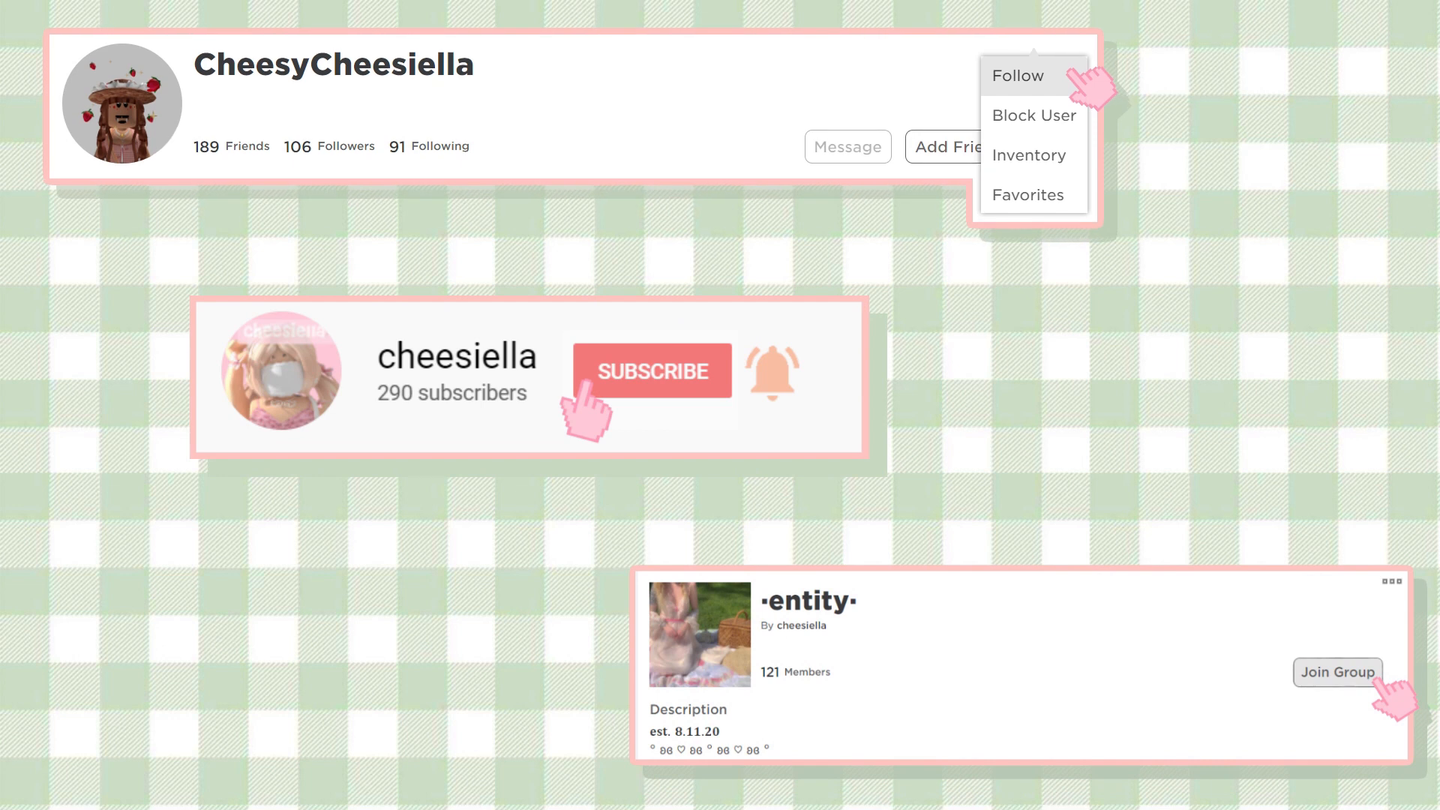
Search the Roblox site for 'hi' and show its results in the Library.
scroll("down", 3)
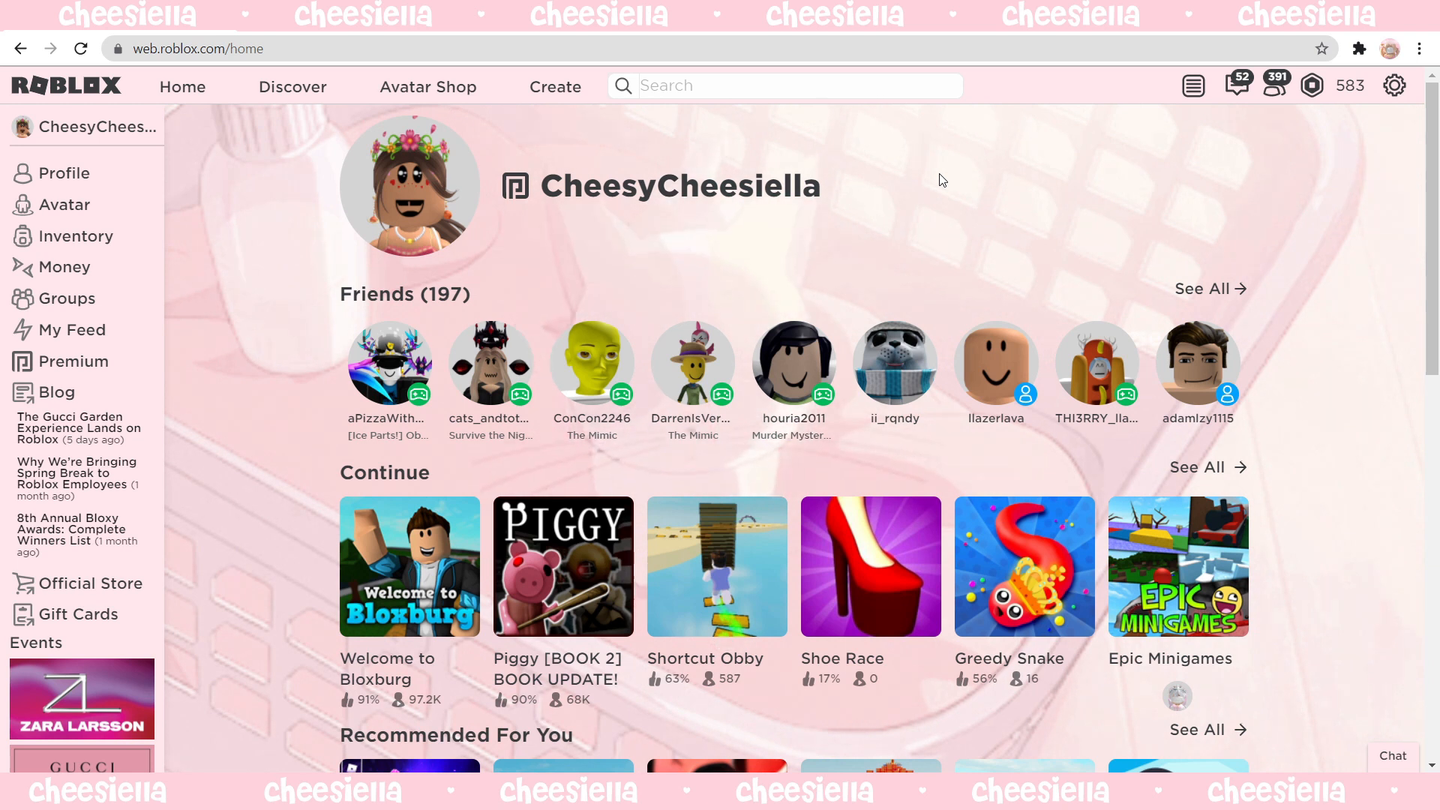
mouse_move(822, 183)
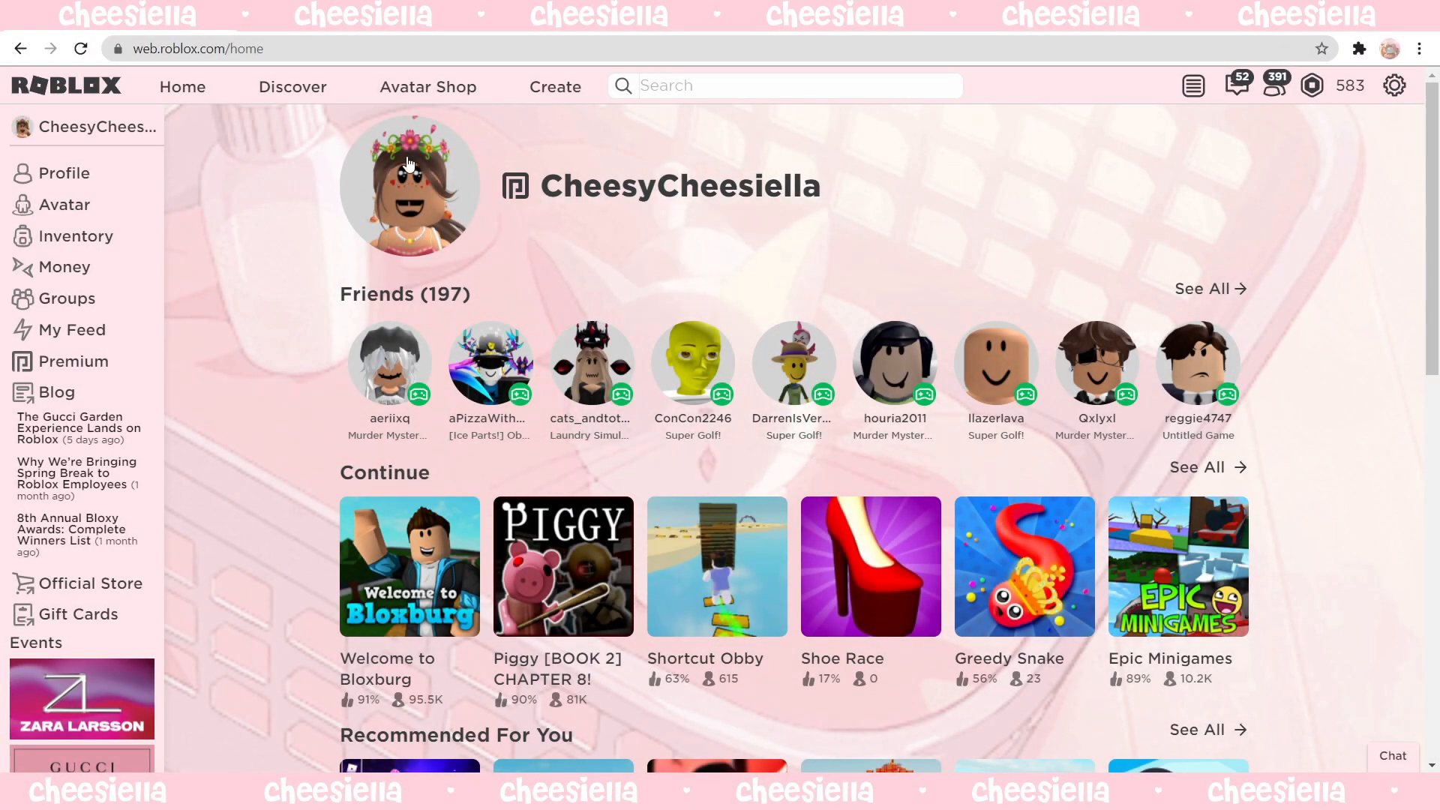
mouse_move(451, 225)
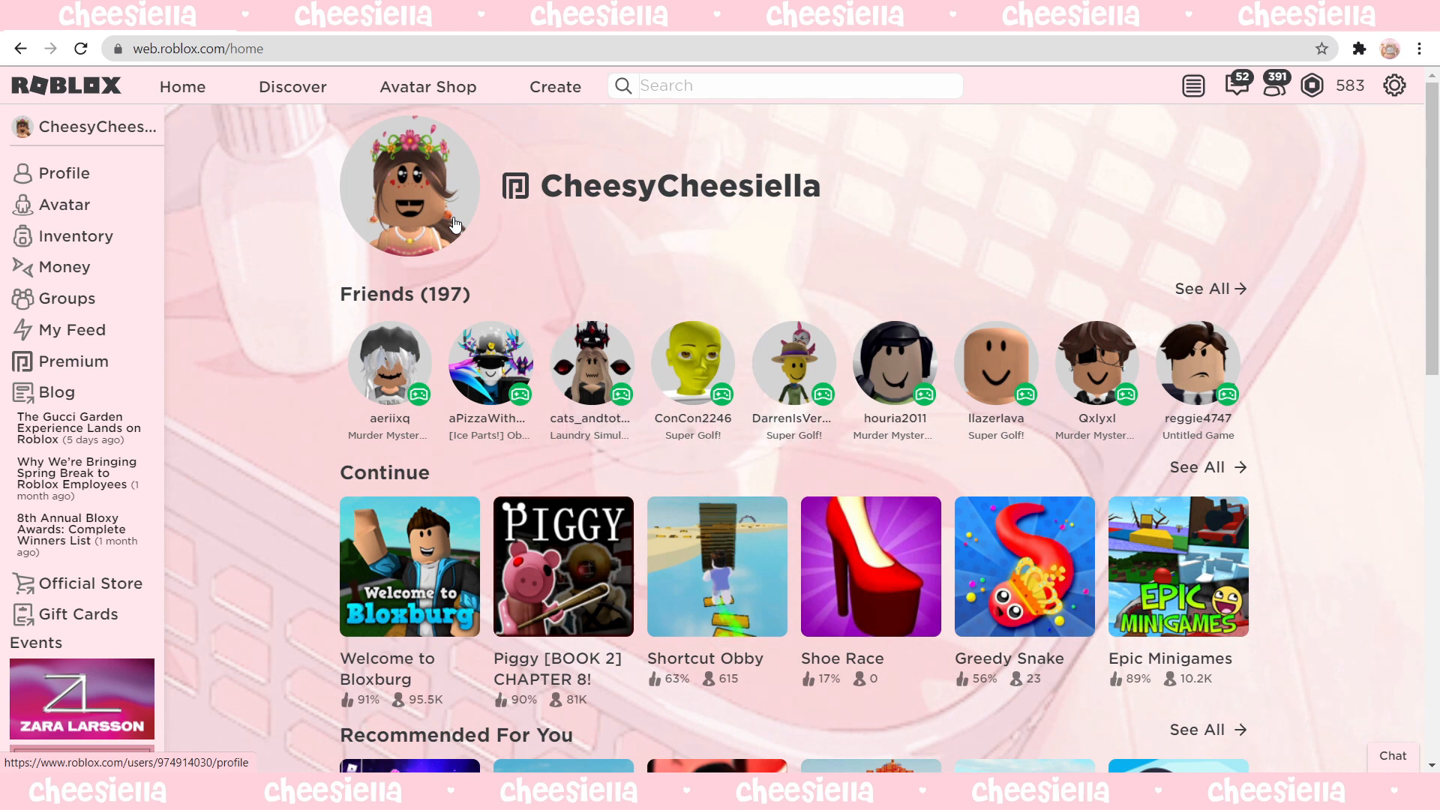
mouse_move(723, 260)
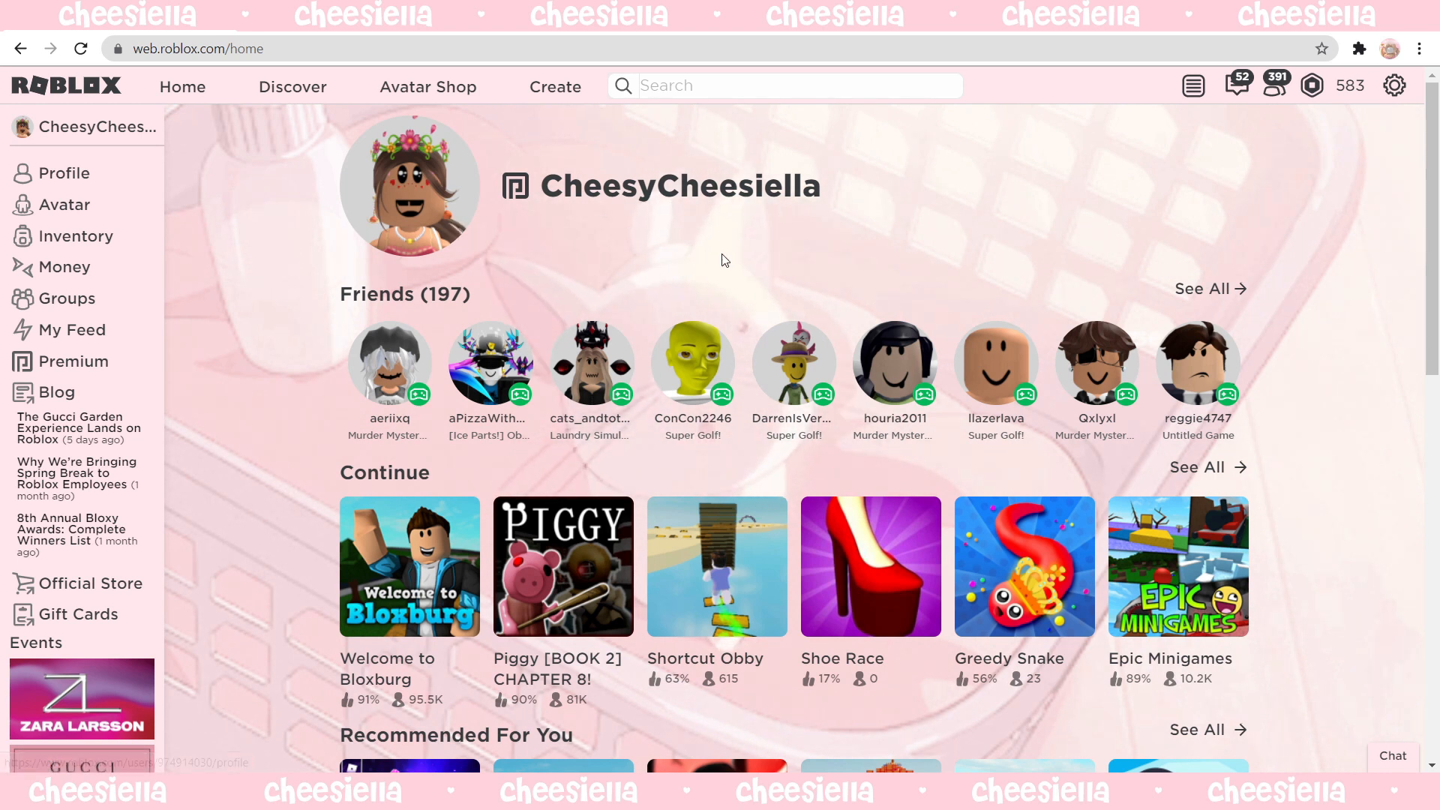
left_click(785, 85)
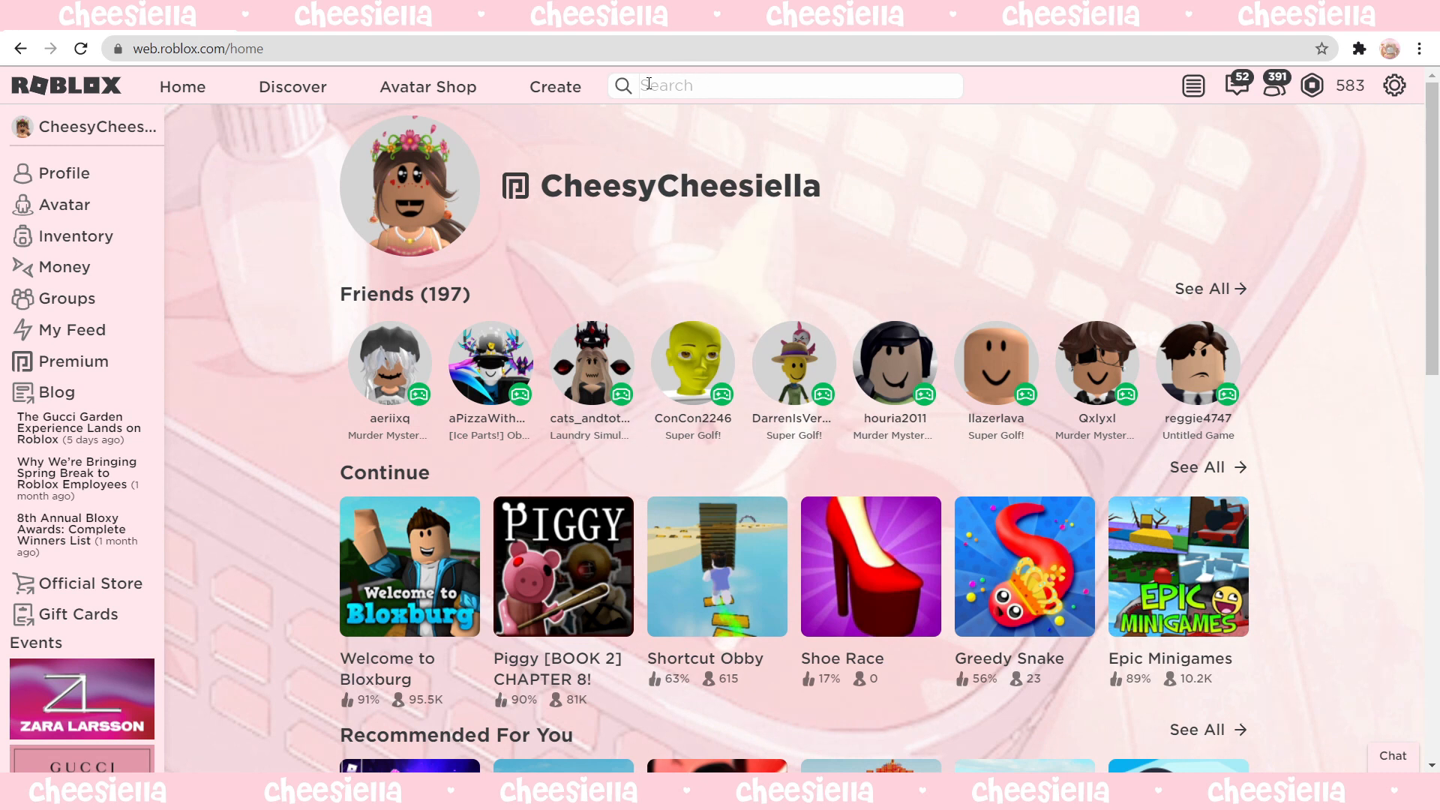
type("hi")
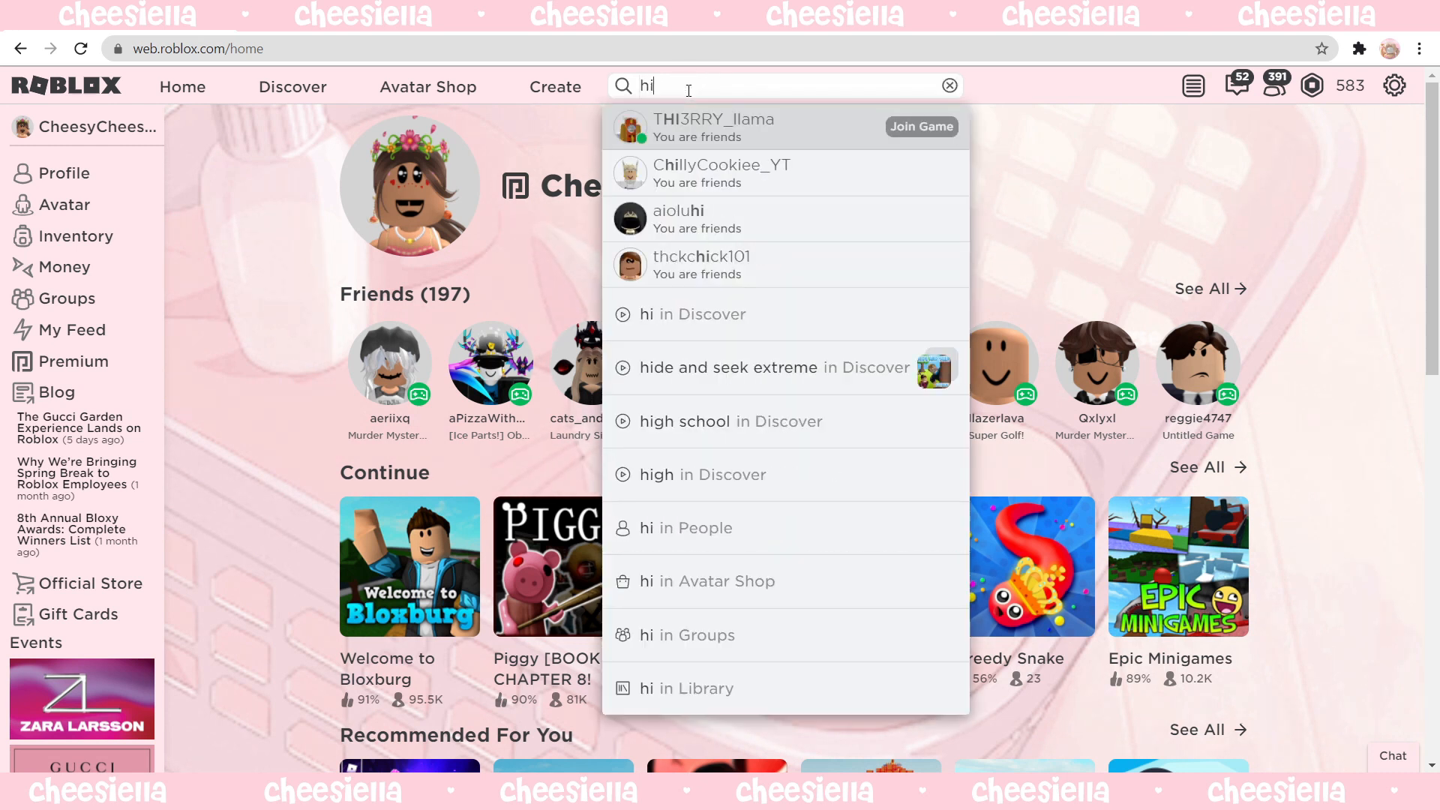
mouse_move(633, 657)
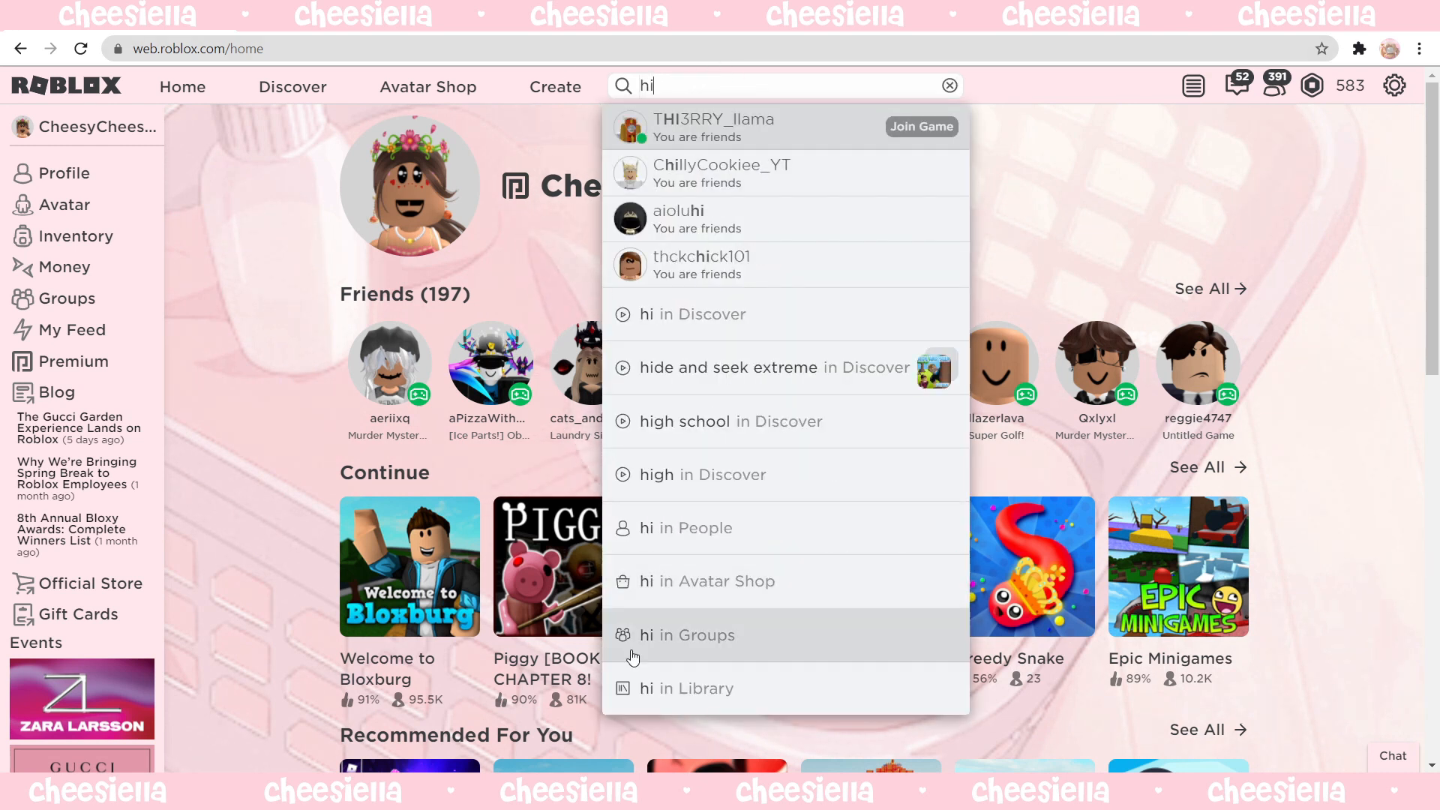
left_click(687, 689)
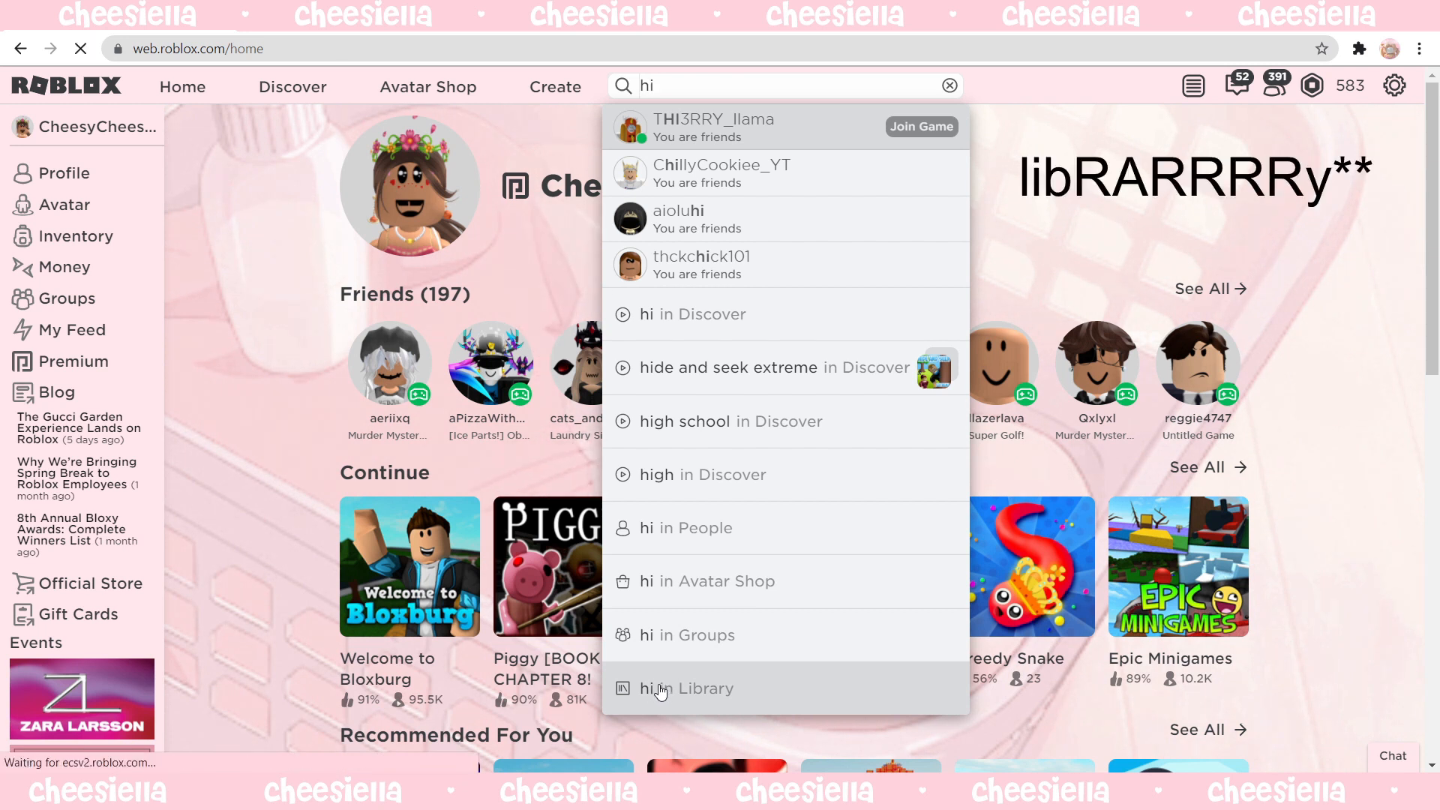
left_click(687, 689)
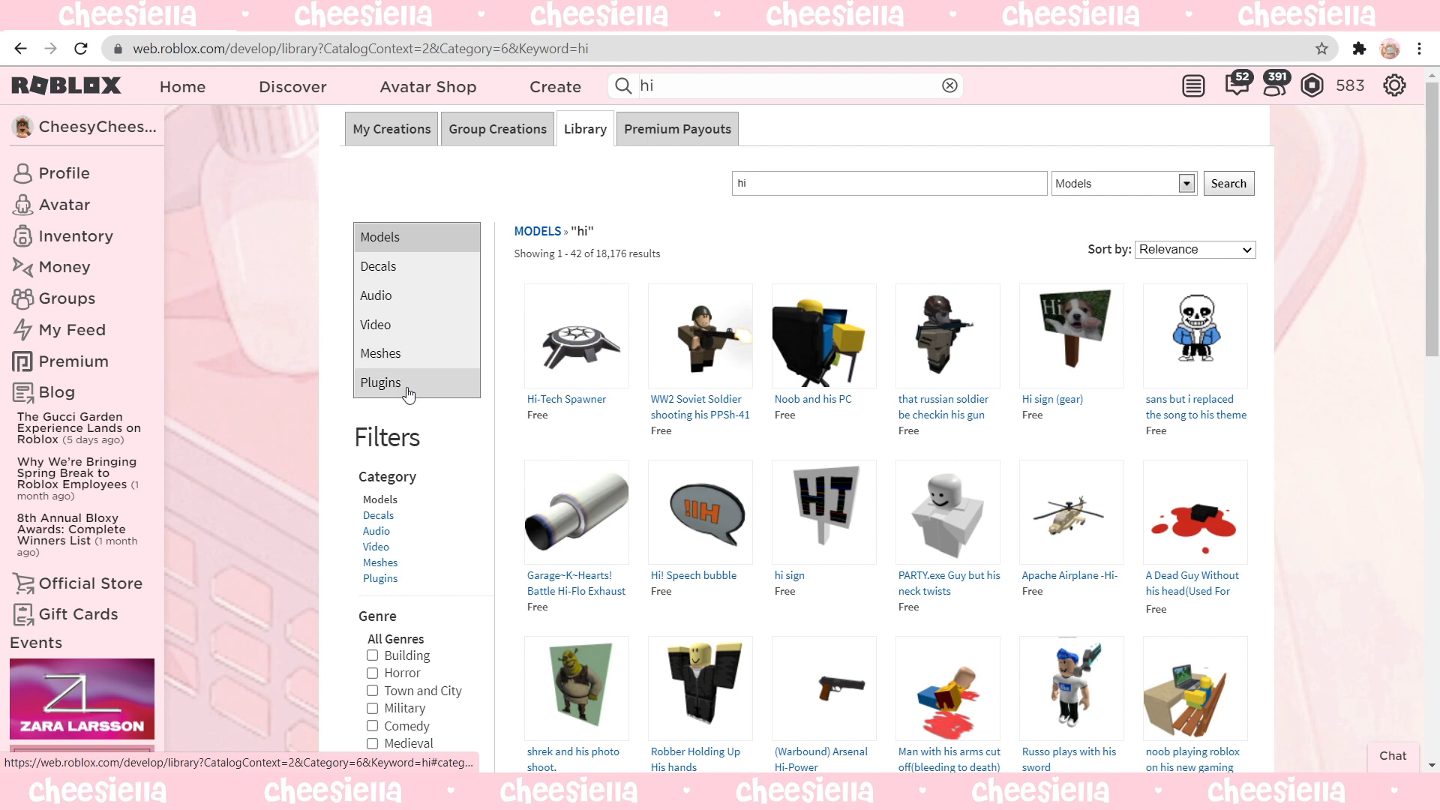
mouse_move(394, 267)
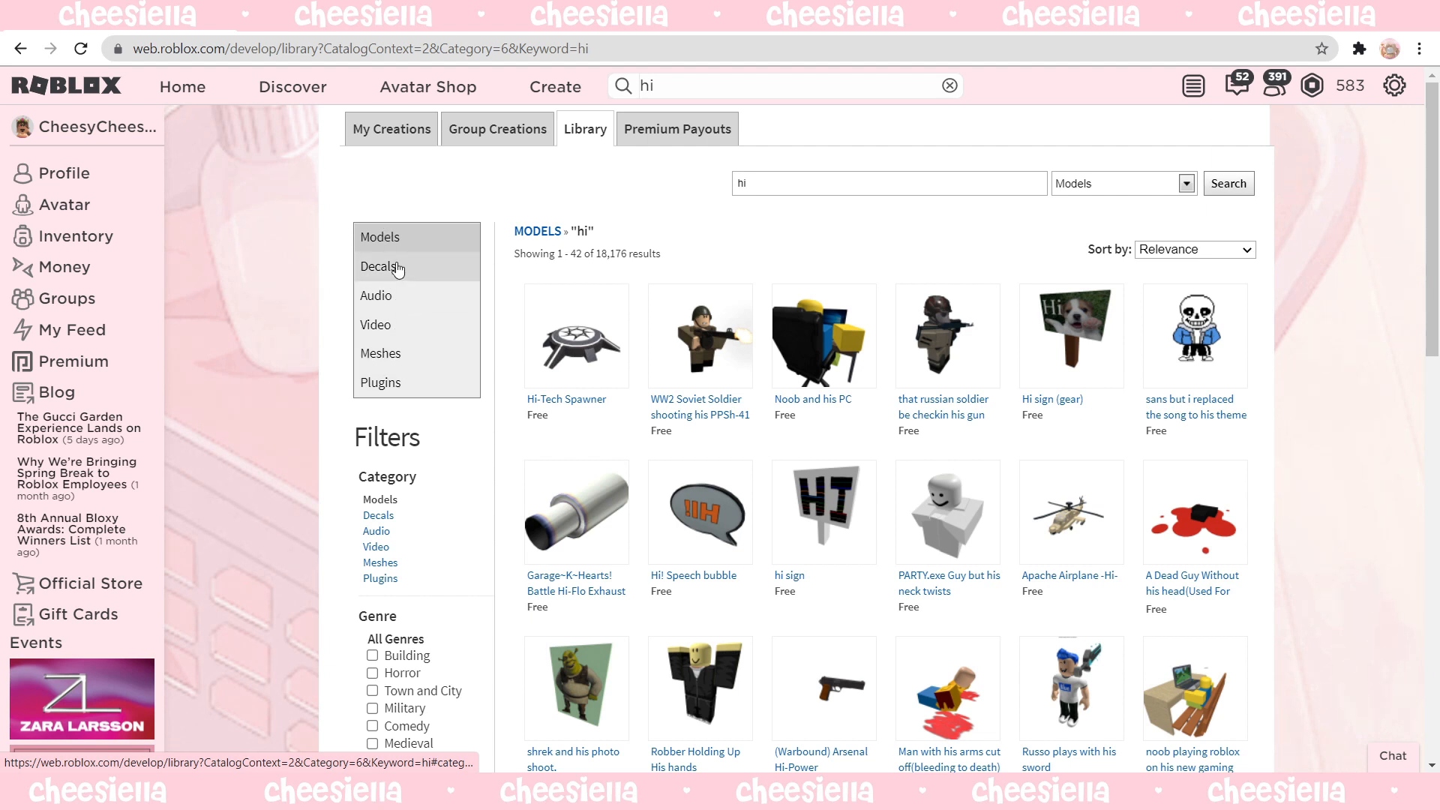
Switch the library to Decals and search for 'super super happy face'.
left_click(381, 265)
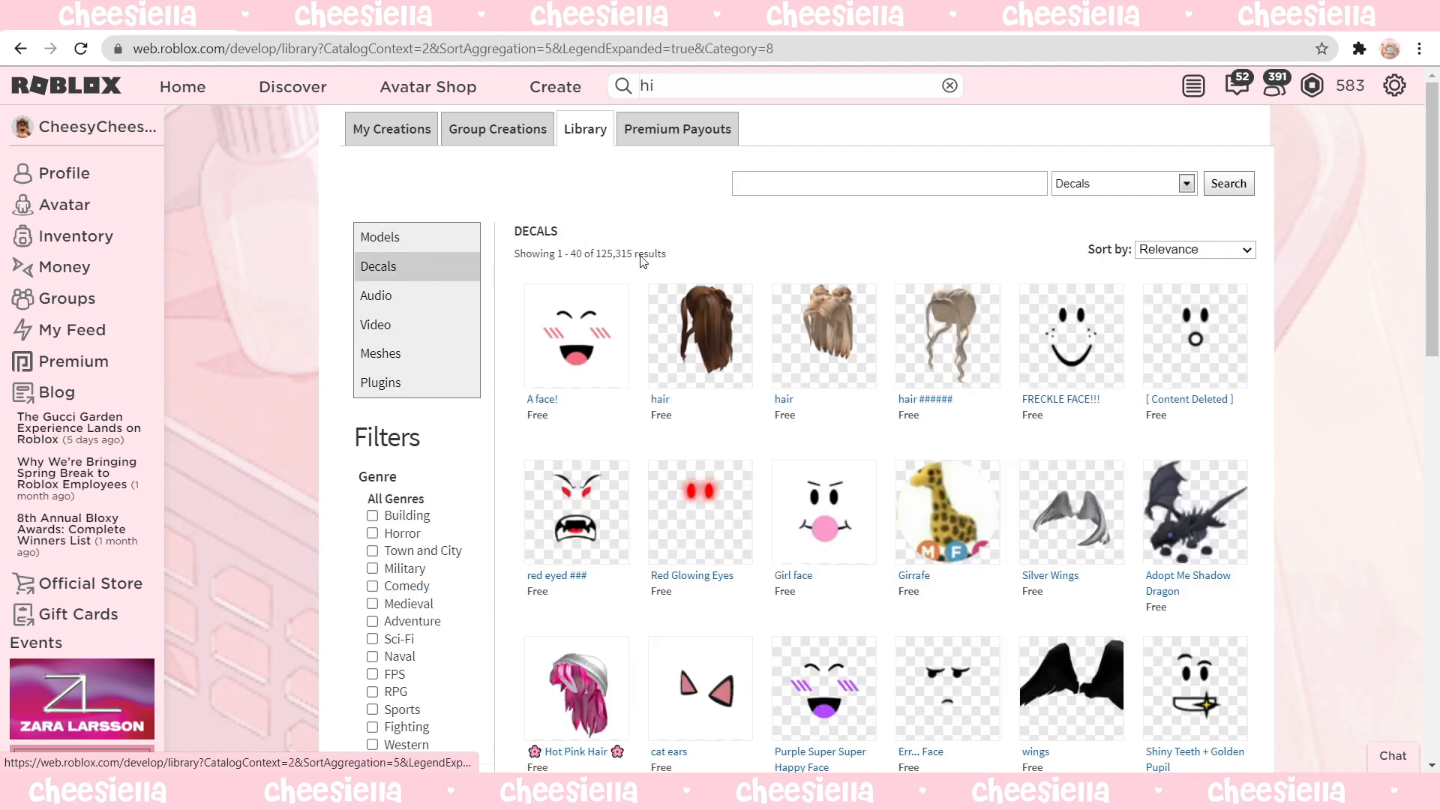
left_click(887, 183)
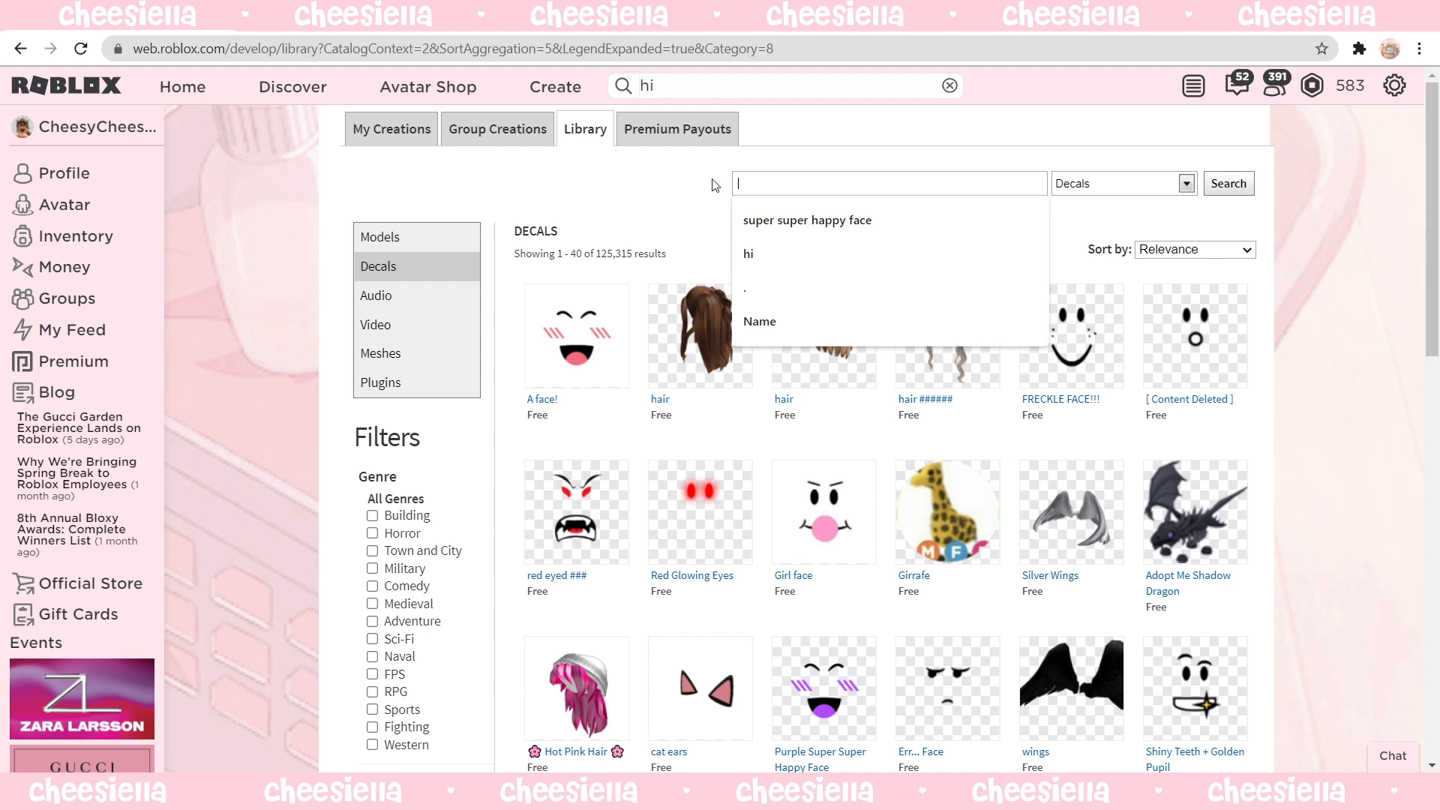
type("super")
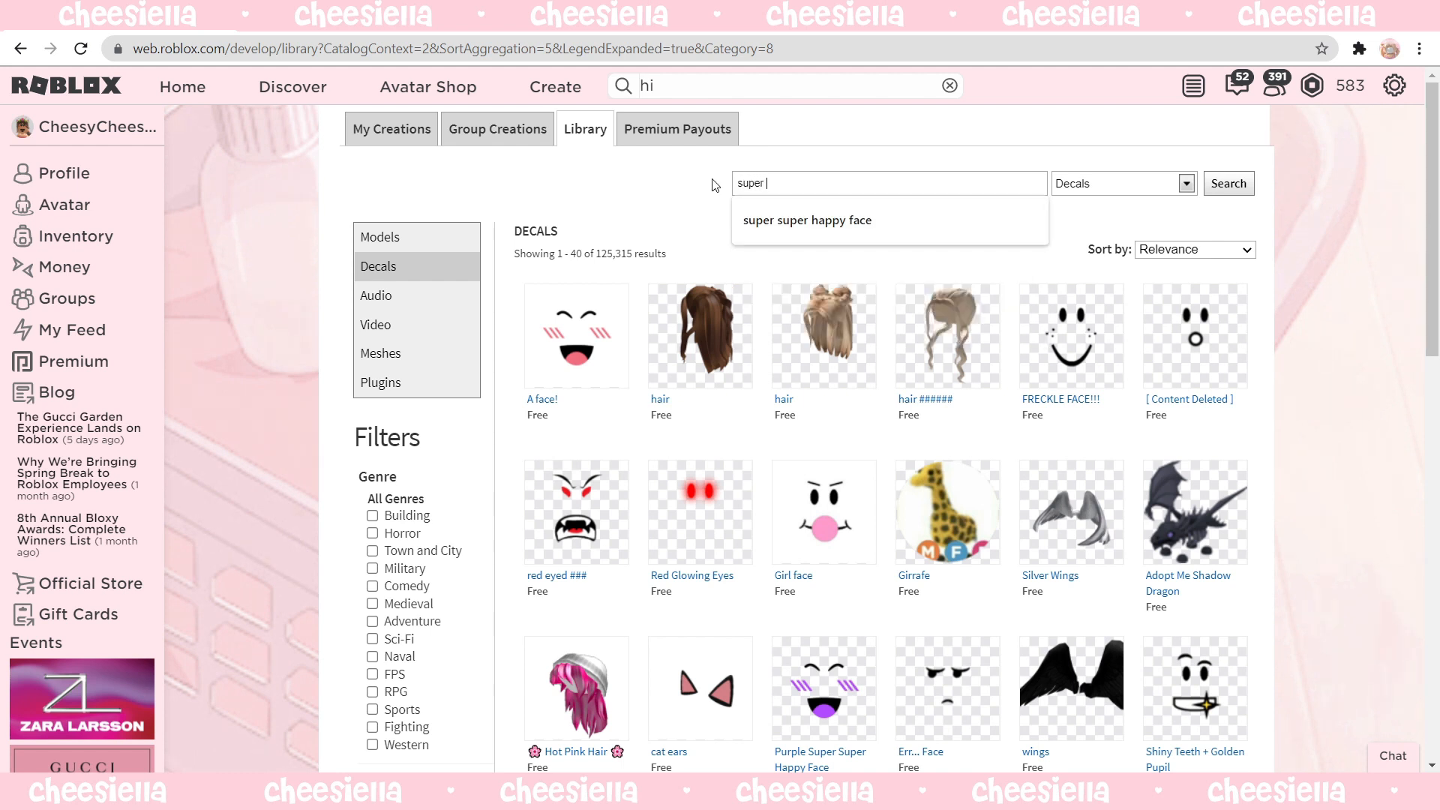
left_click(807, 219)
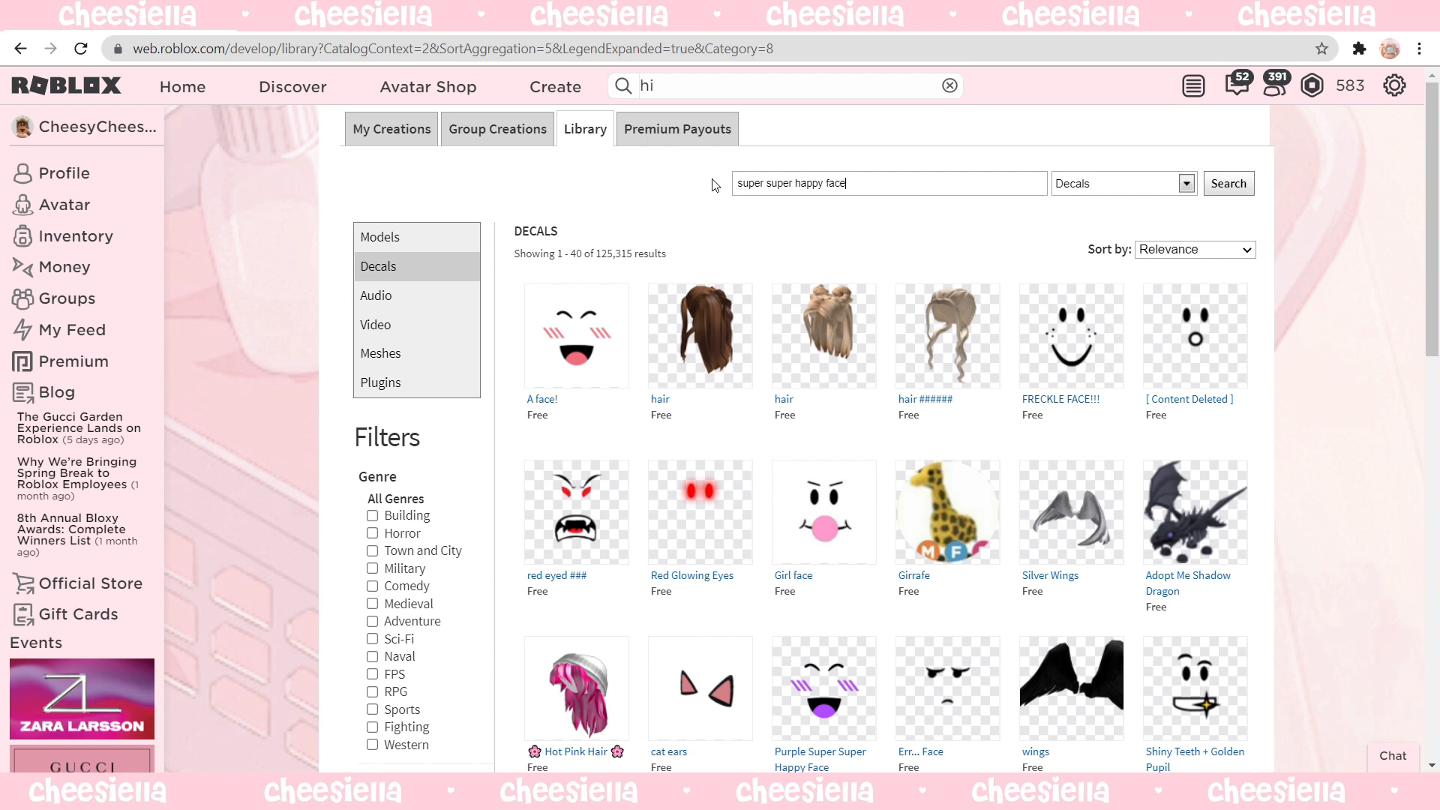
left_click(1228, 183)
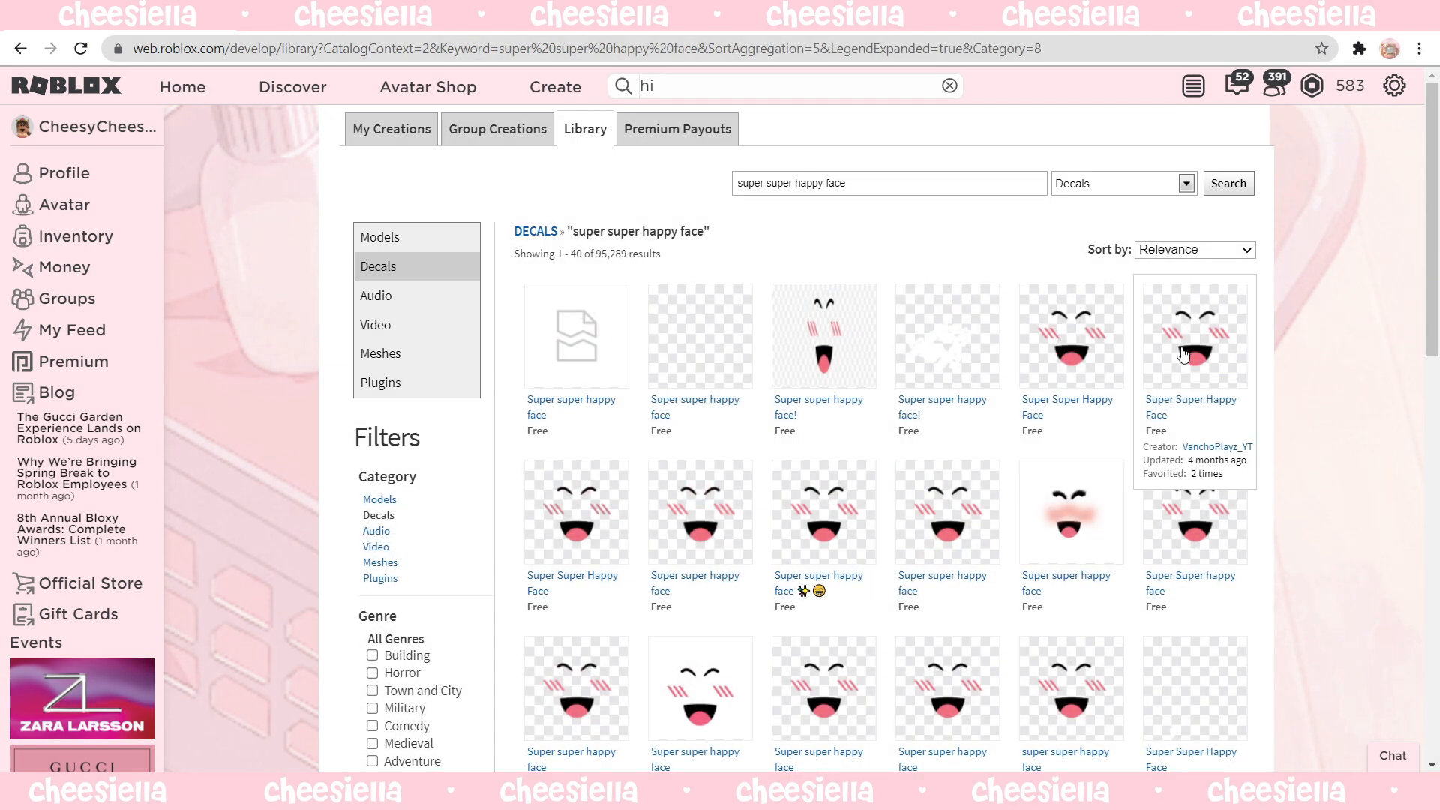
mouse_move(840, 363)
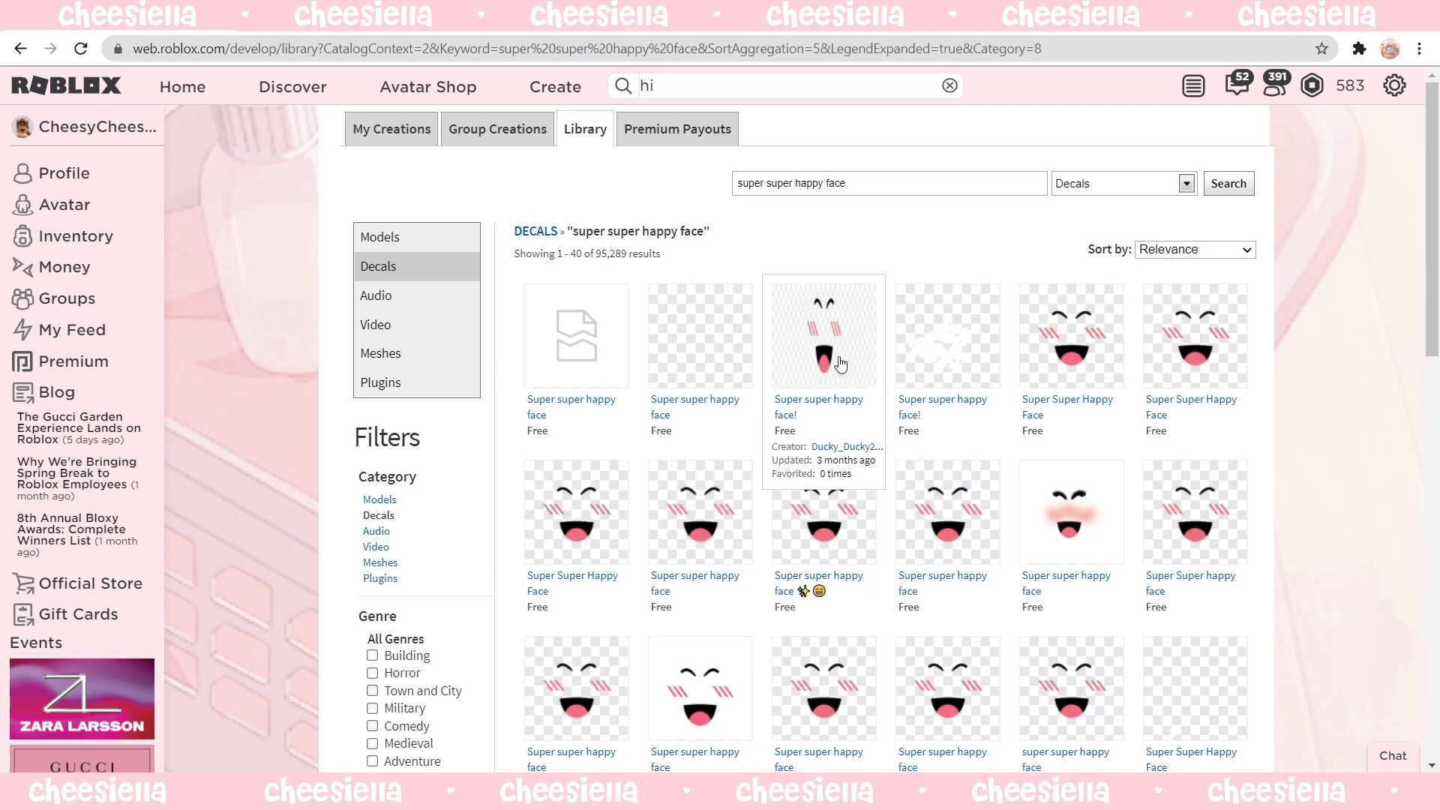
mouse_move(933, 354)
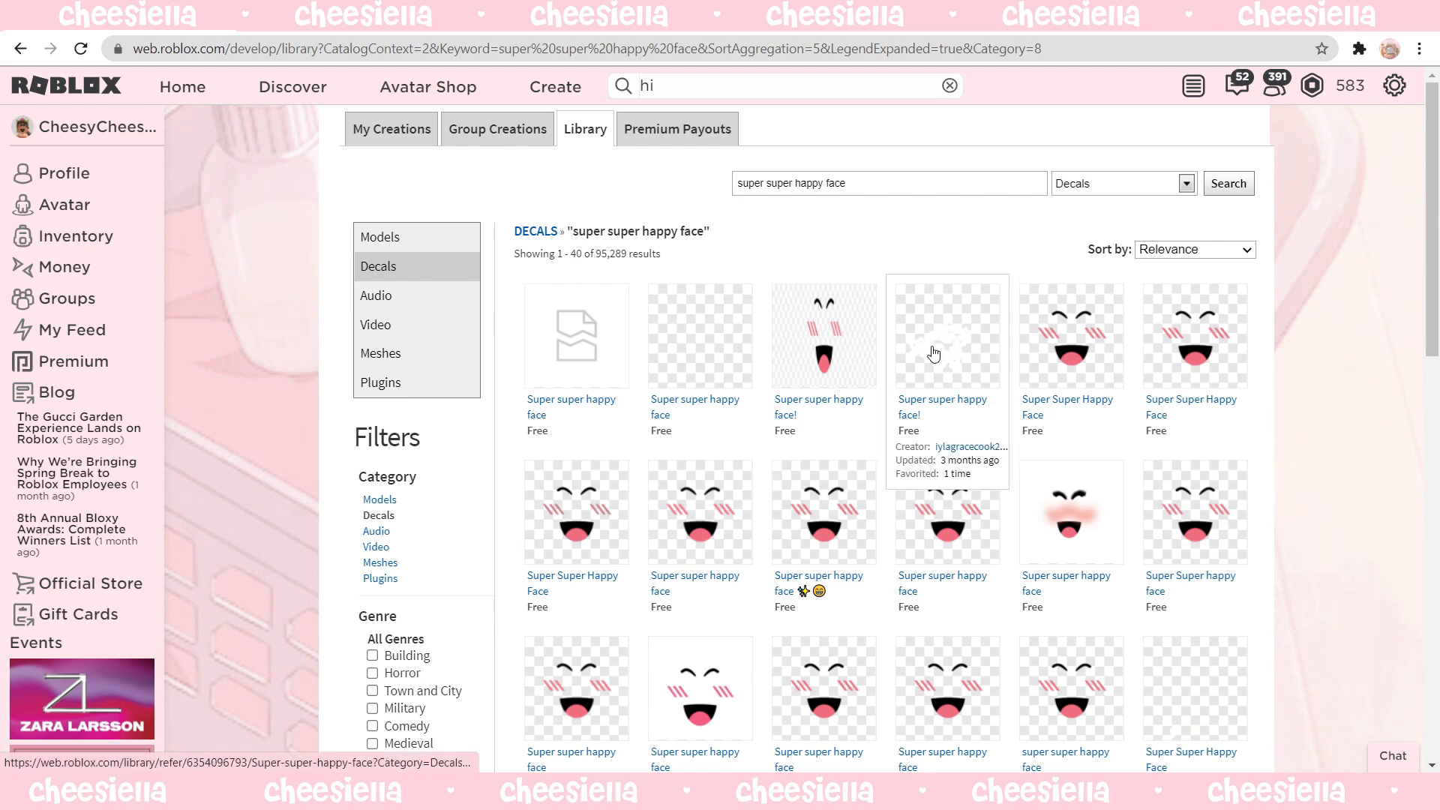
mouse_move(1059, 357)
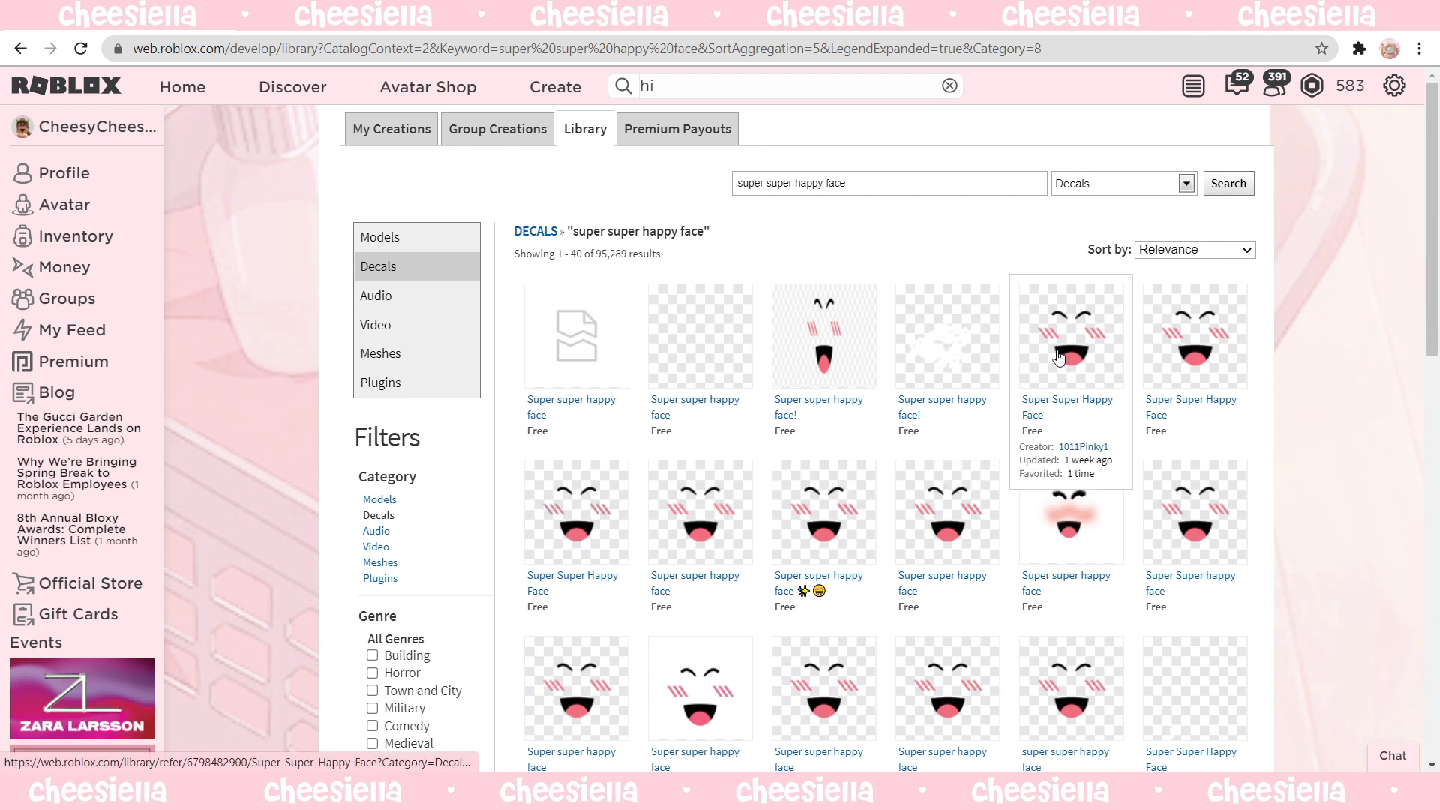
Open the Super Super Happy Face decal and confirm getting it for free.
left_click(1070, 334)
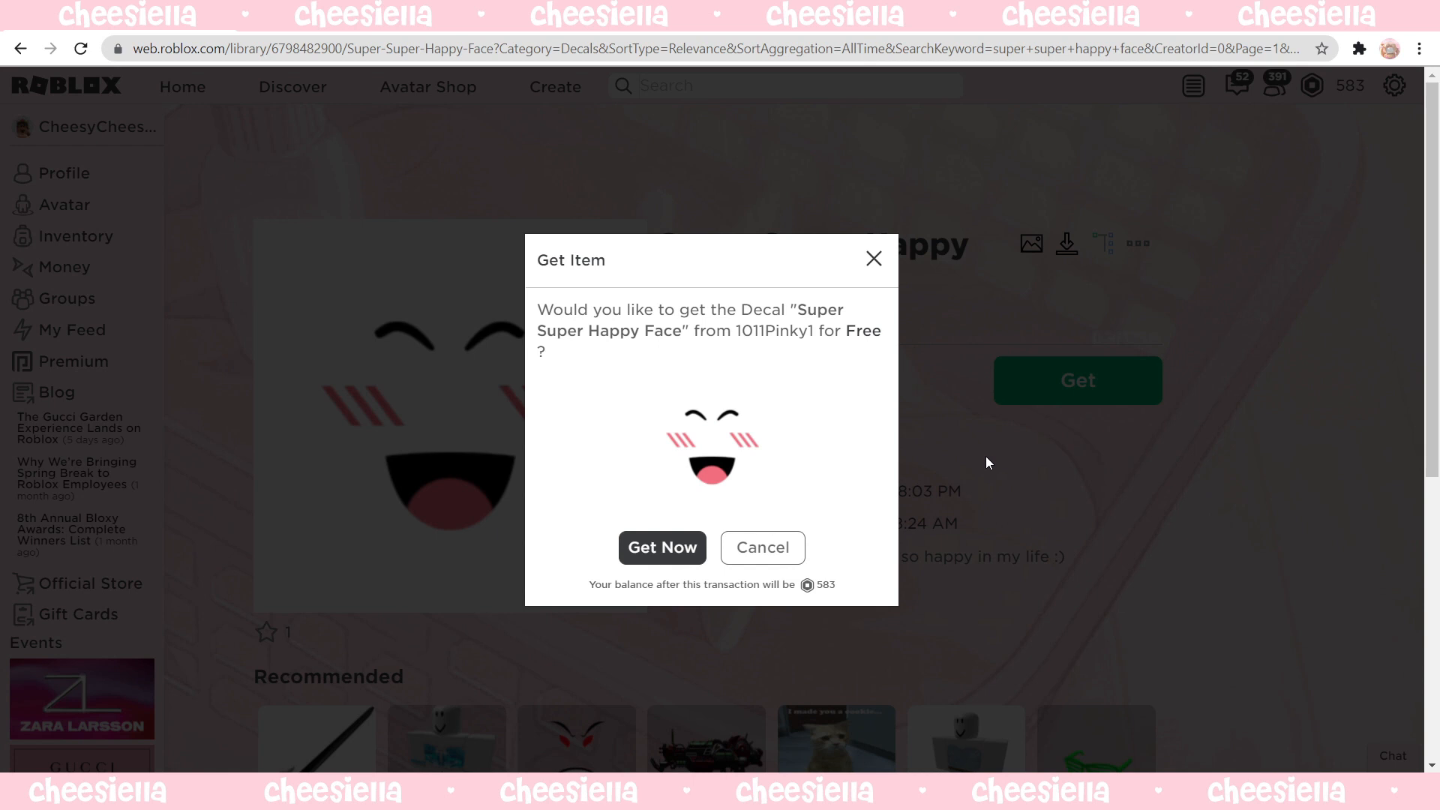
left_click(661, 547)
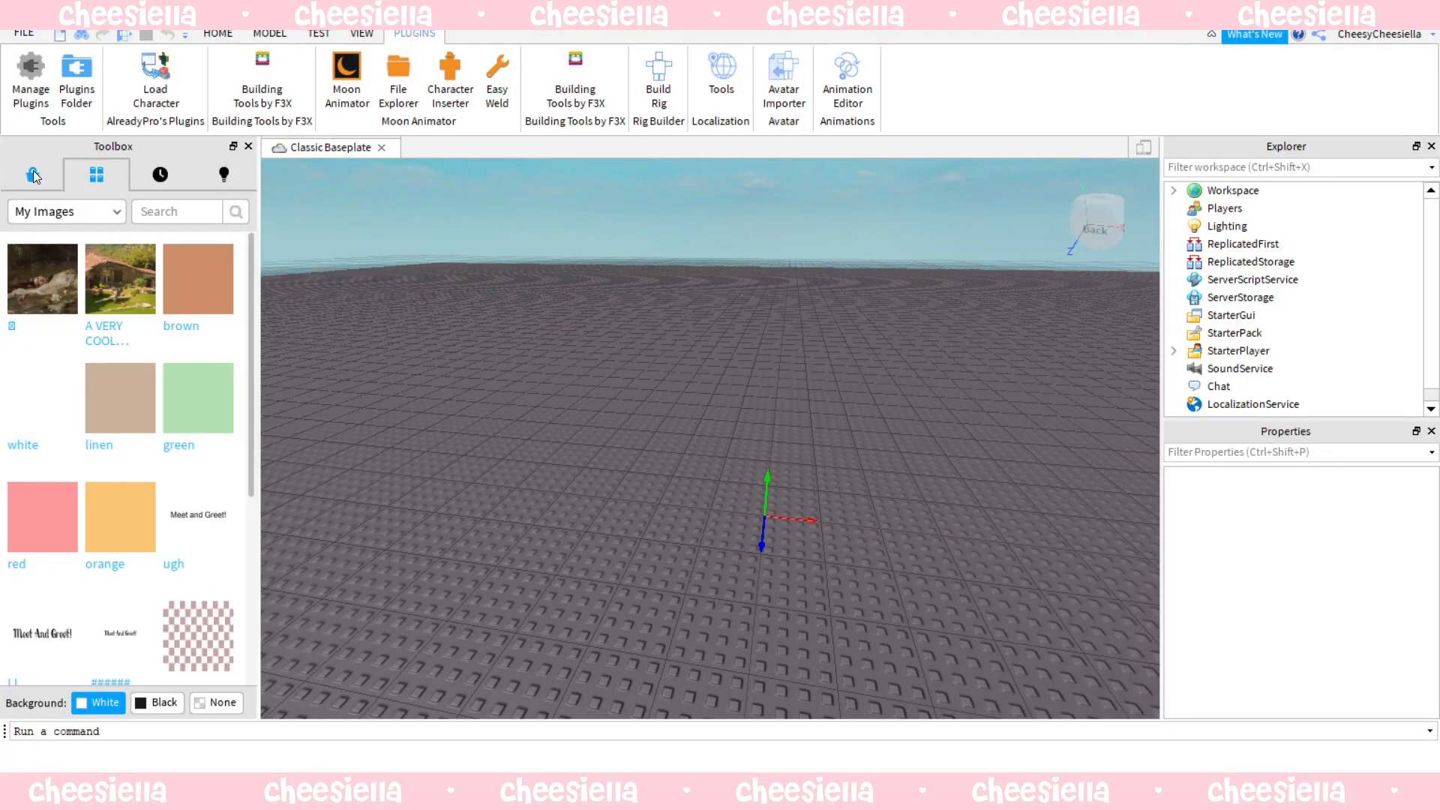
Search Toolbox plugins for 'load chr', install Load Character, and return to results.
left_click(31, 174)
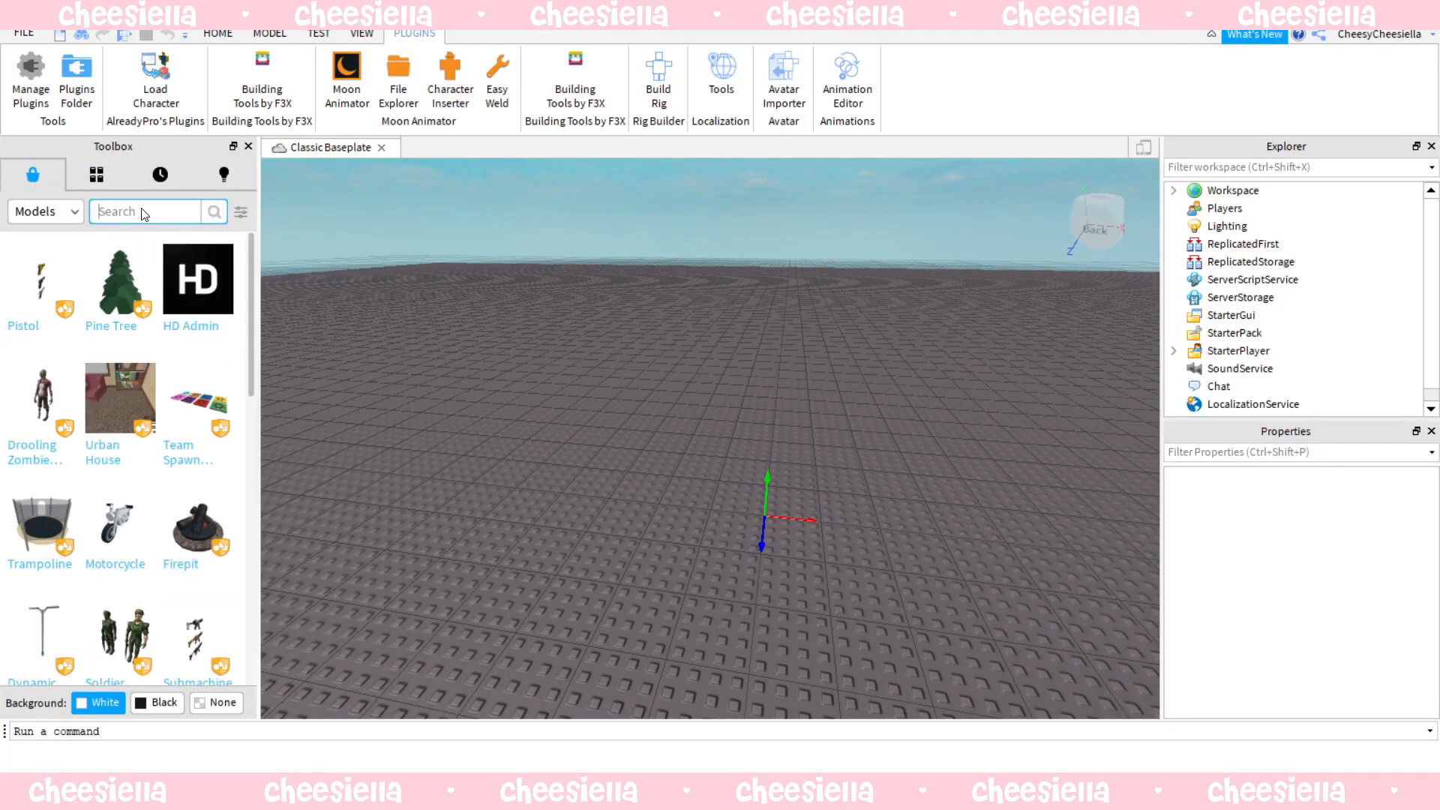
type("load chr")
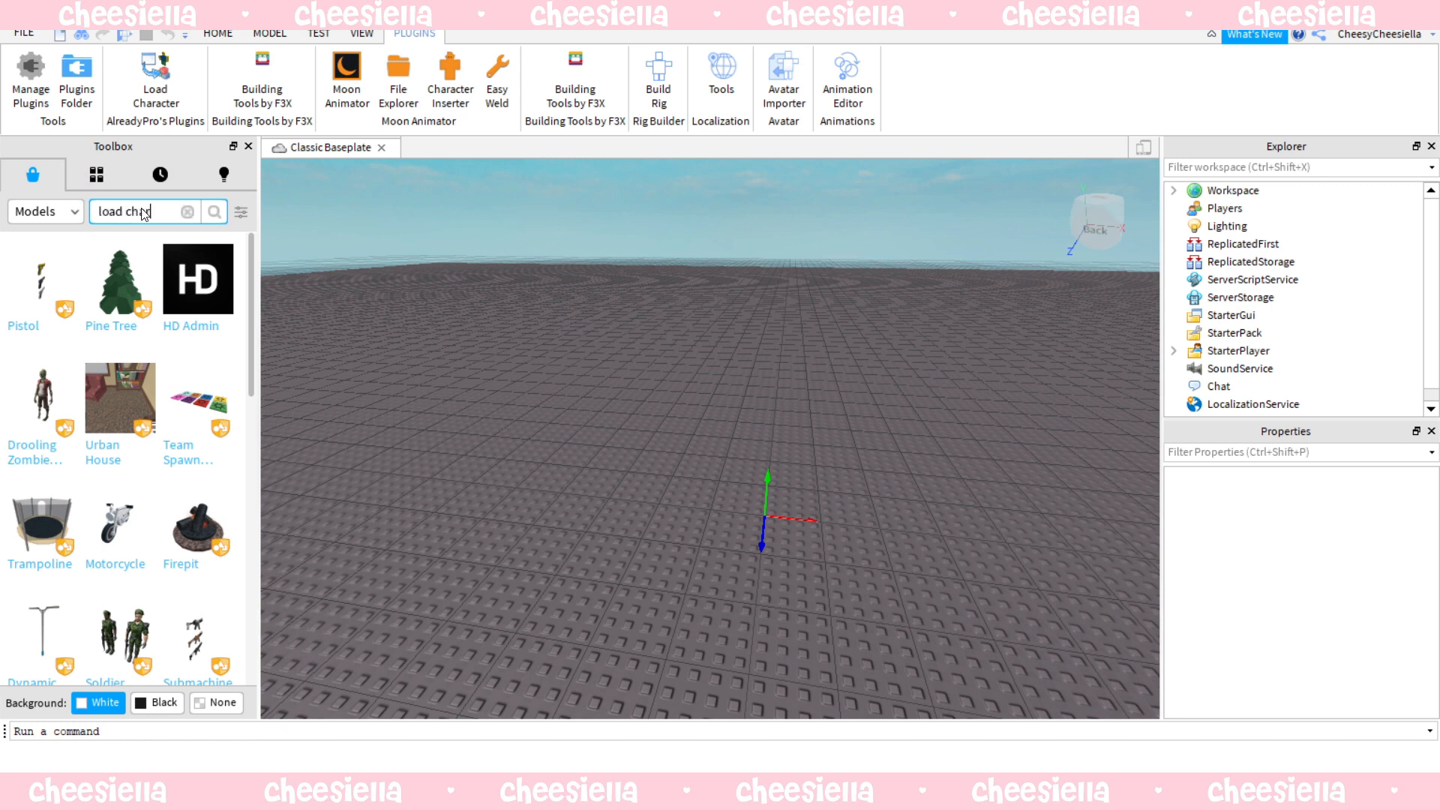
left_click(43, 212)
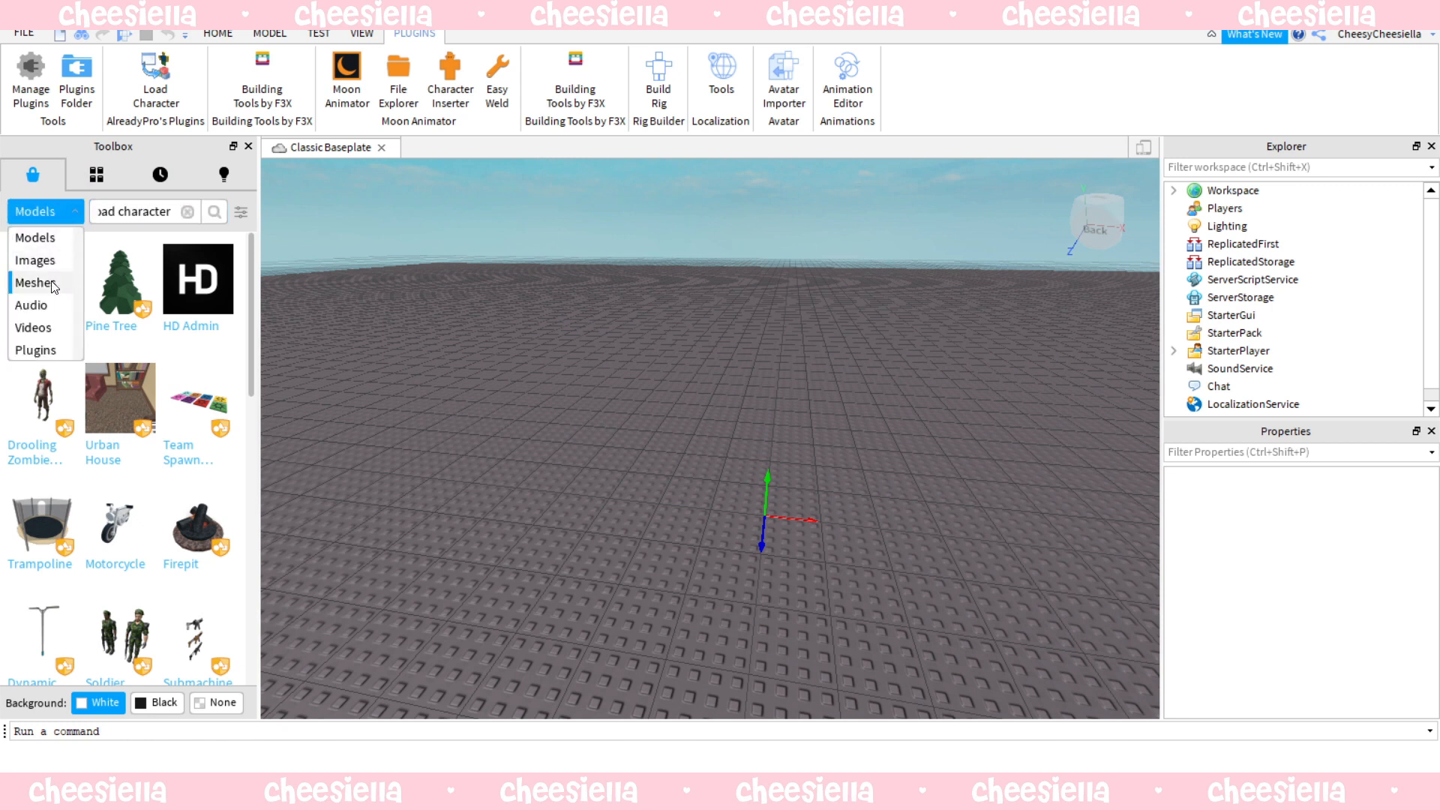
left_click(34, 350)
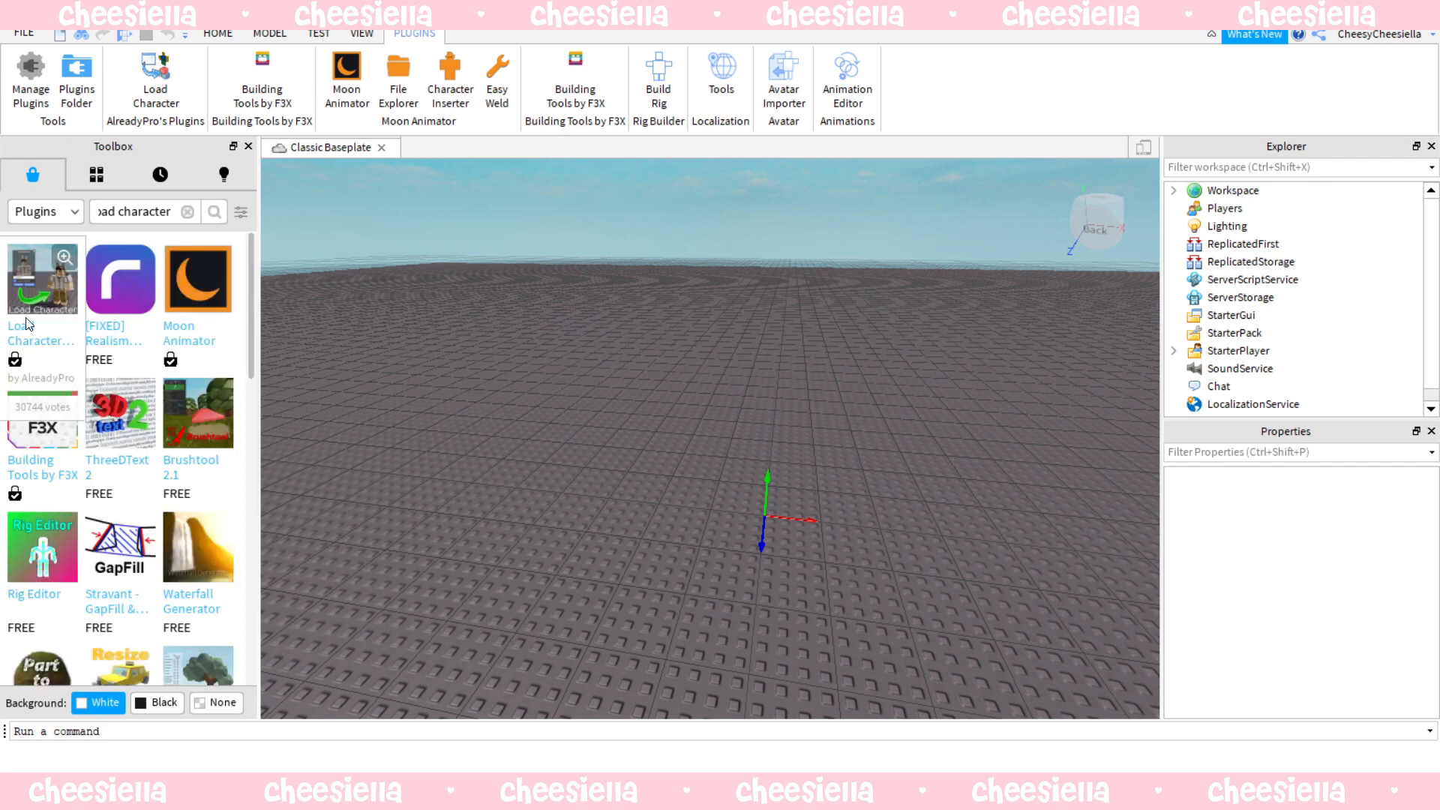
left_click(42, 279)
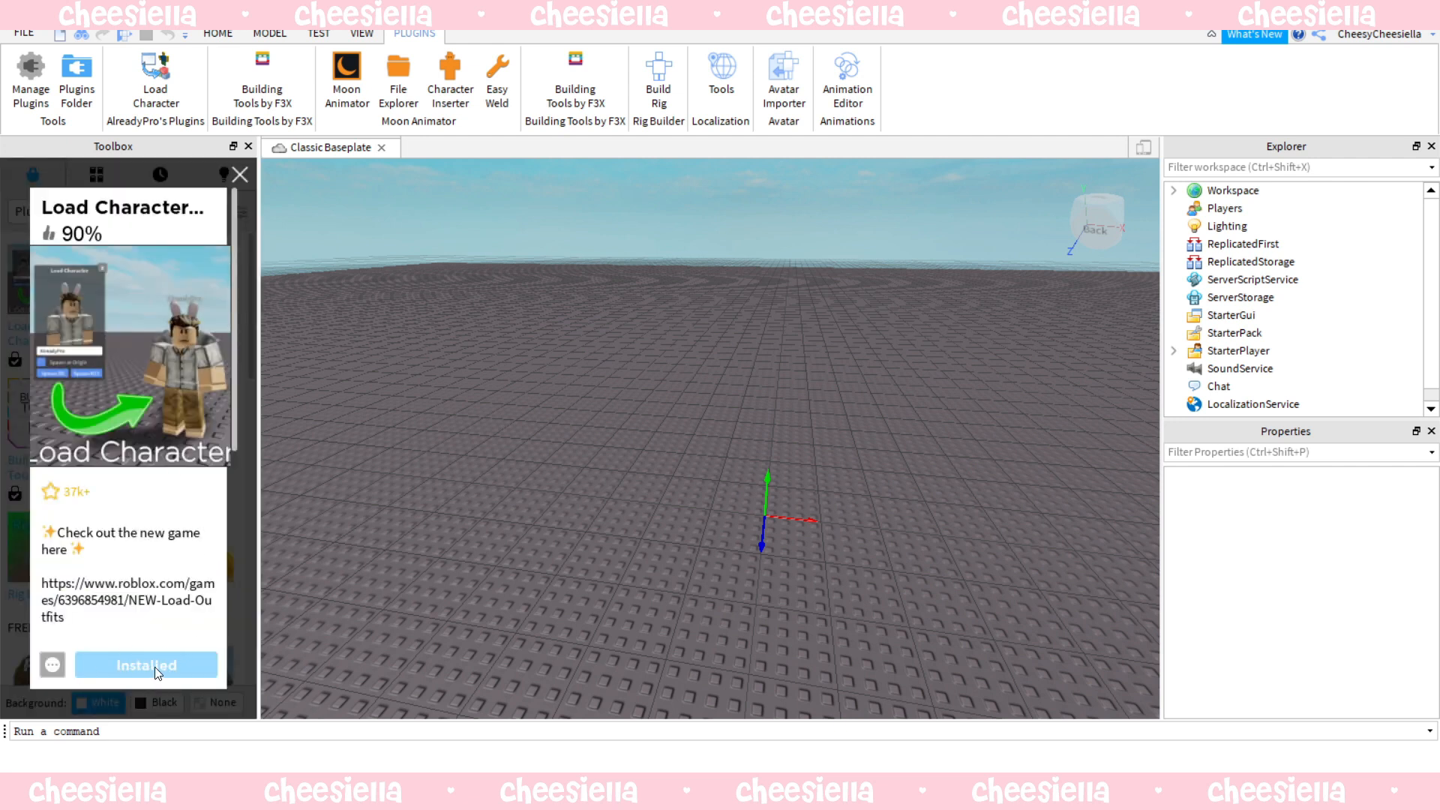
mouse_move(177, 627)
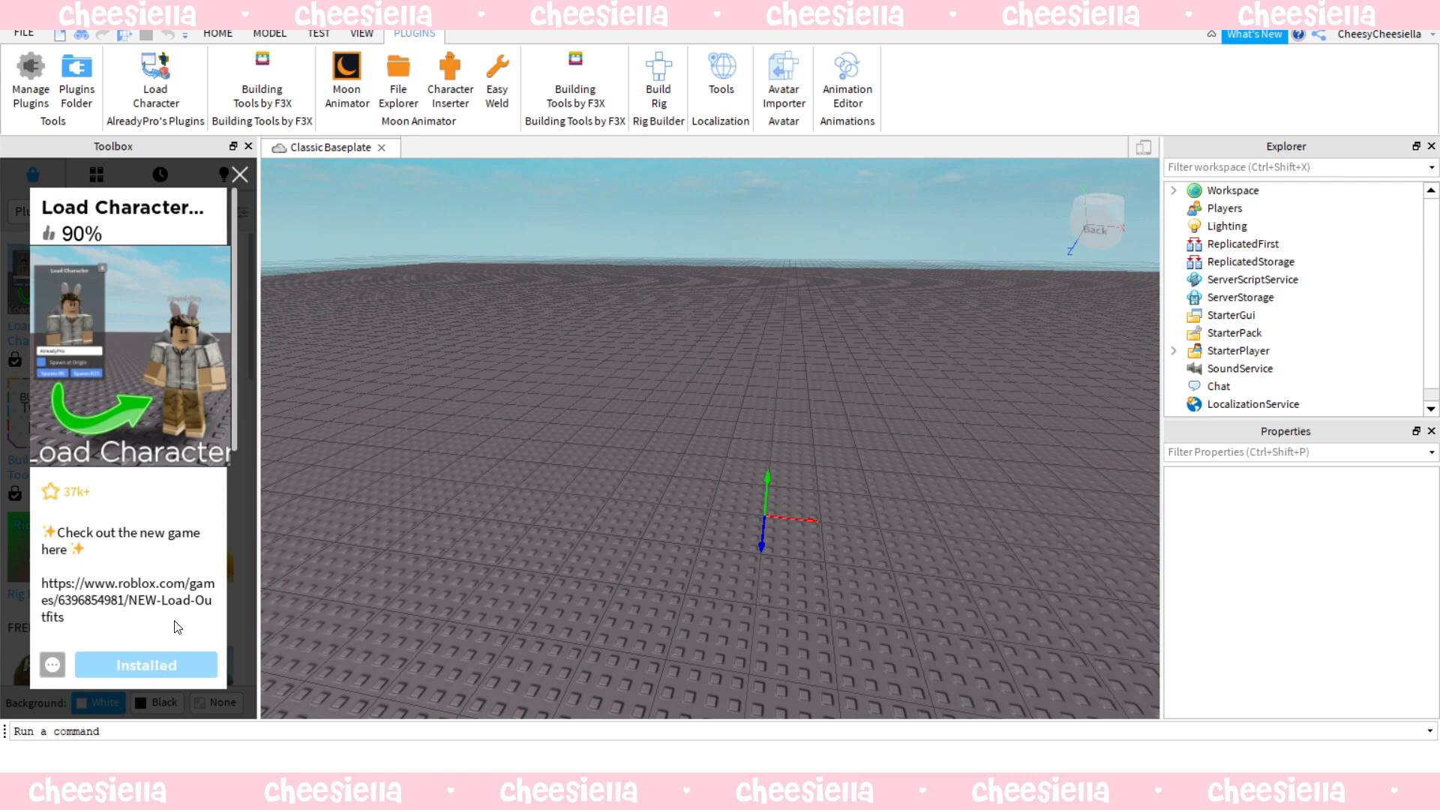
left_click(240, 174)
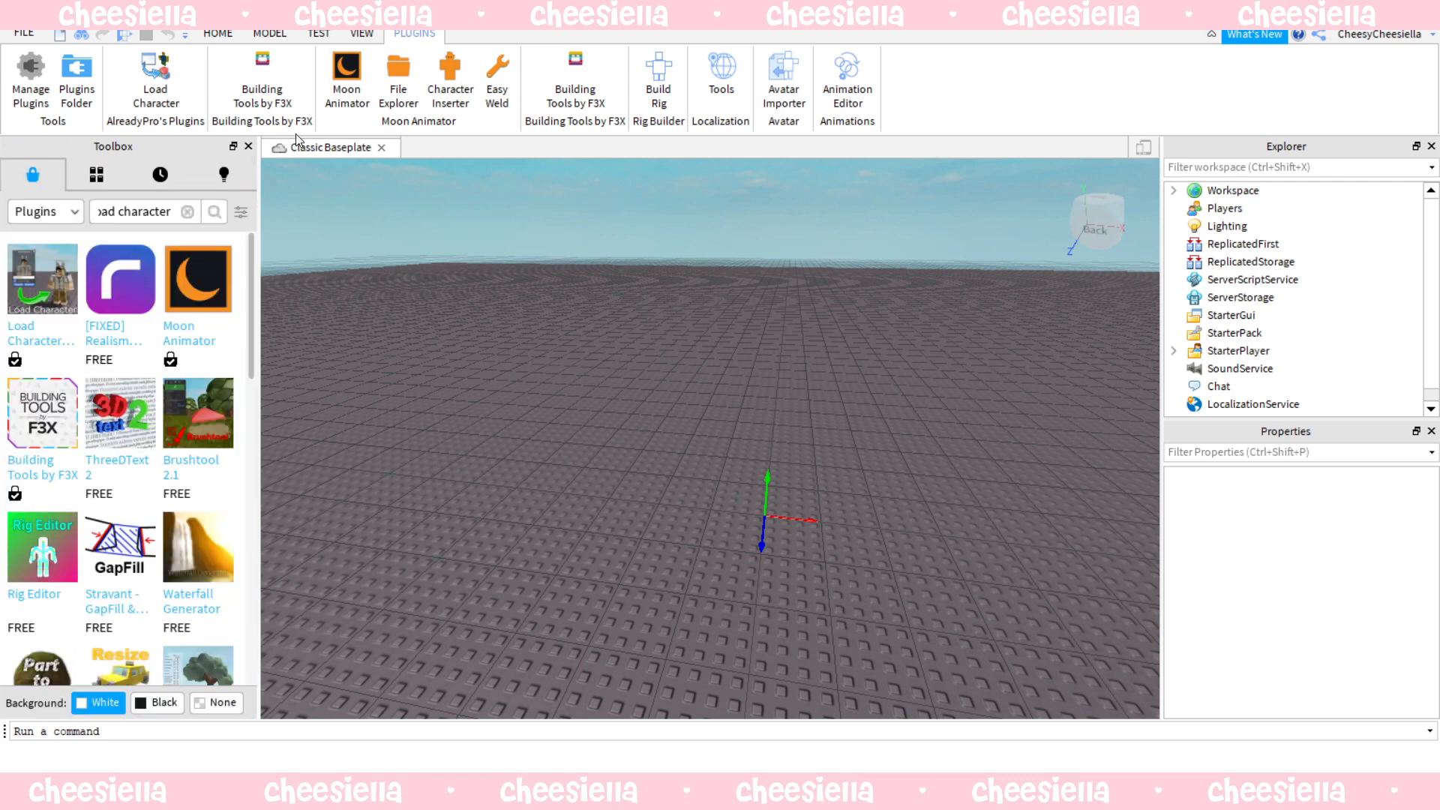
mouse_move(414, 34)
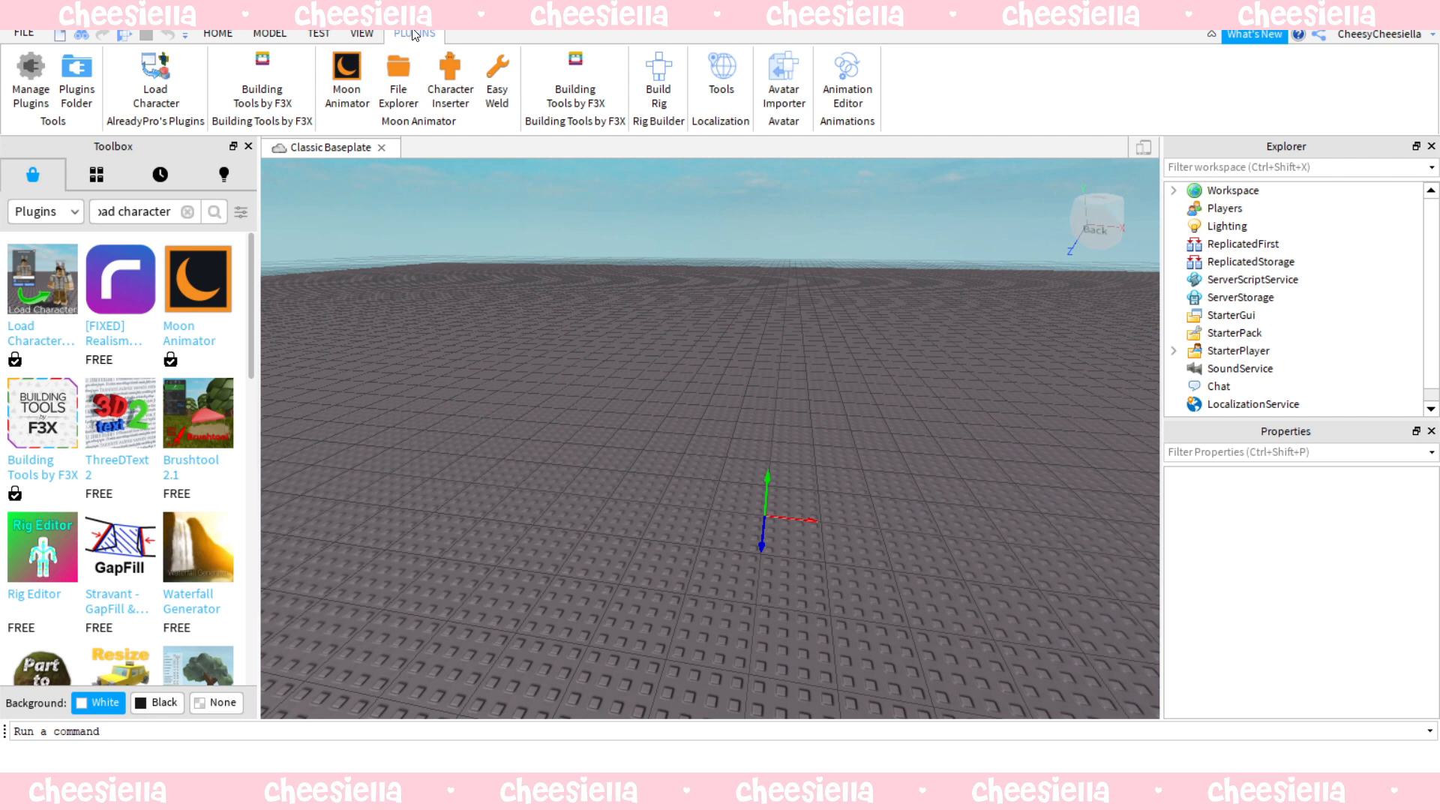
Spawn the CheesyCheesiella avatar as an R6 rig with the Load Character plugin.
left_click(154, 78)
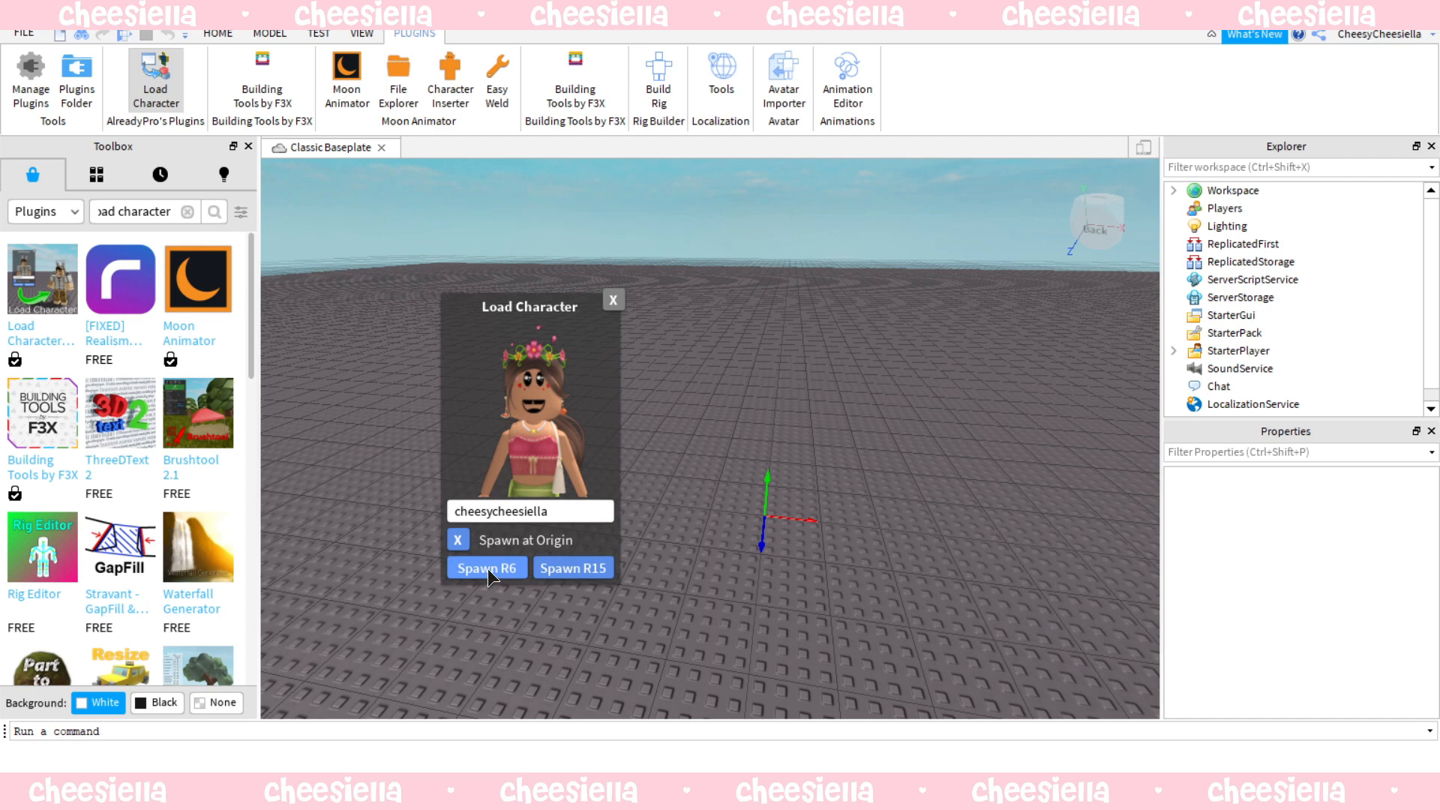
left_click(486, 567)
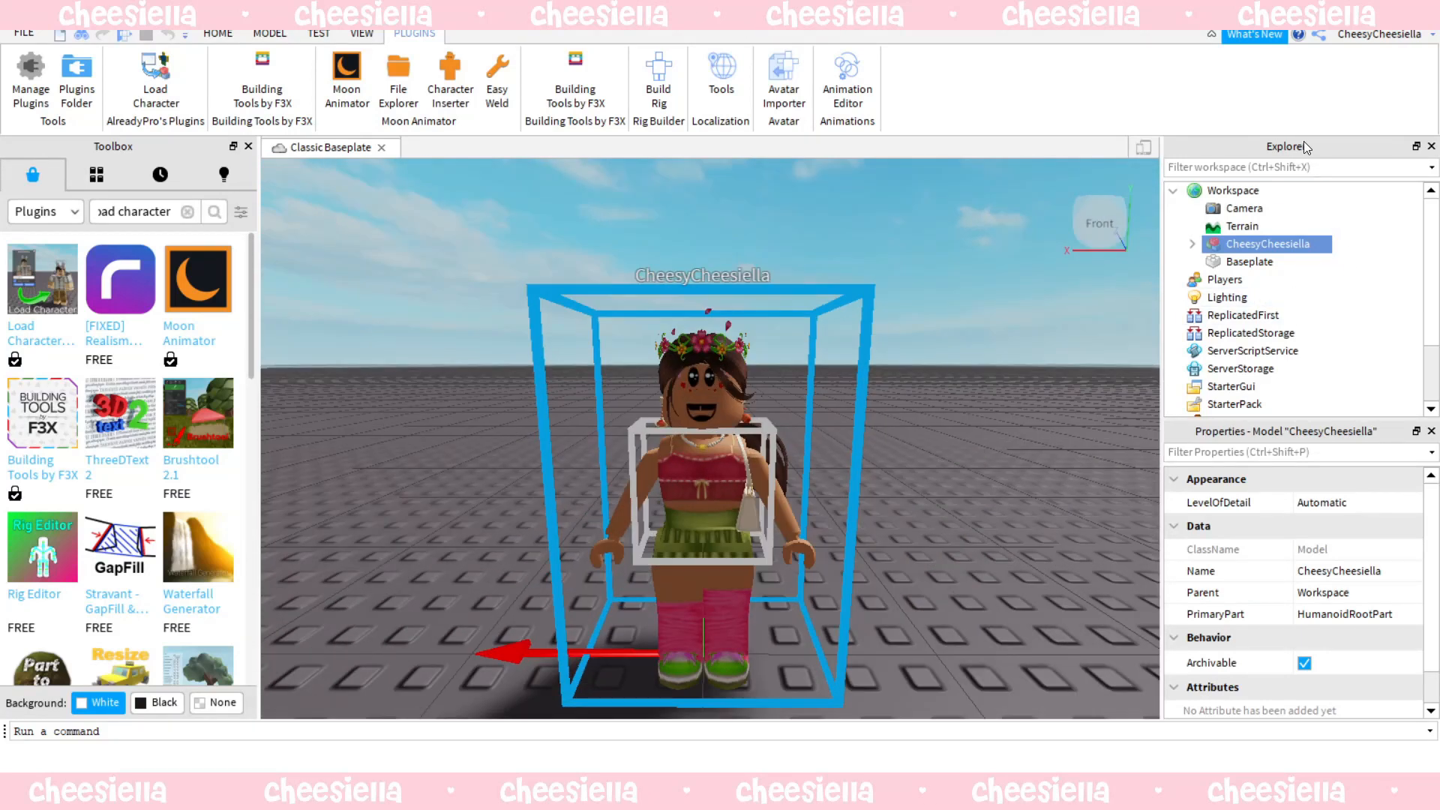
Expand the CheesyCheesiella model in Explorer and select its Head part.
left_click(1176, 245)
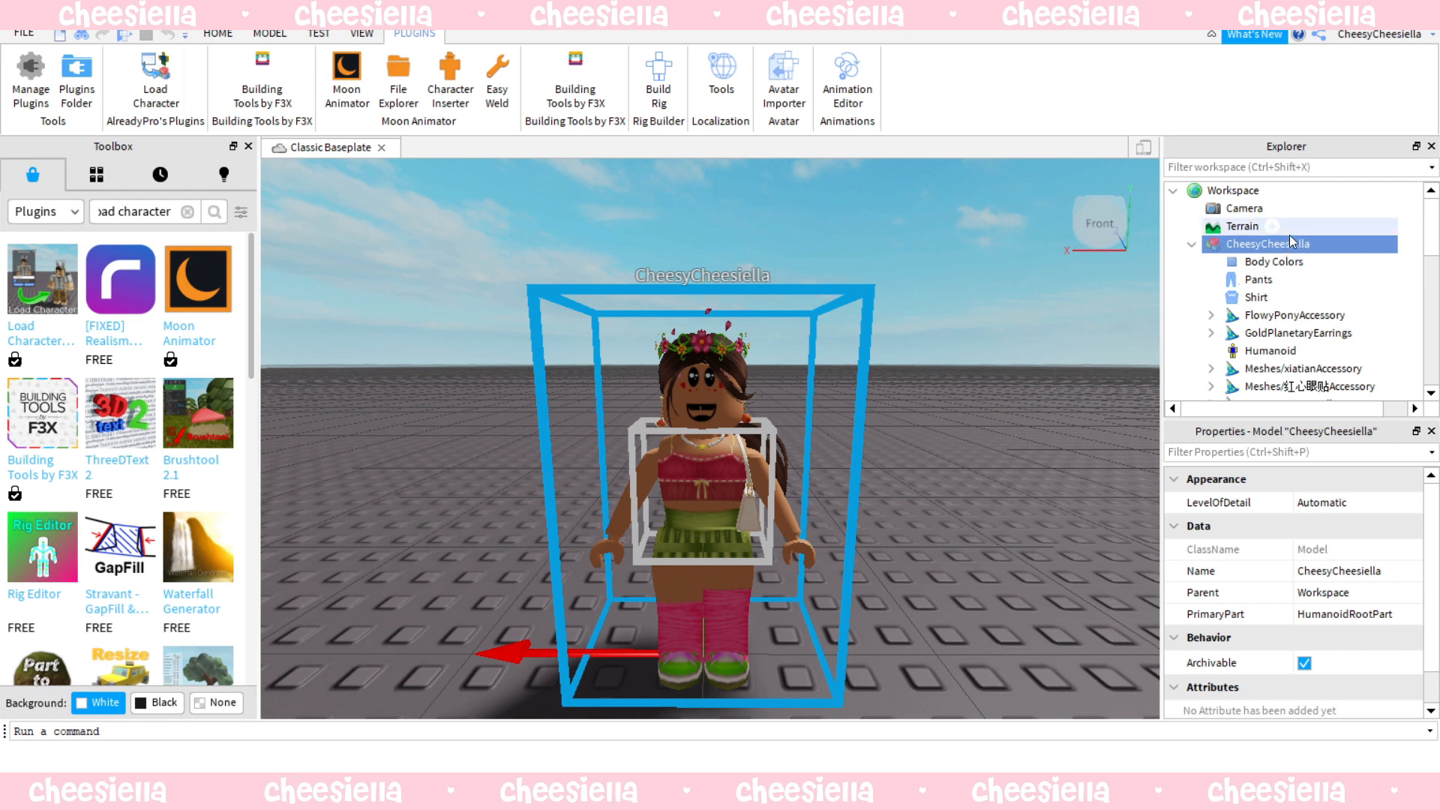
scroll("down", 3)
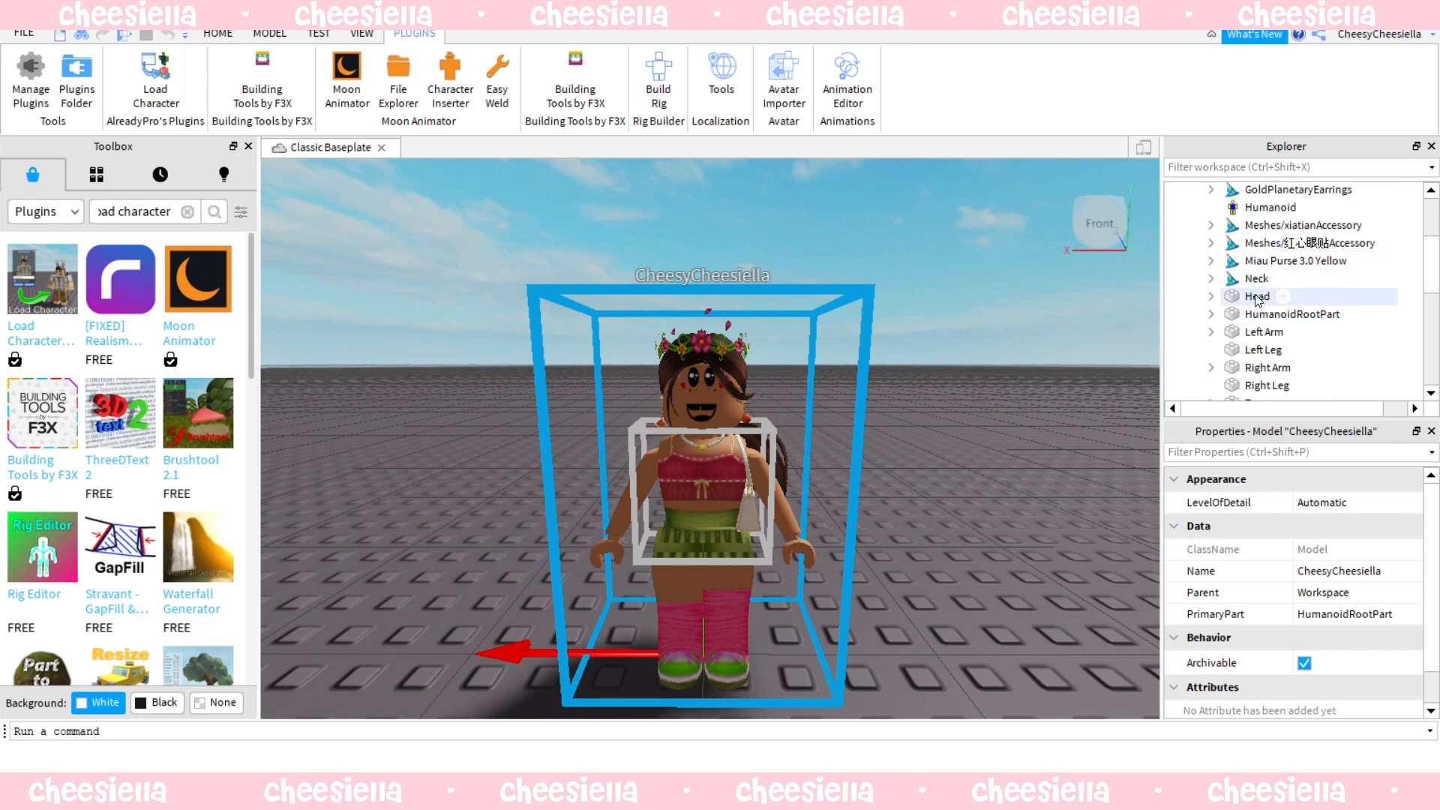
left_click(1259, 296)
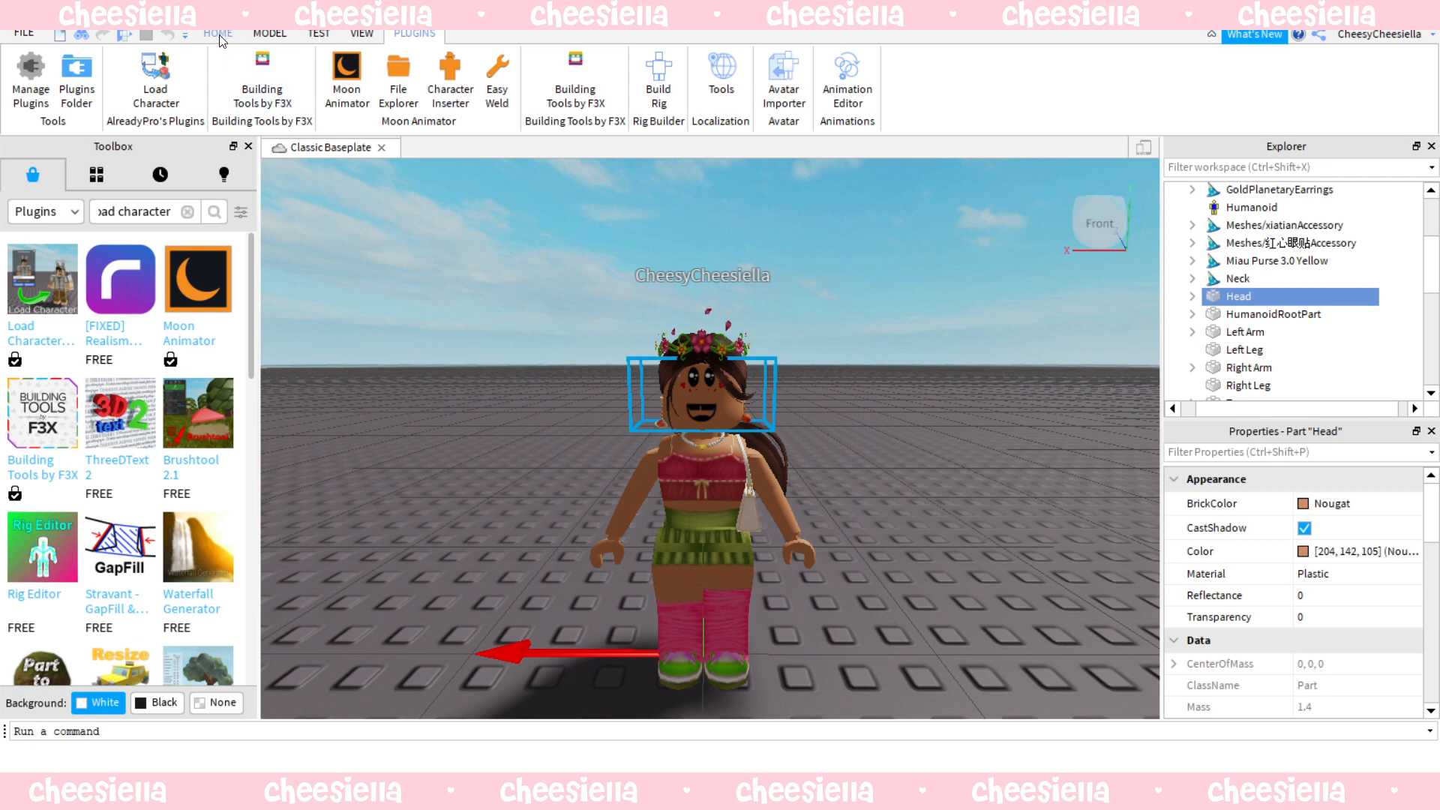
Move the Head off the body and select its existing face decal for deletion.
left_click(219, 34)
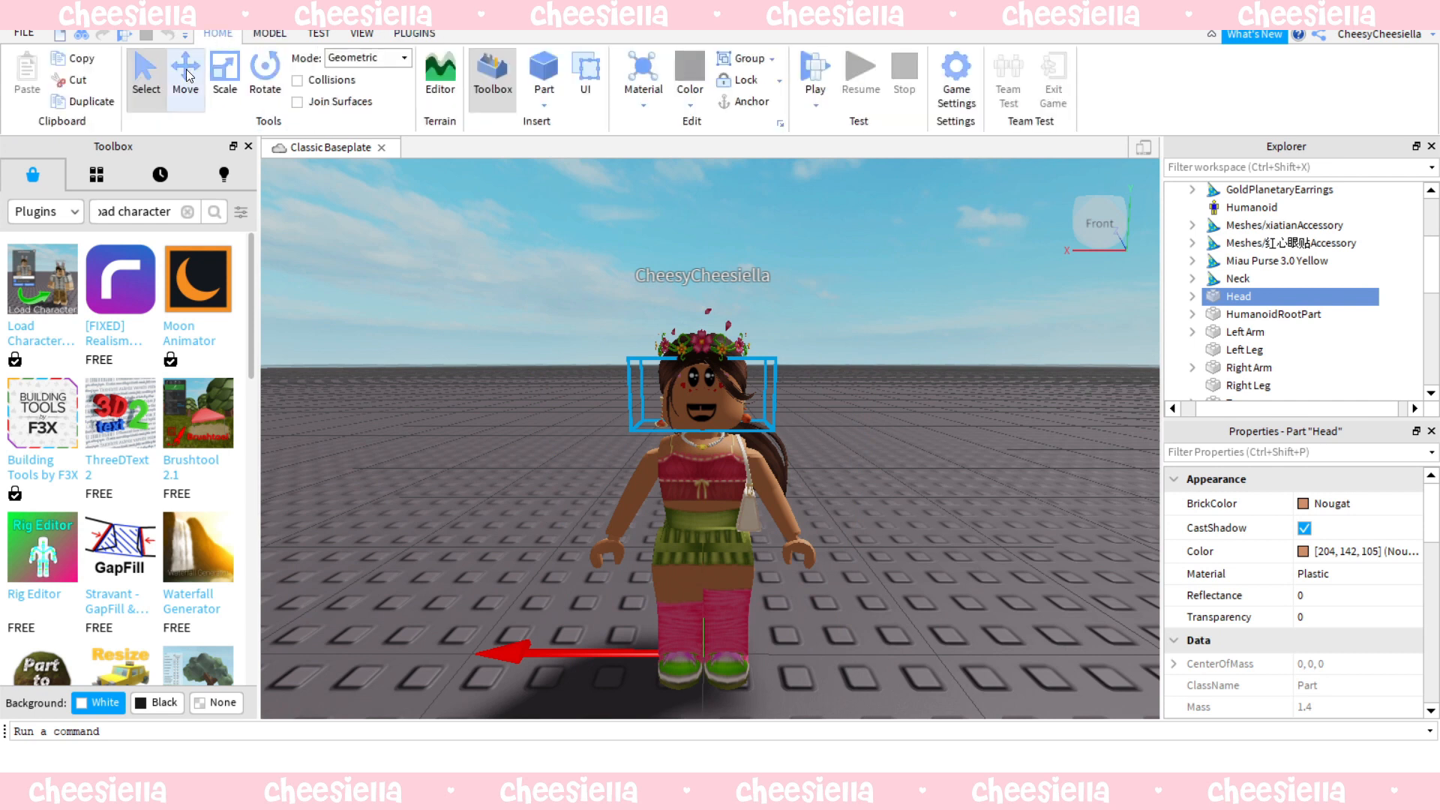
left_click(184, 70)
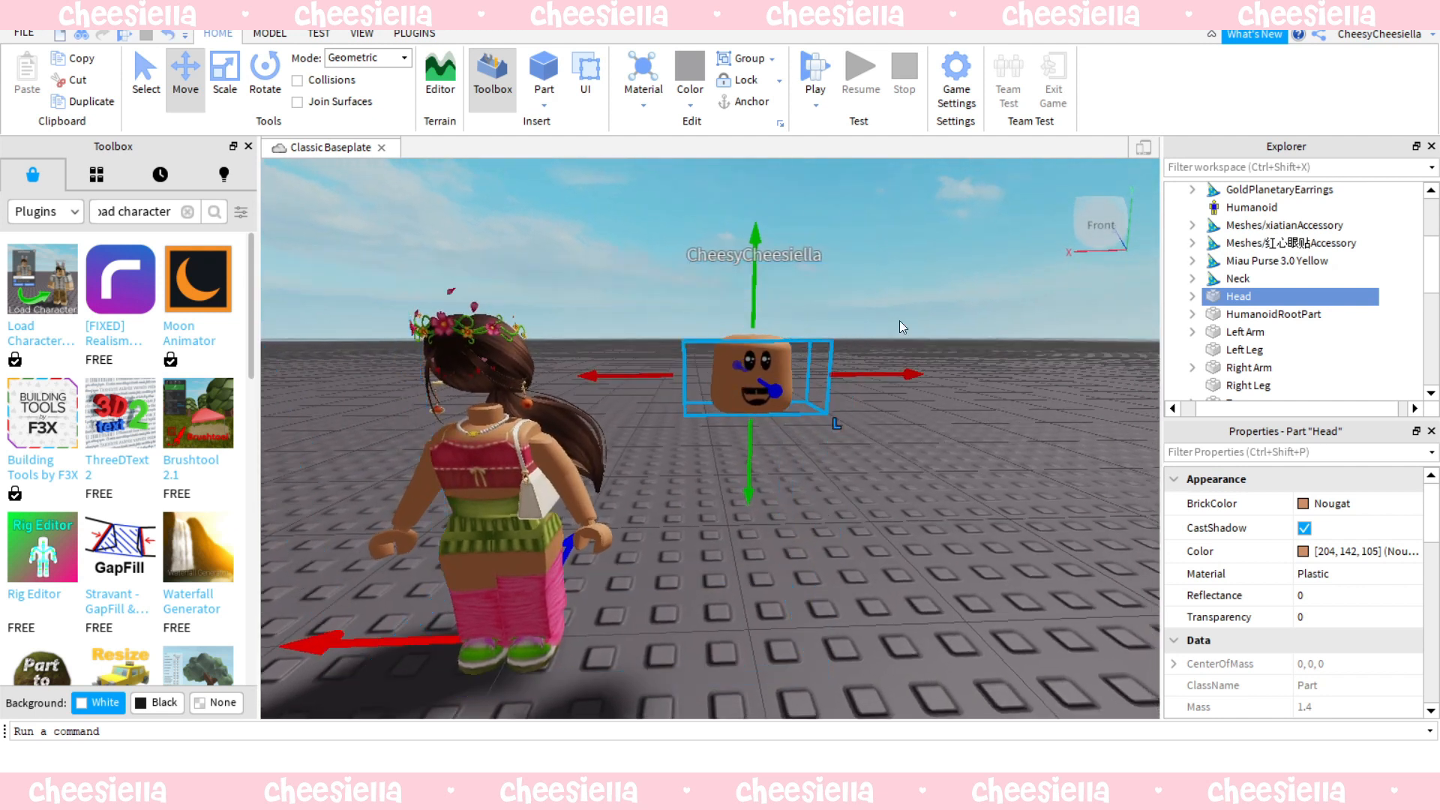
left_click(1193, 295)
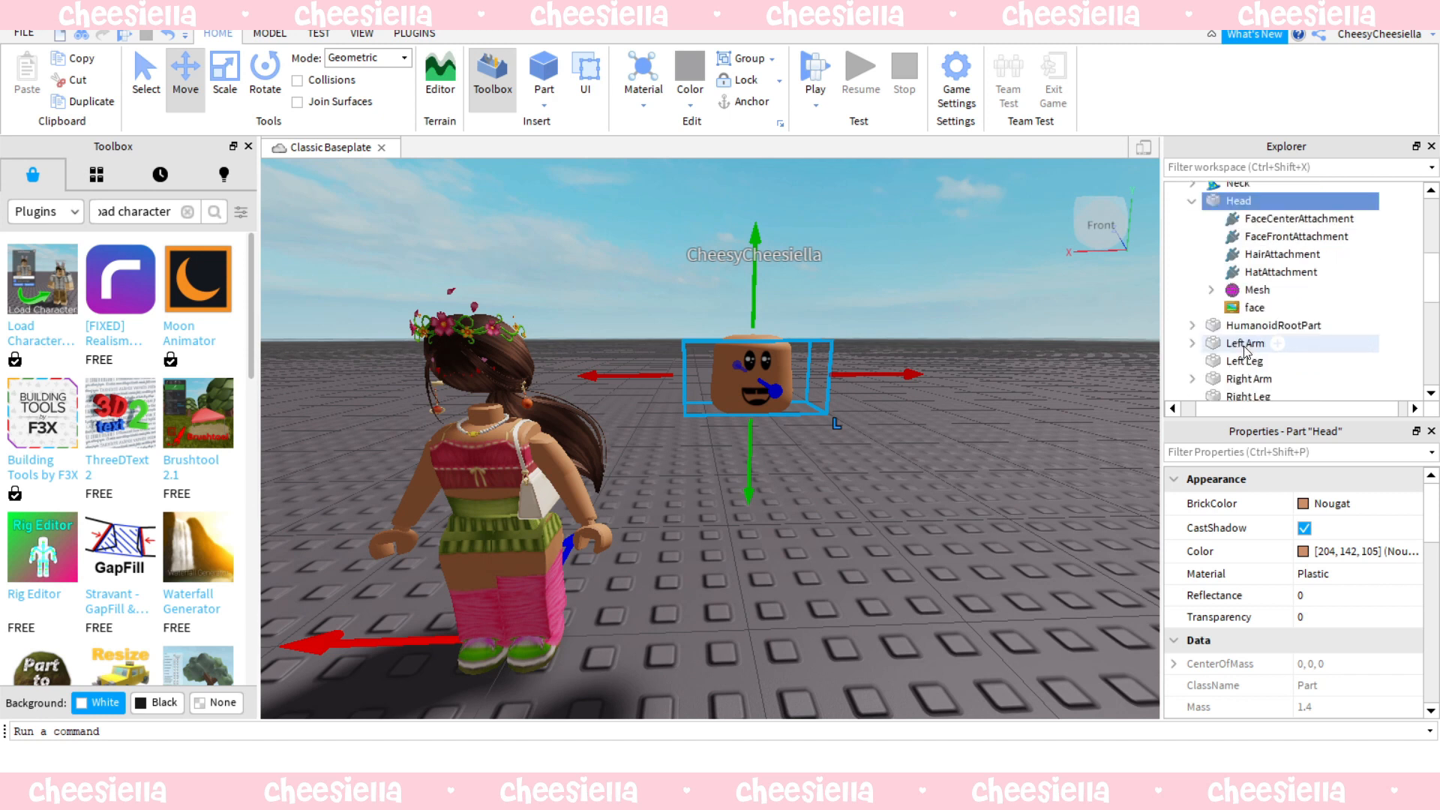
left_click(1251, 308)
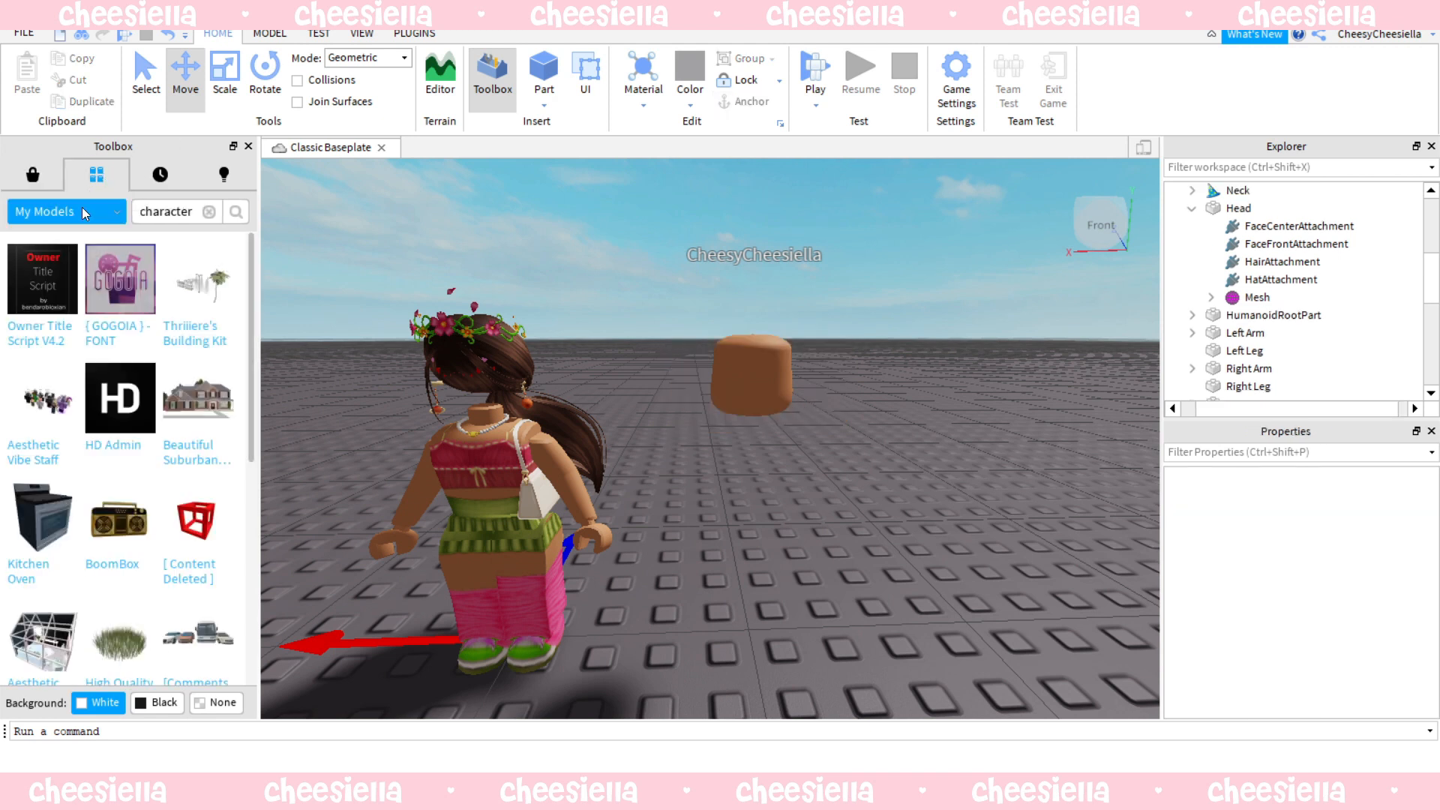
Set the Toolbox Inventory category to My Images.
left_click(65, 211)
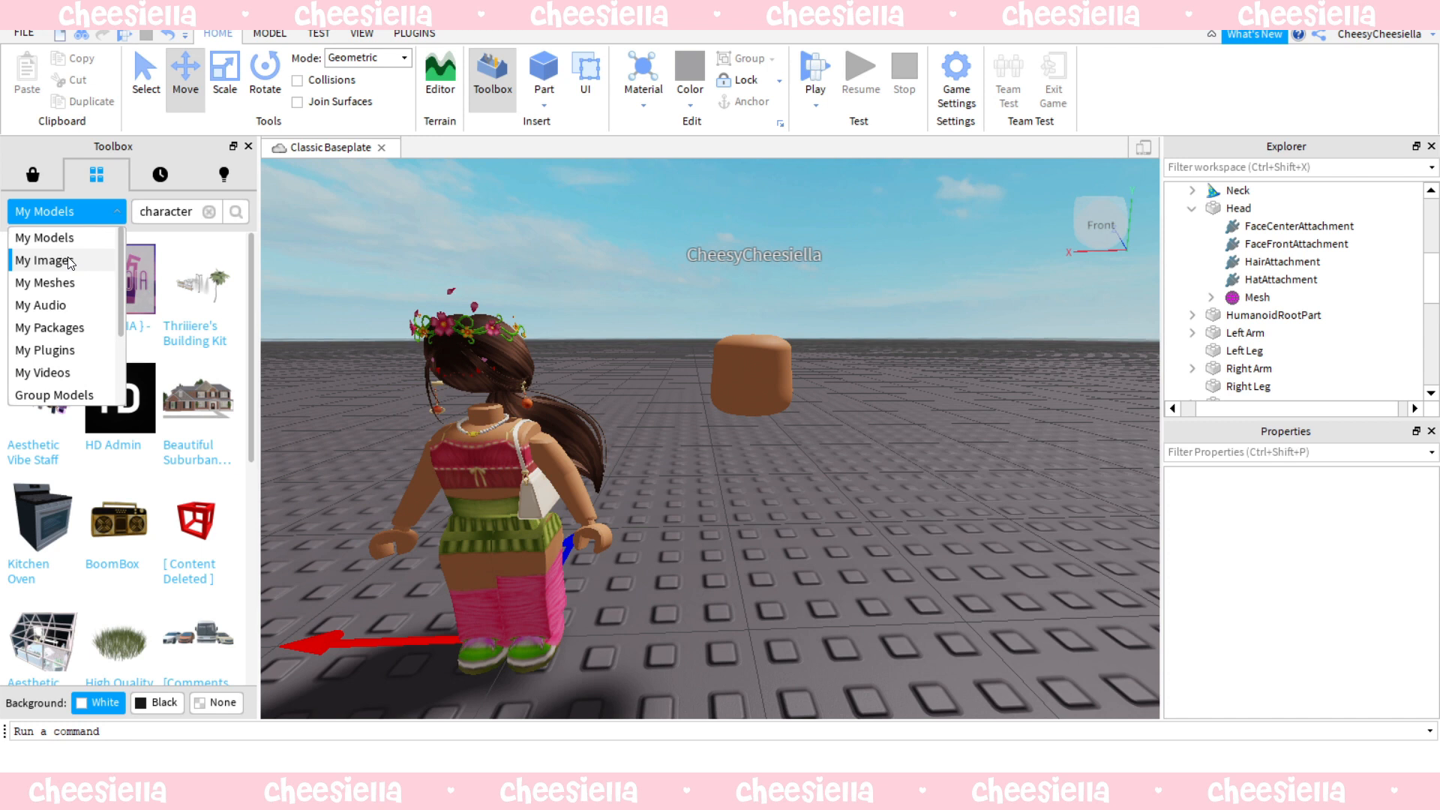
left_click(44, 260)
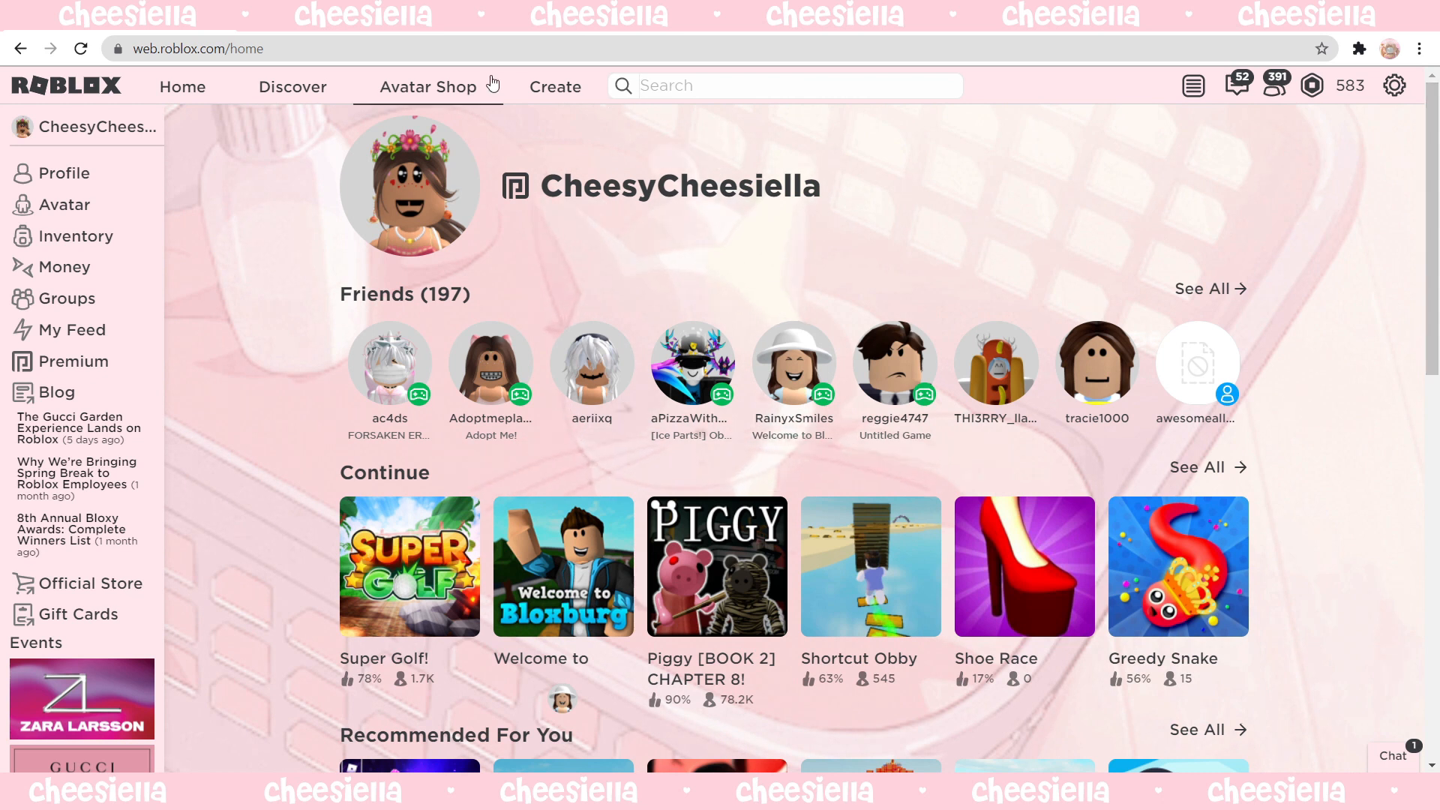
scroll("down", 3)
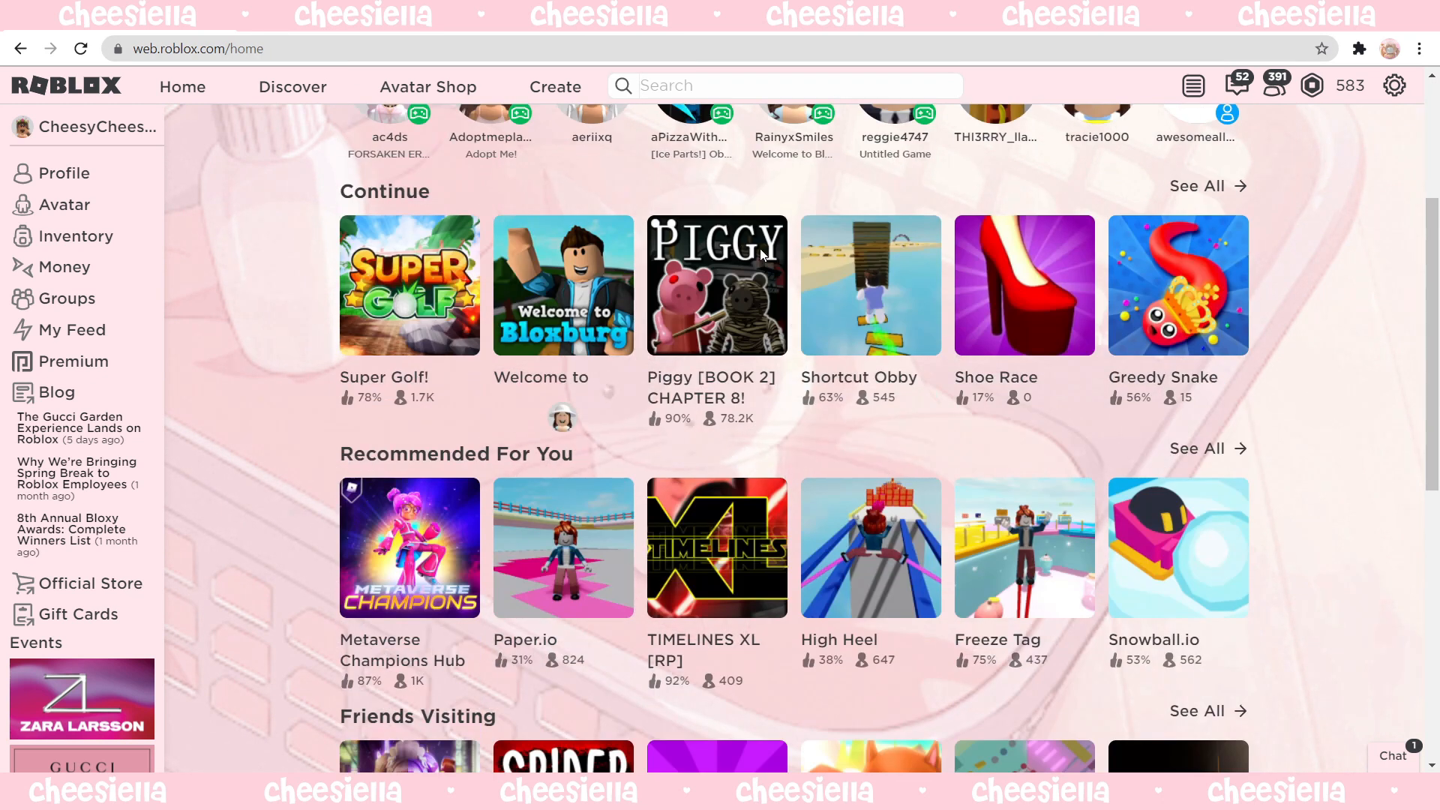
scroll("up", 3)
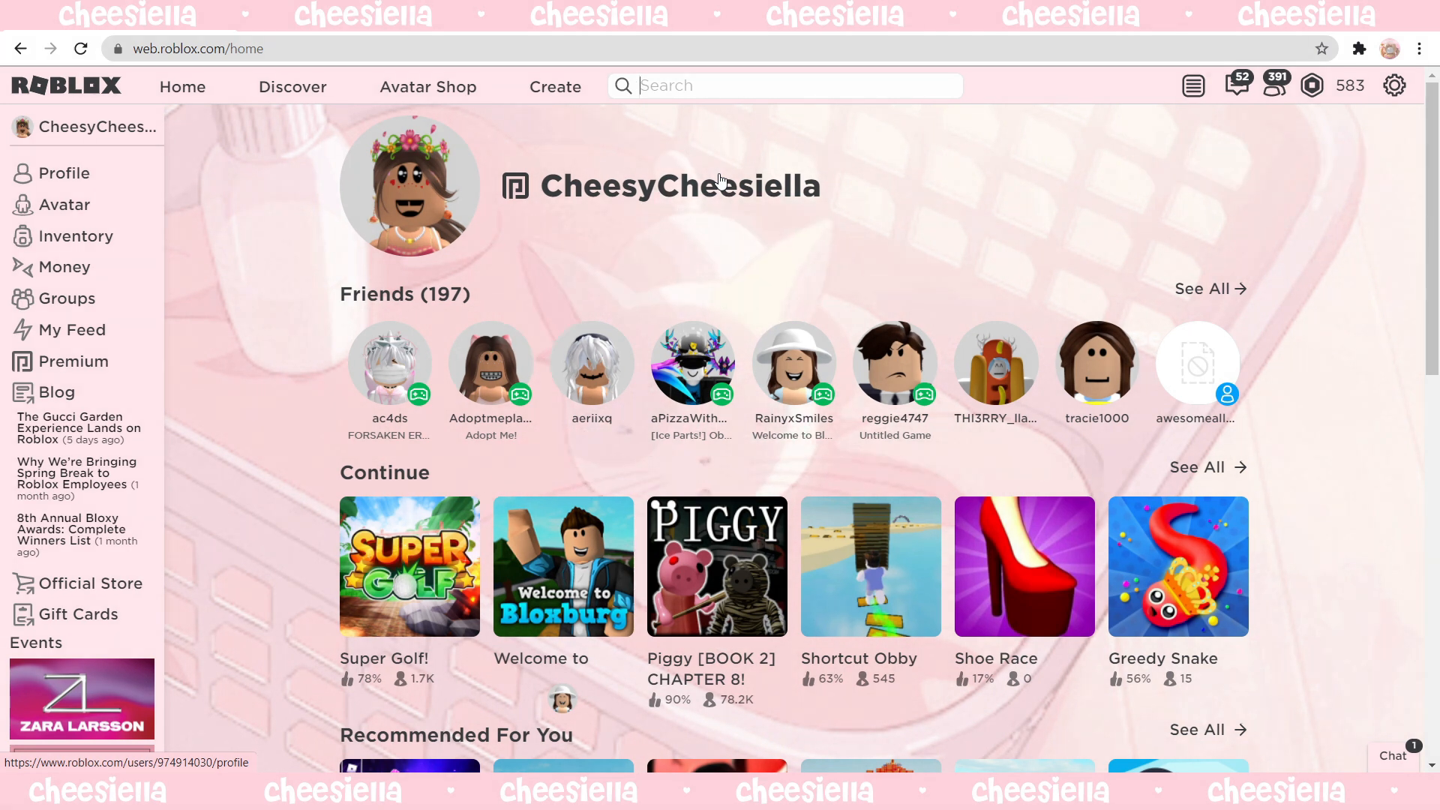
mouse_move(743, 163)
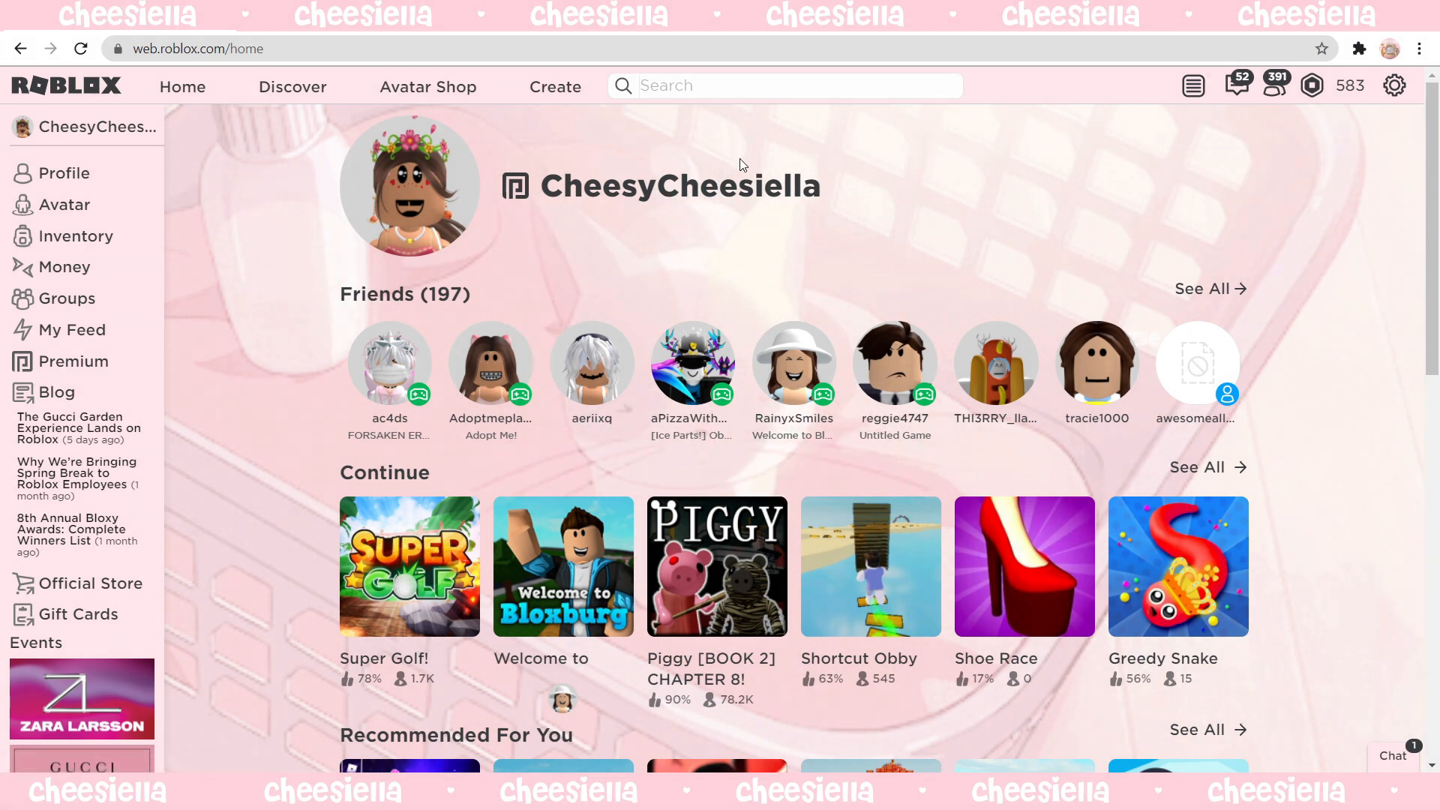
mouse_move(707, 252)
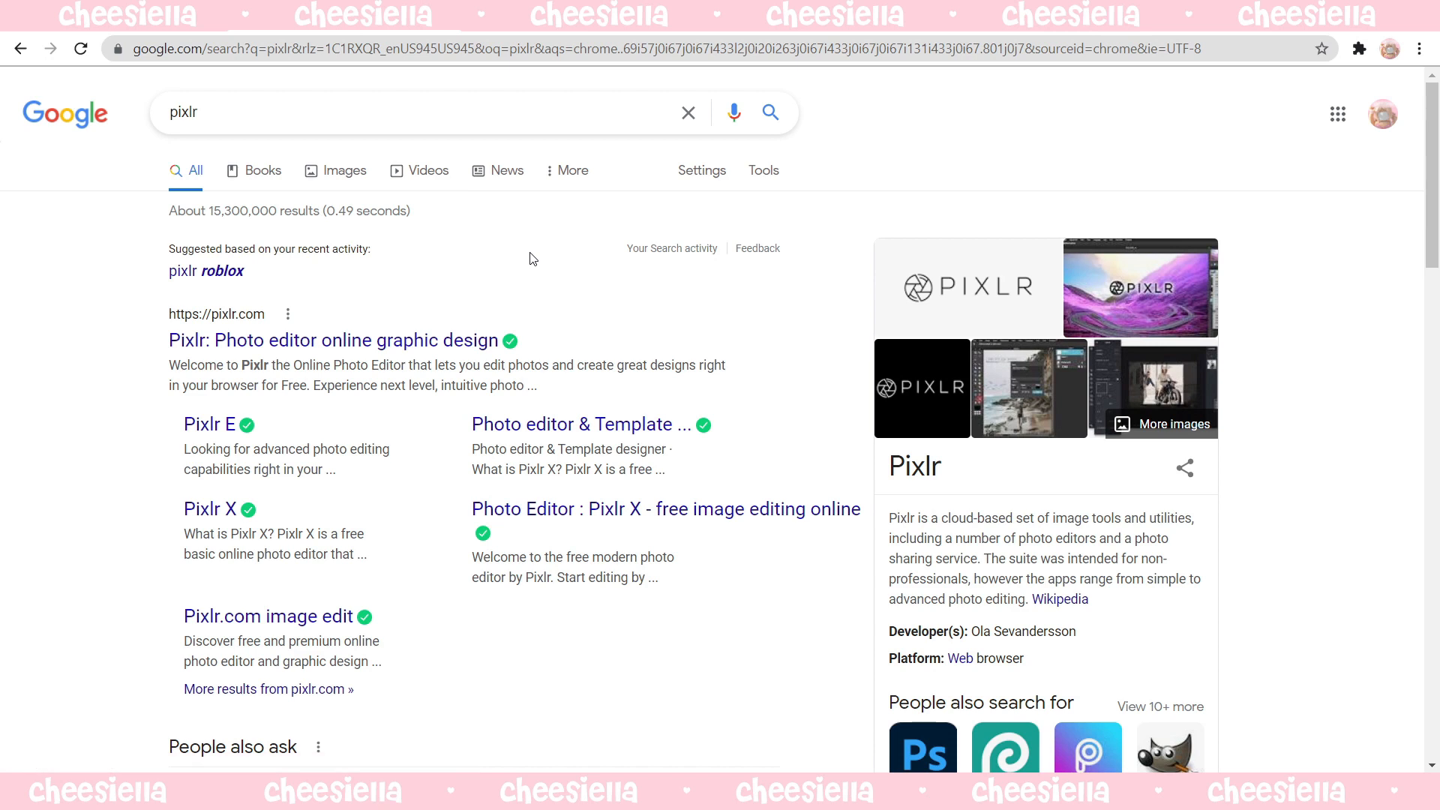
mouse_move(380, 341)
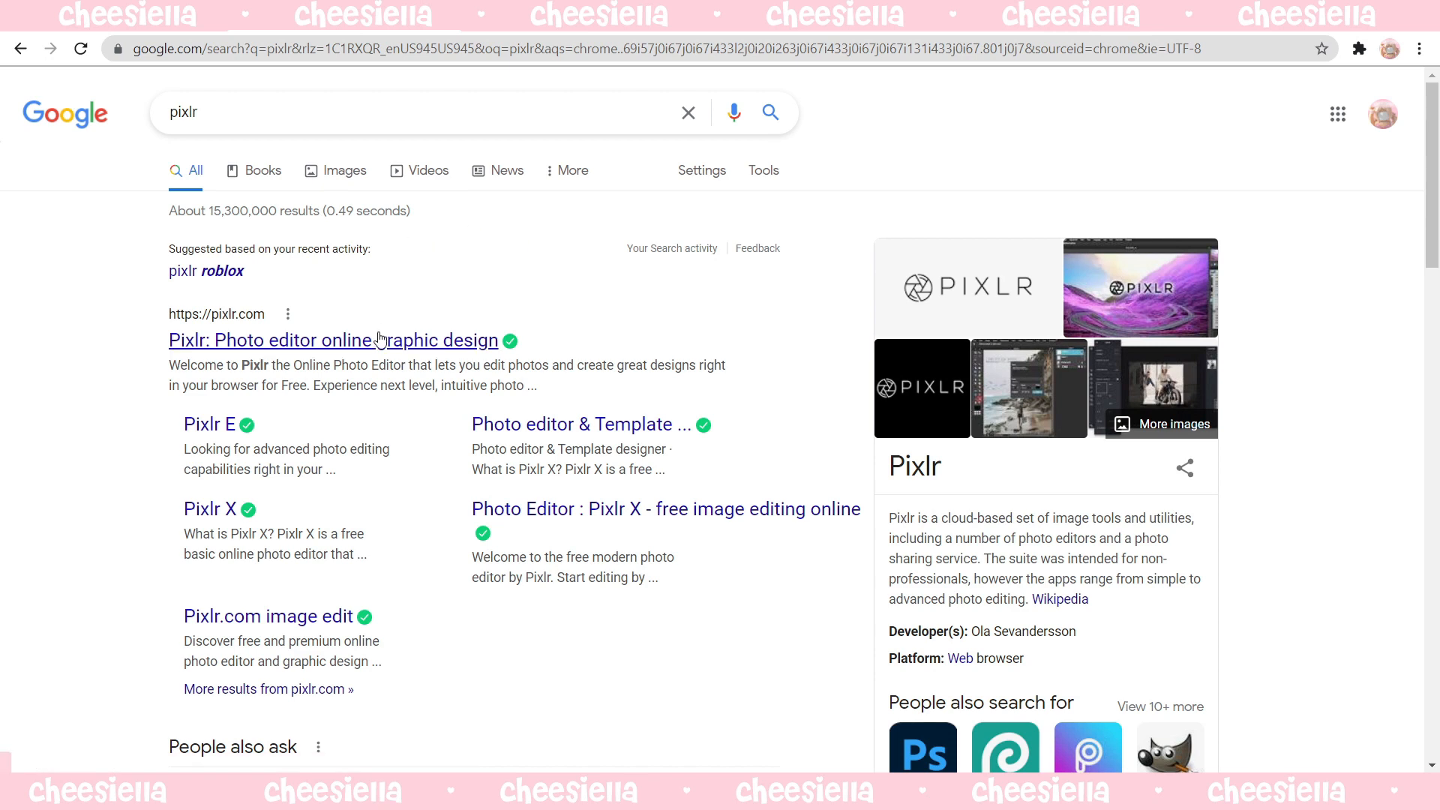
Launch the Pixlr E advanced editor from the Pixlr site, then return to Roblox's search bar.
left_click(333, 341)
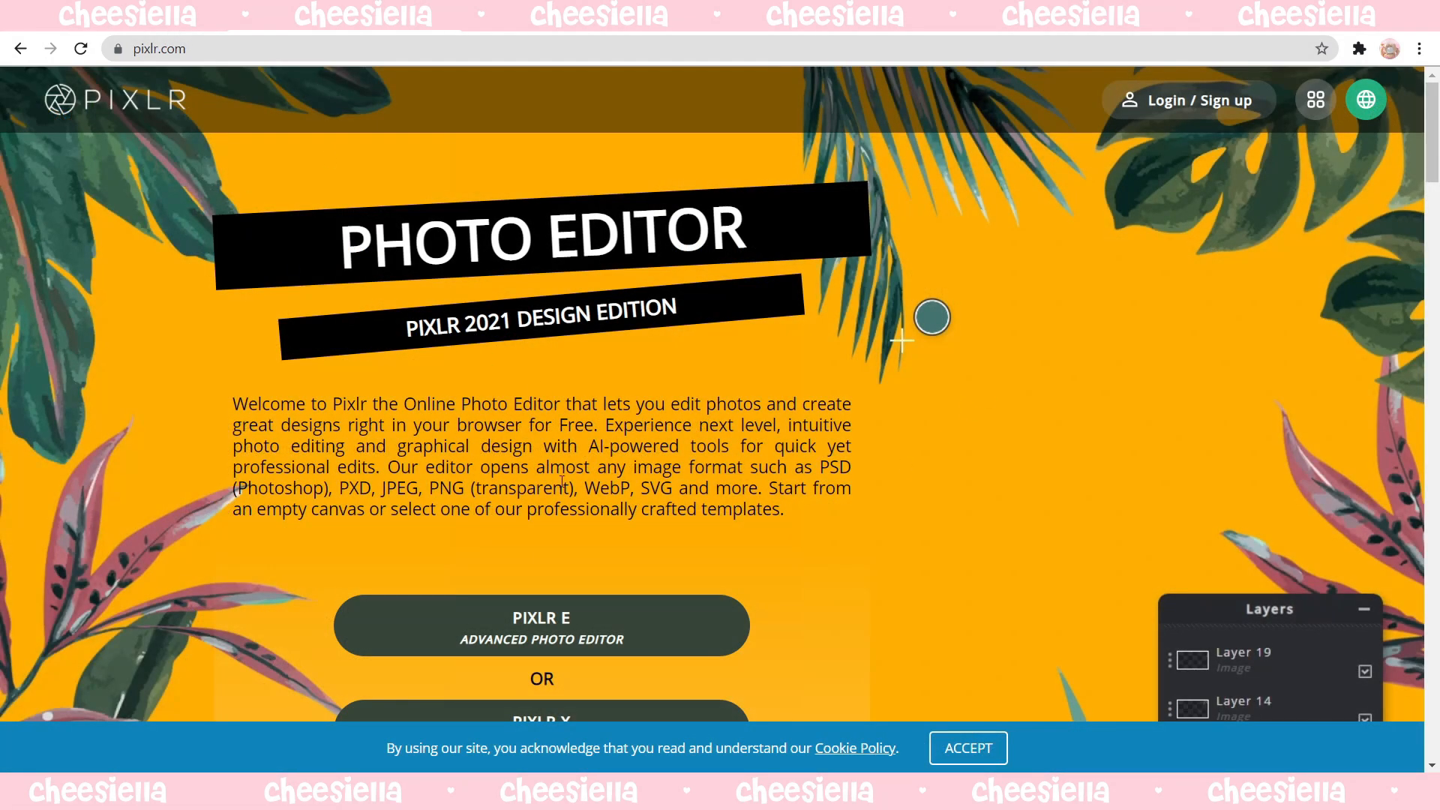
left_click(542, 624)
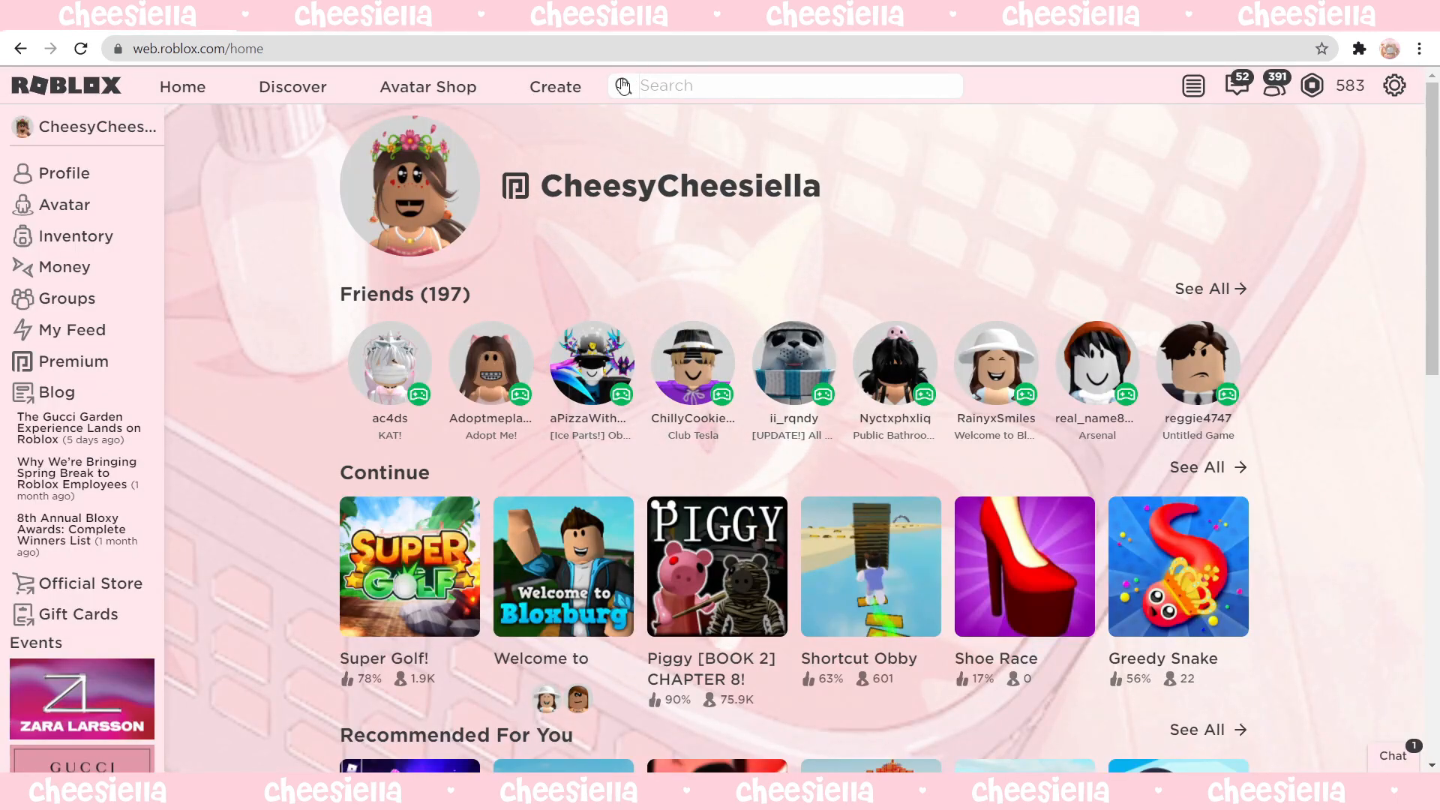
left_click(780, 85)
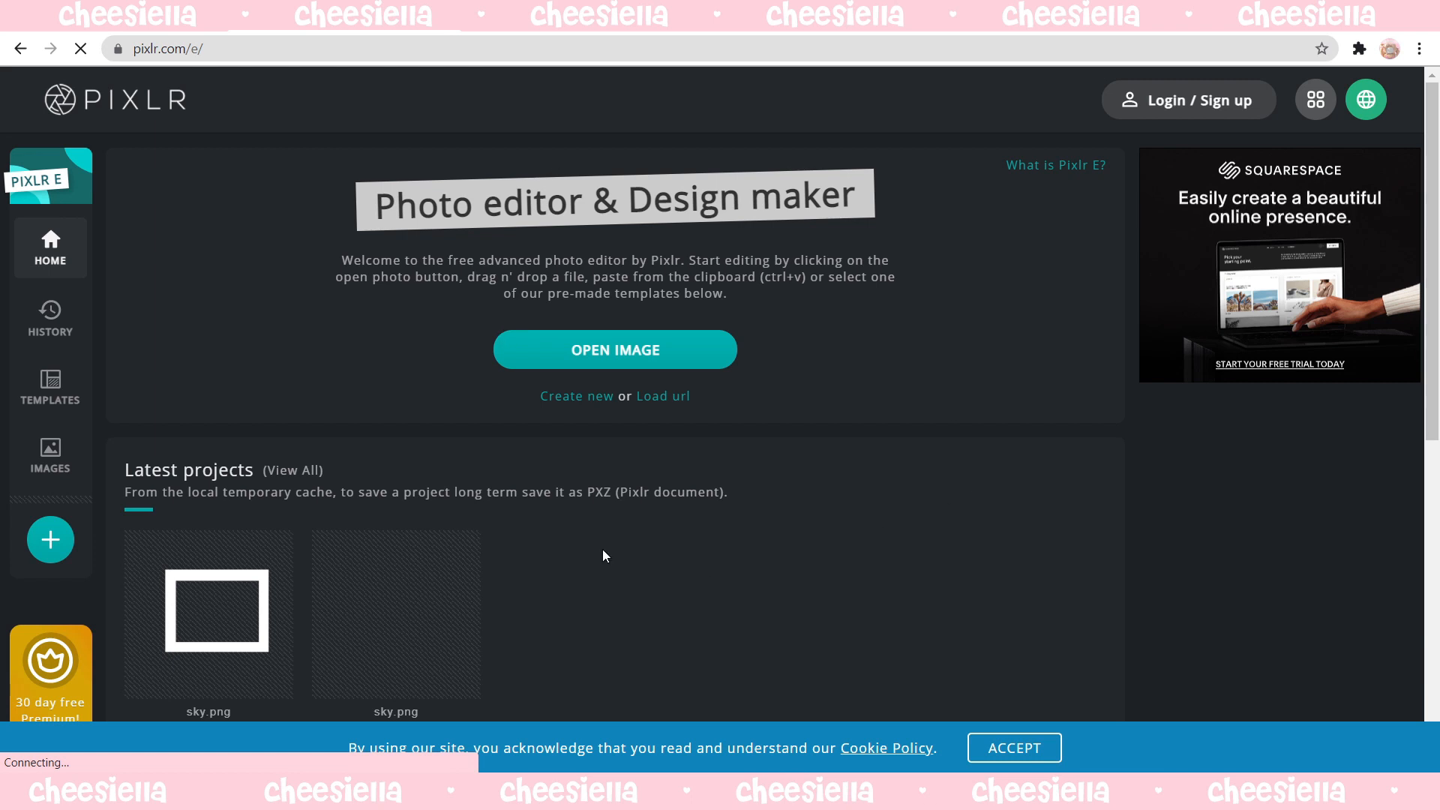
scroll("down", 3)
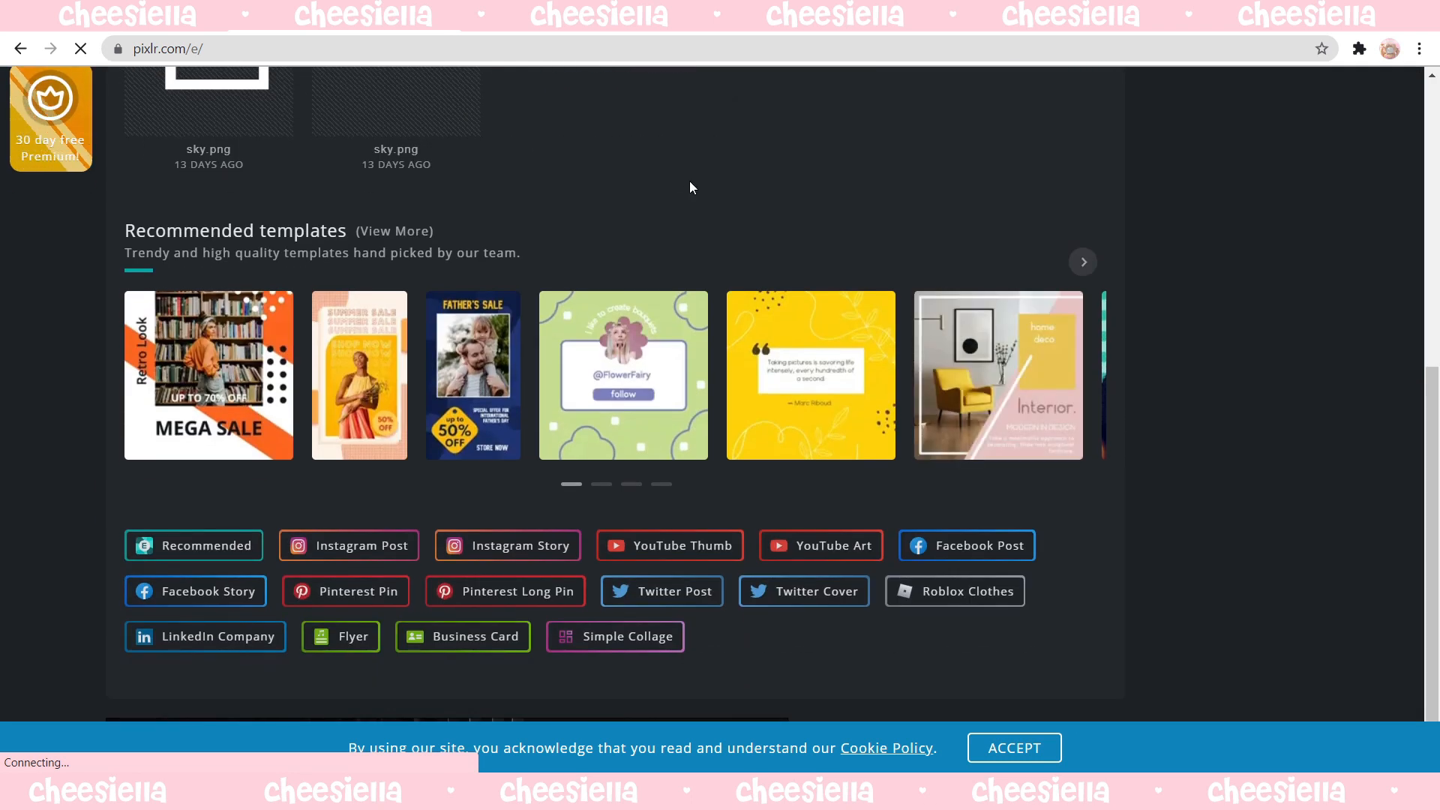
scroll("up", 3)
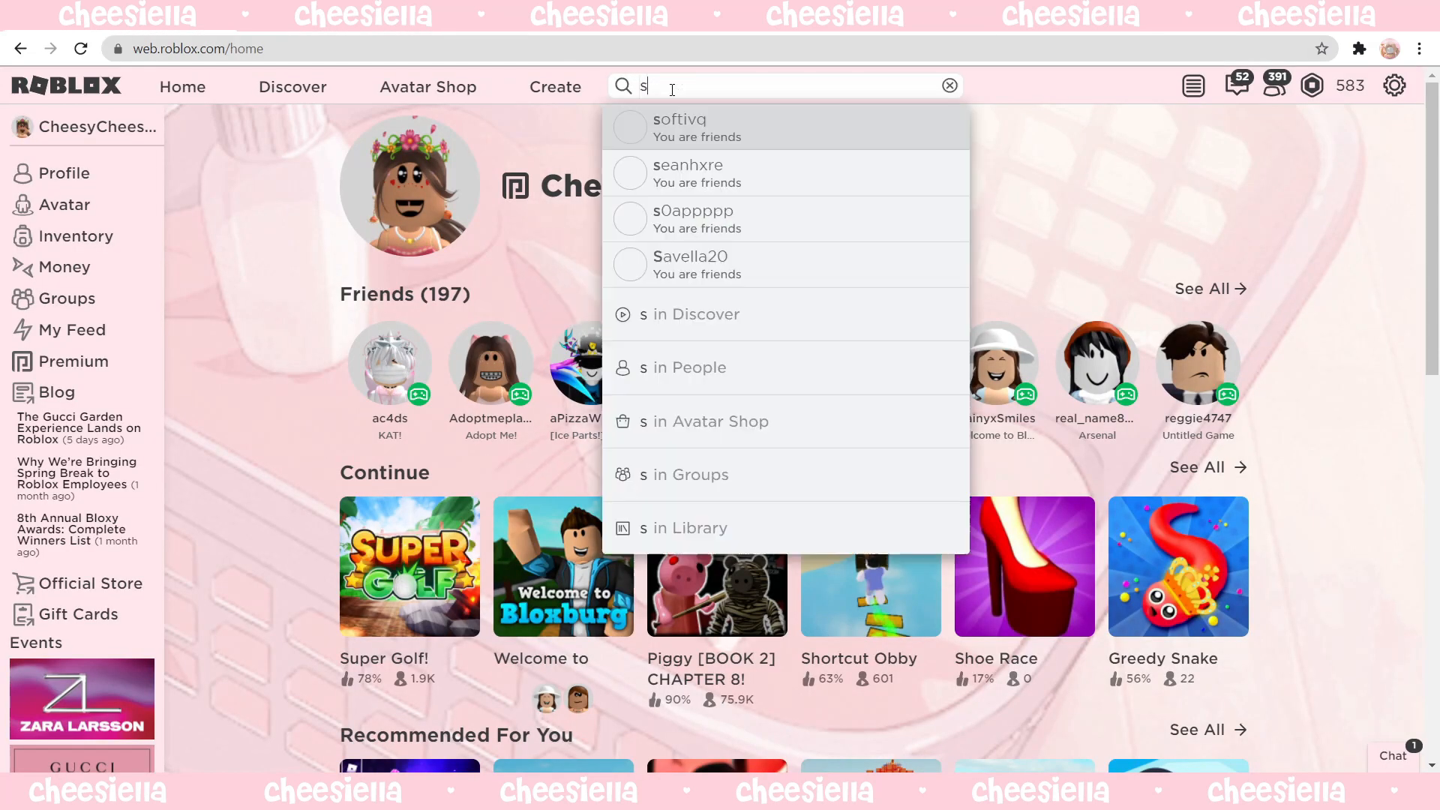
Find Super Super Happy Face in the Avatar Shop and save its image as 'super super h' PNG.
type("uper super happy face")
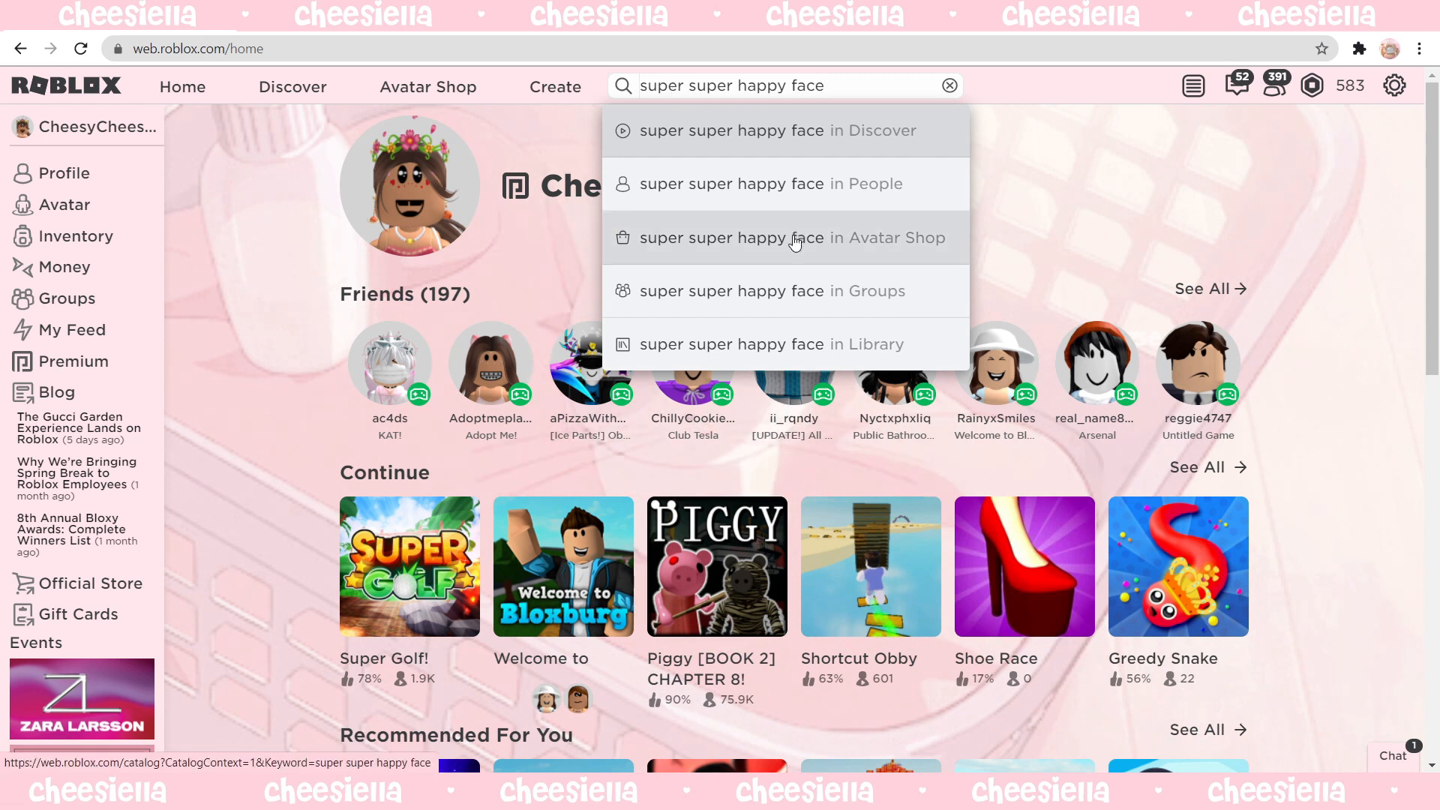
left_click(785, 237)
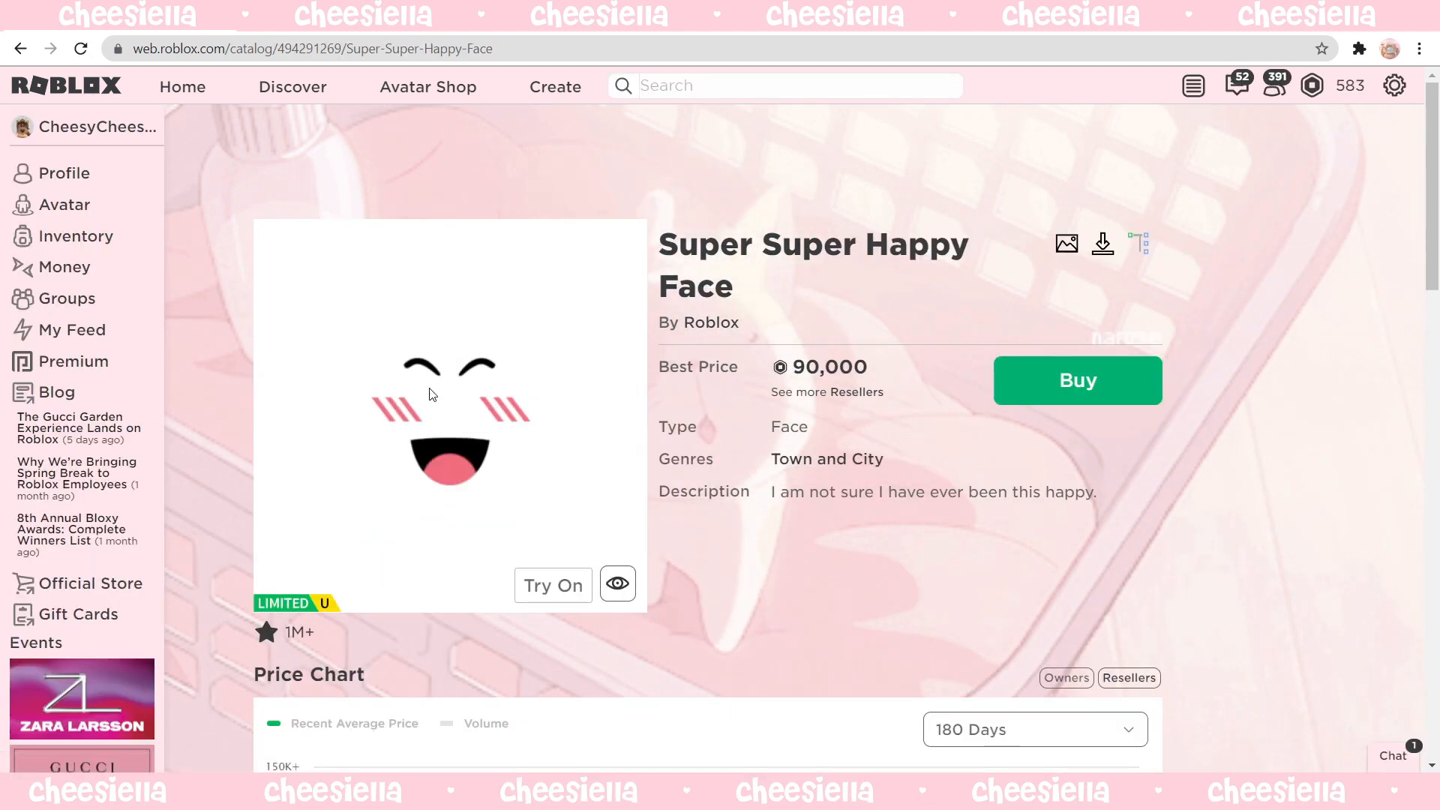
left_click(1103, 243)
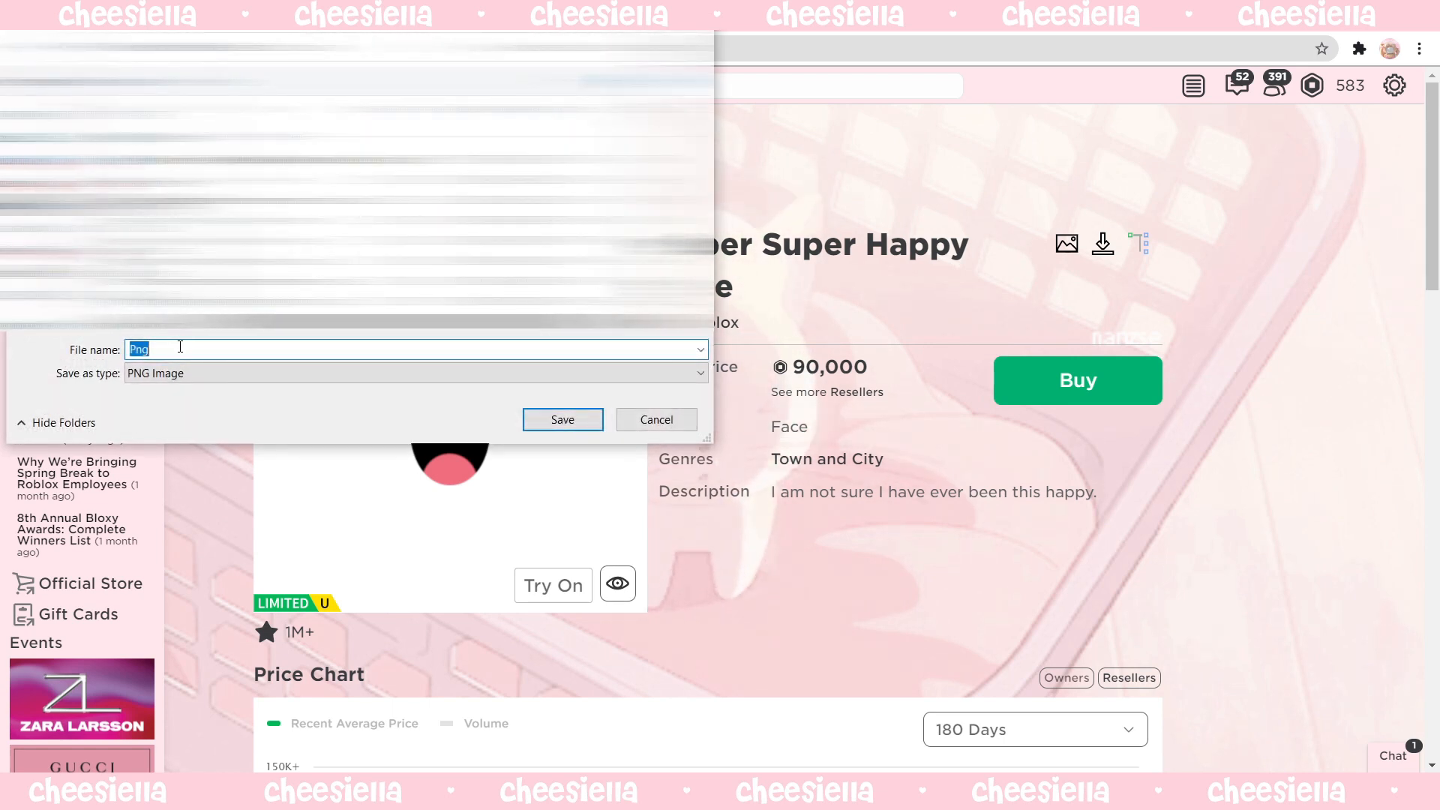
type("super super h")
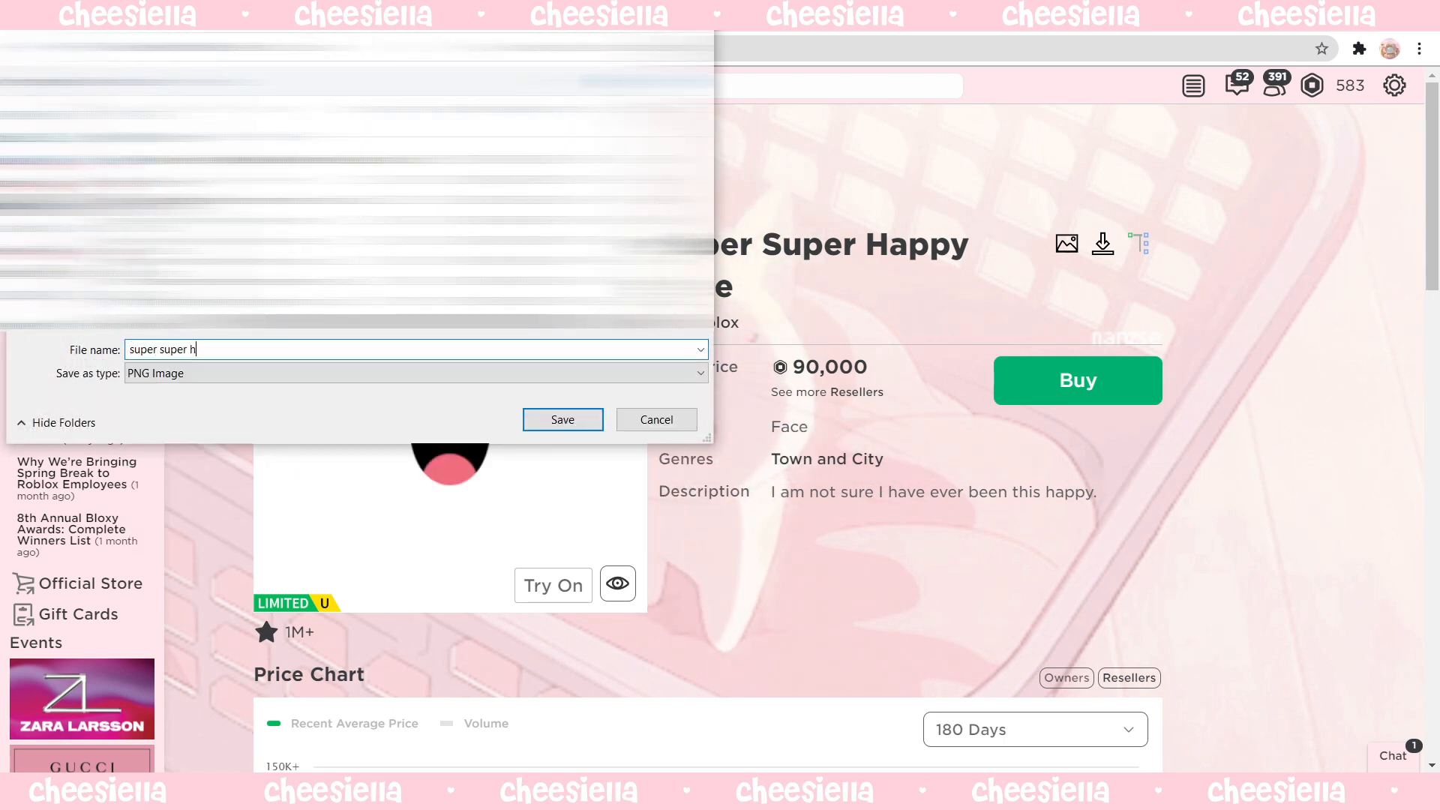
left_click(561, 418)
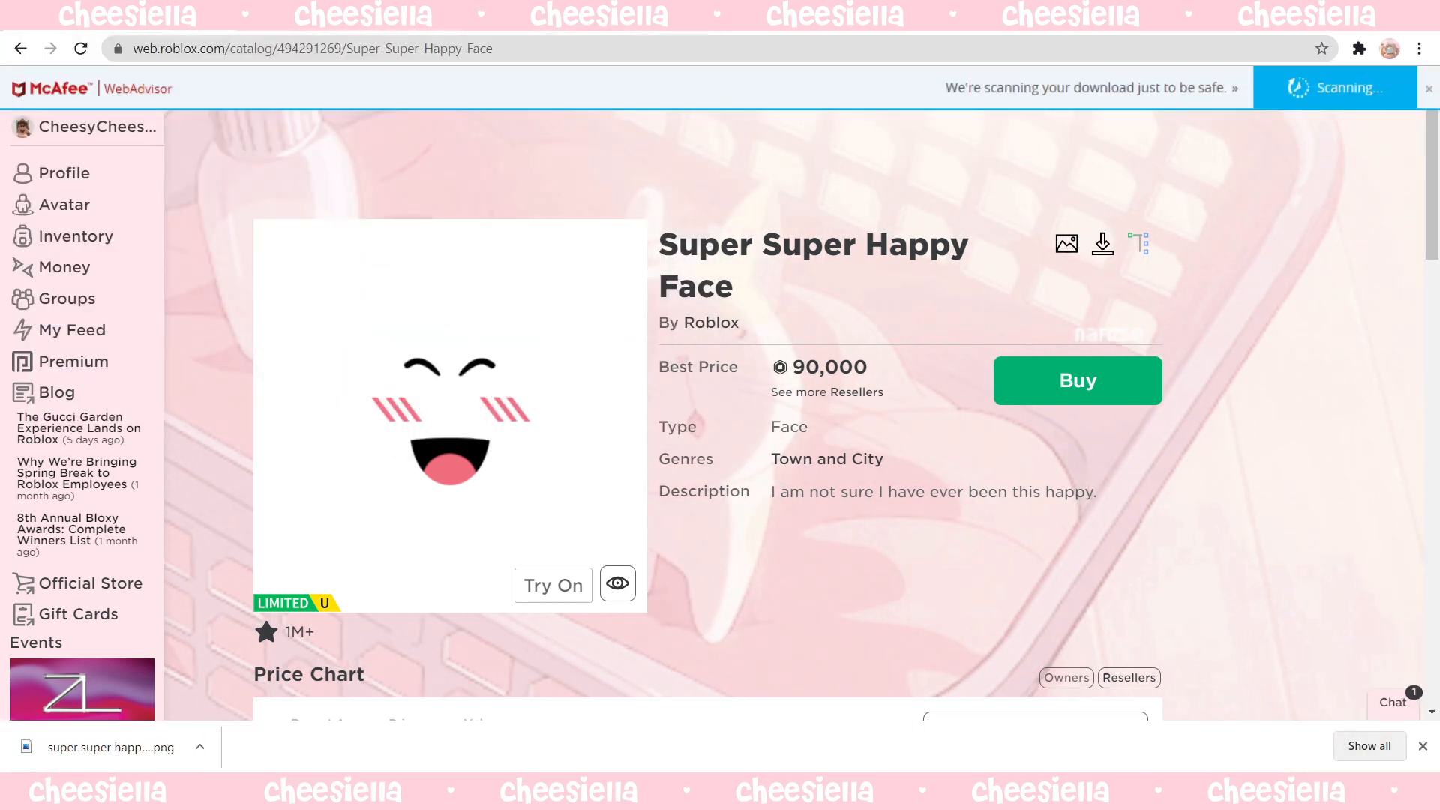
Load the downloaded Super Super Happy Face PNG into the editor.
left_click(276, 48)
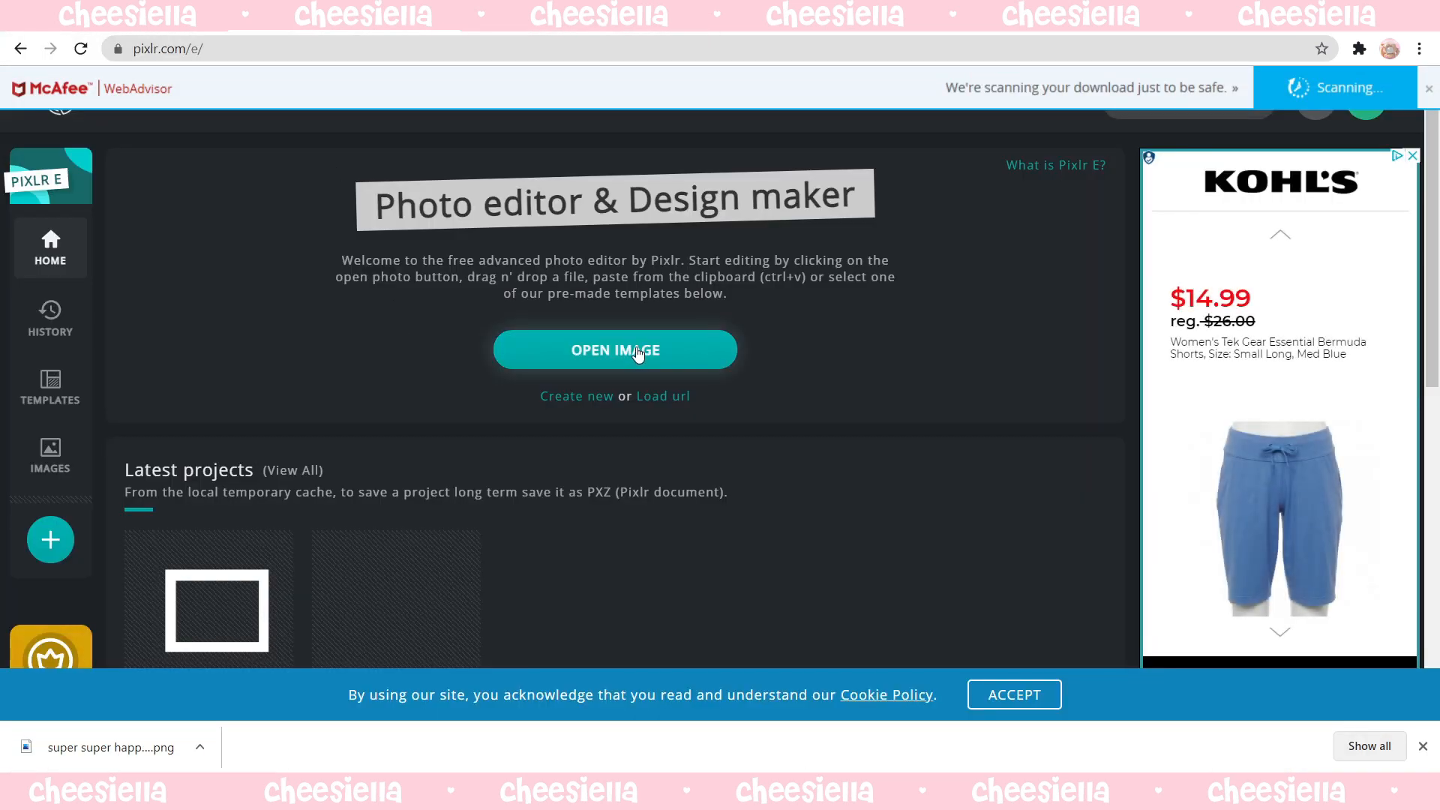
left_click(615, 350)
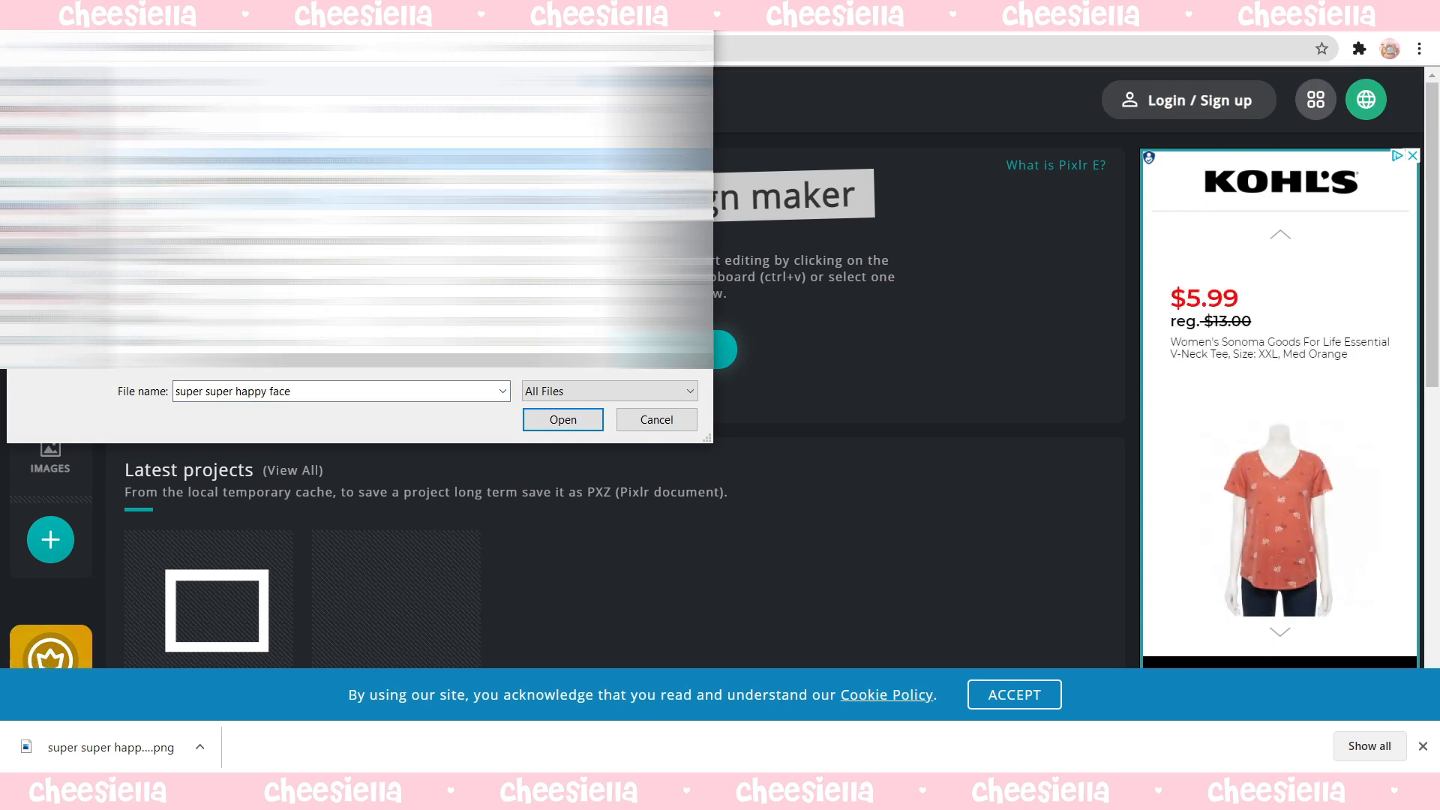
left_click(563, 420)
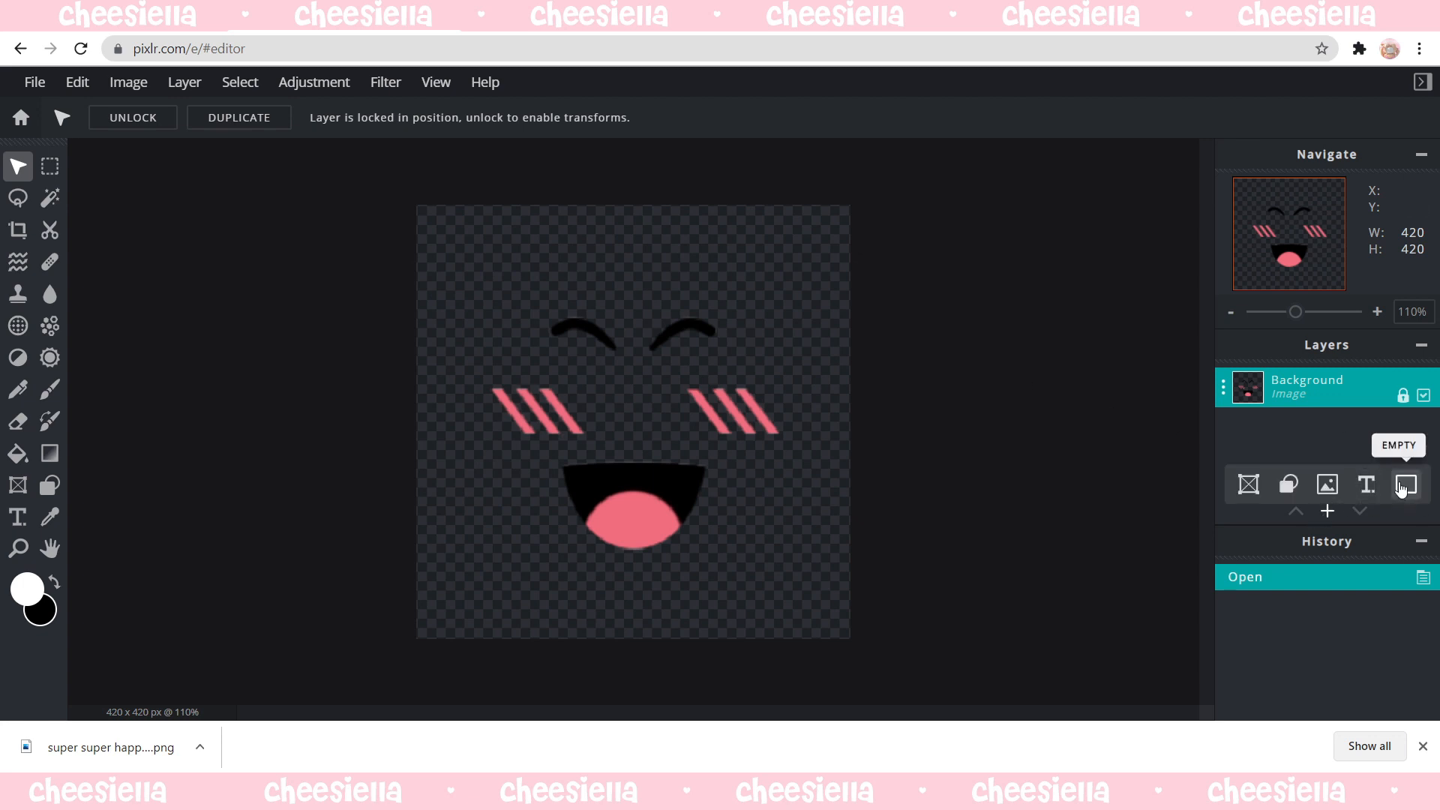
Add an empty layer, unlock Background, move Layer 2 beneath it and fill it with peach skin tone.
left_click(1405, 484)
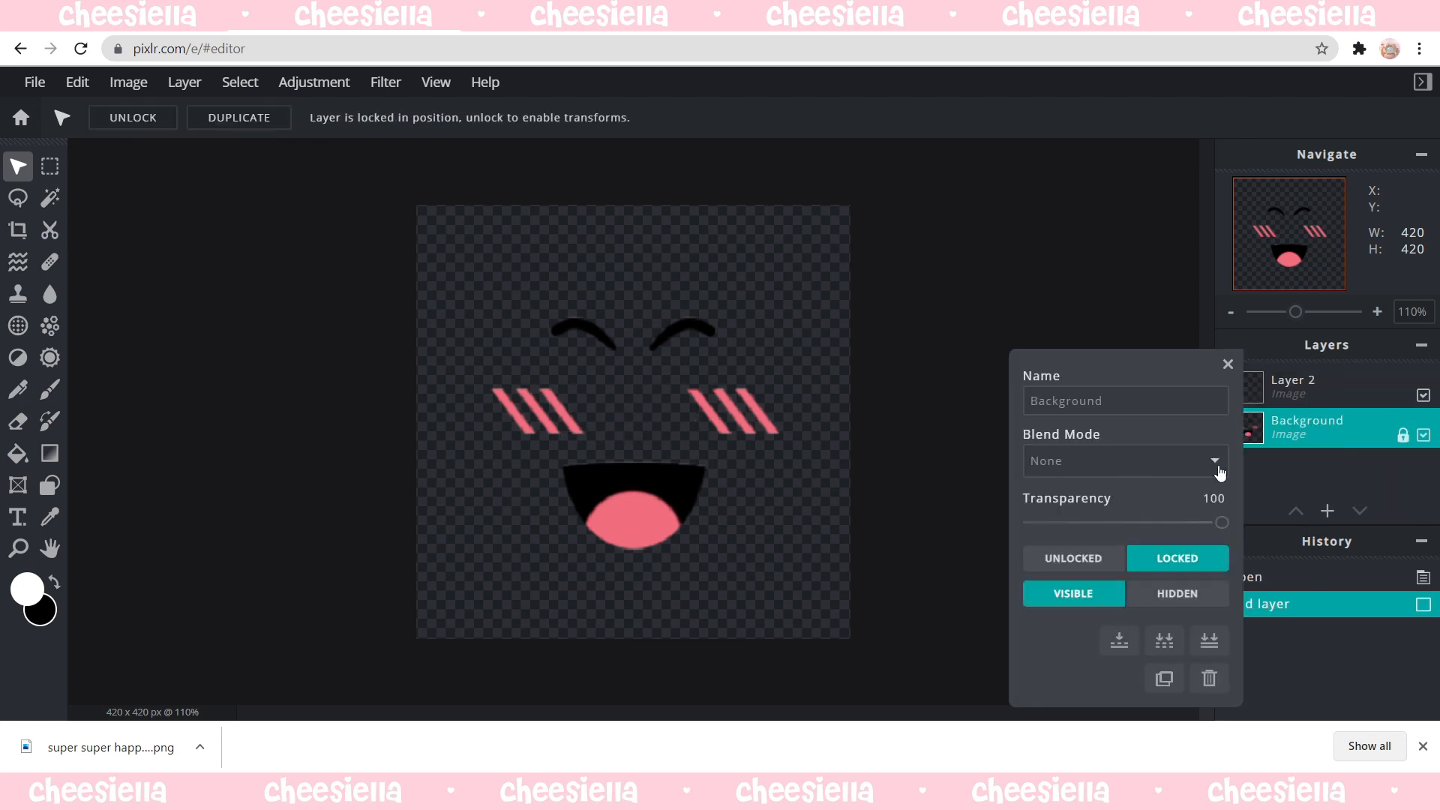
left_click(1225, 363)
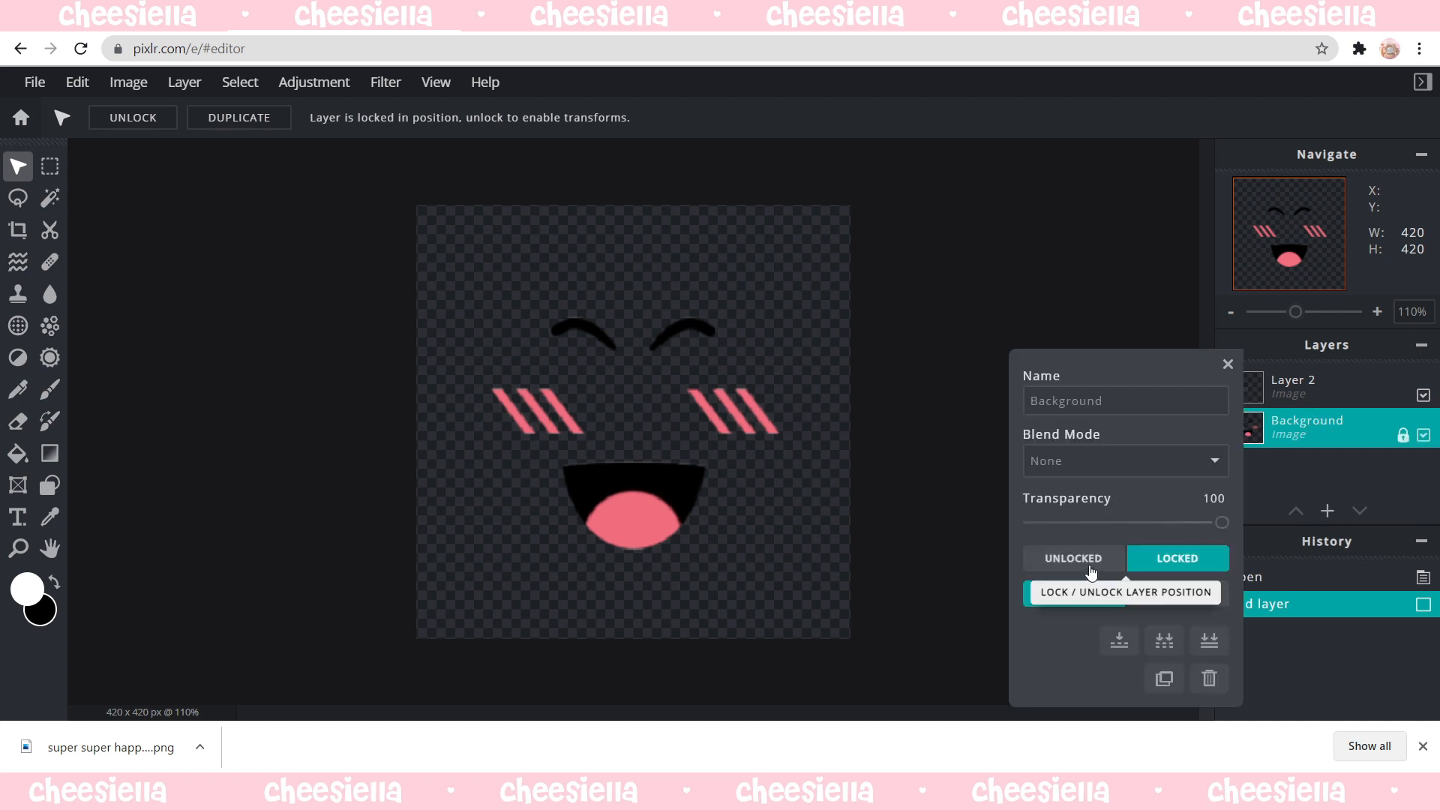
left_click(1072, 558)
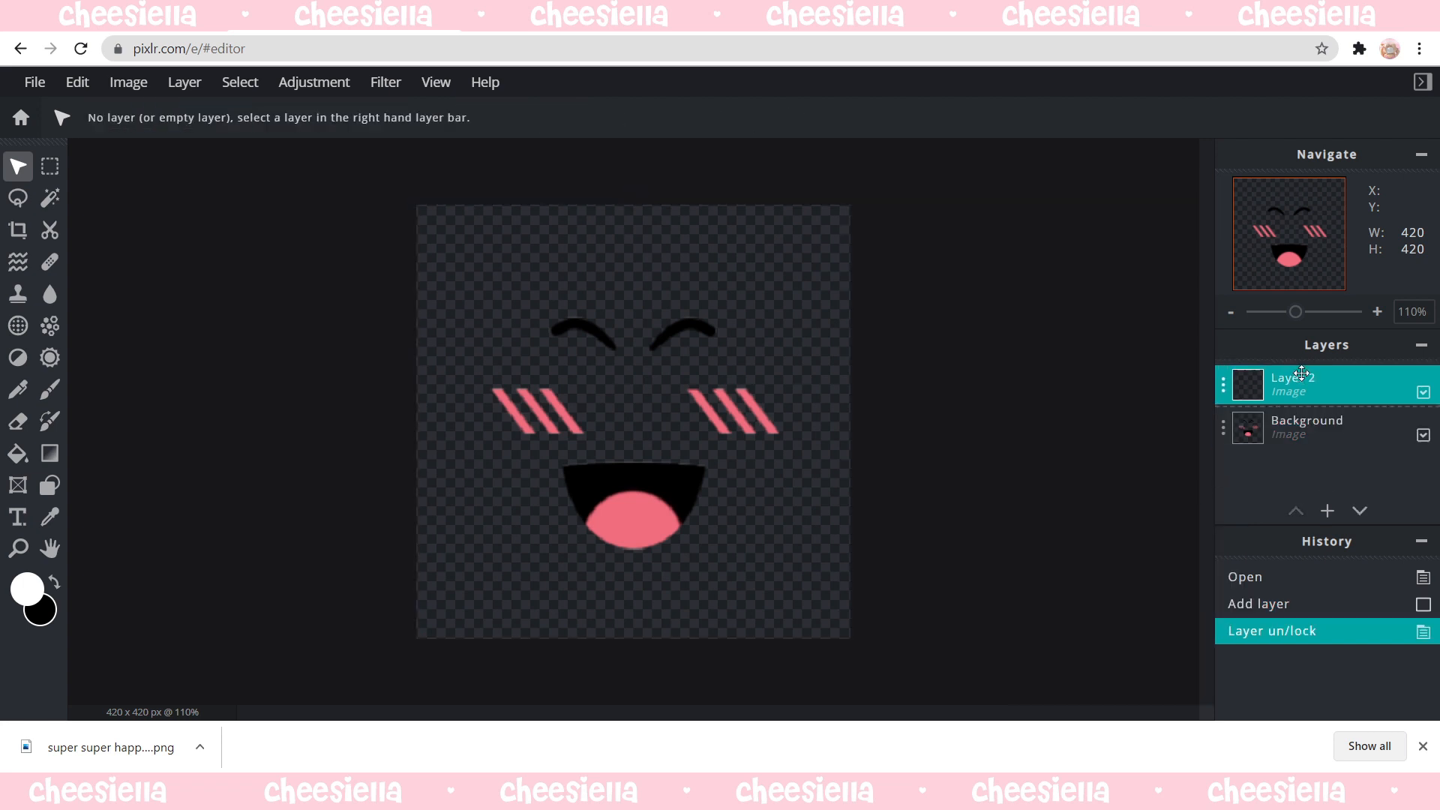
left_click(1360, 510)
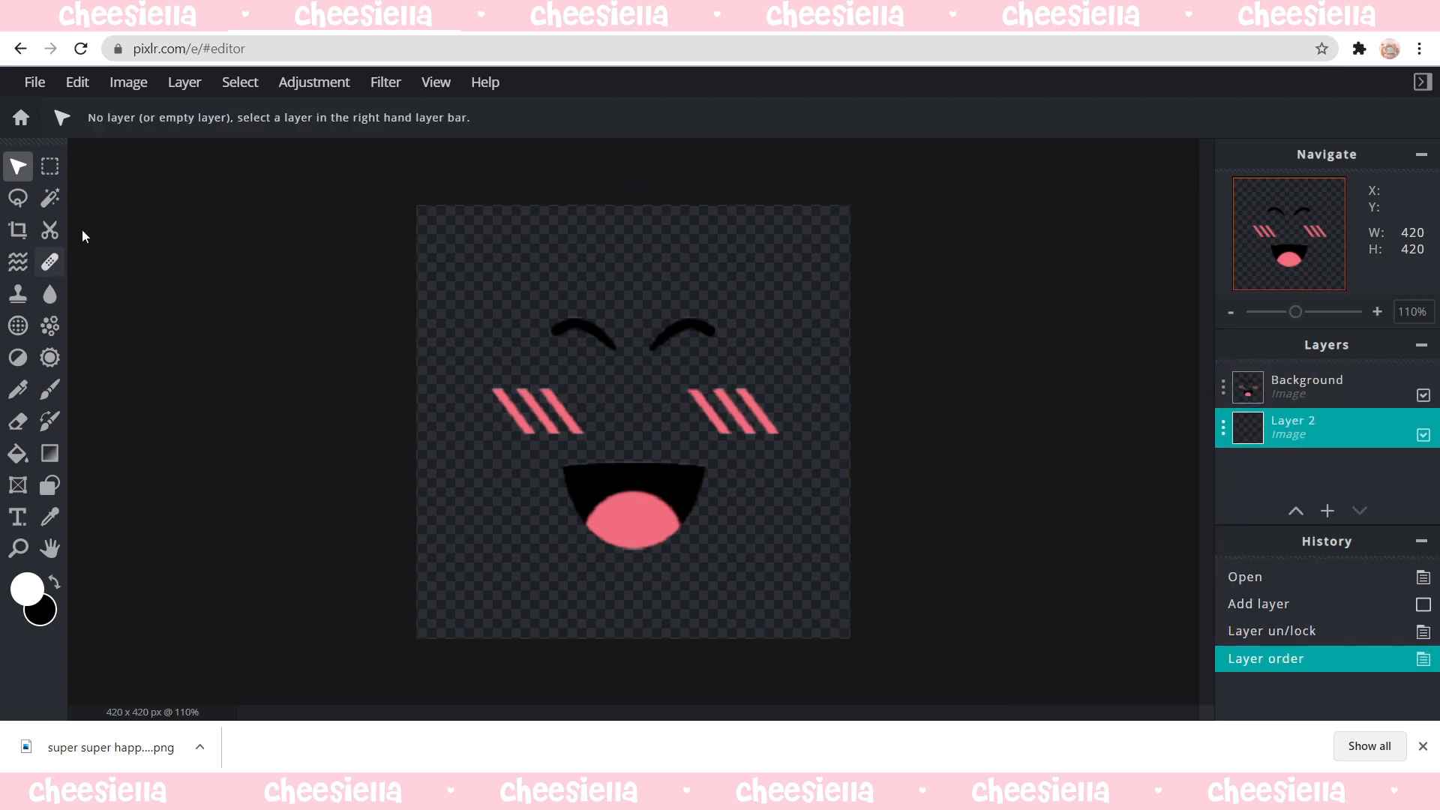
left_click(18, 453)
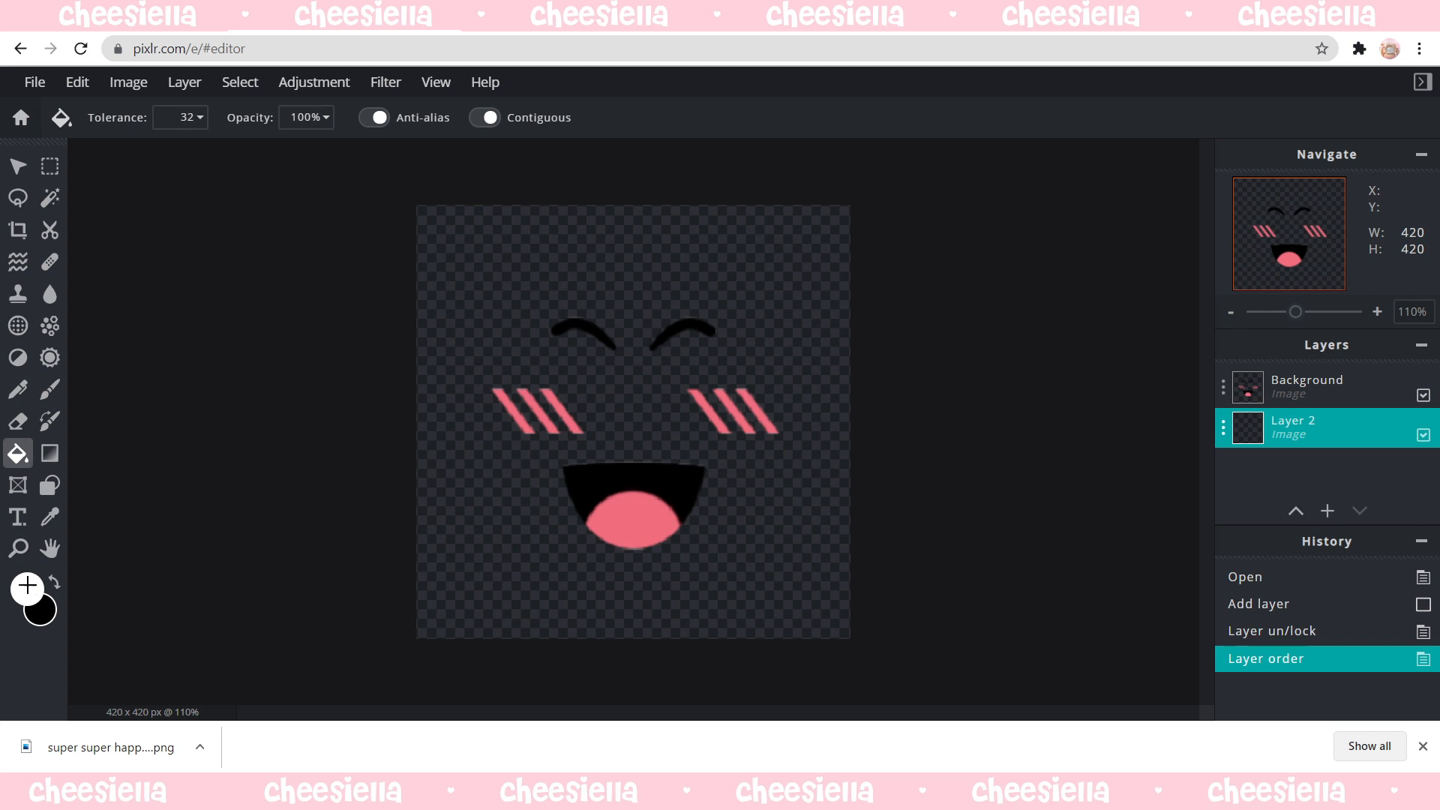
left_click(27, 586)
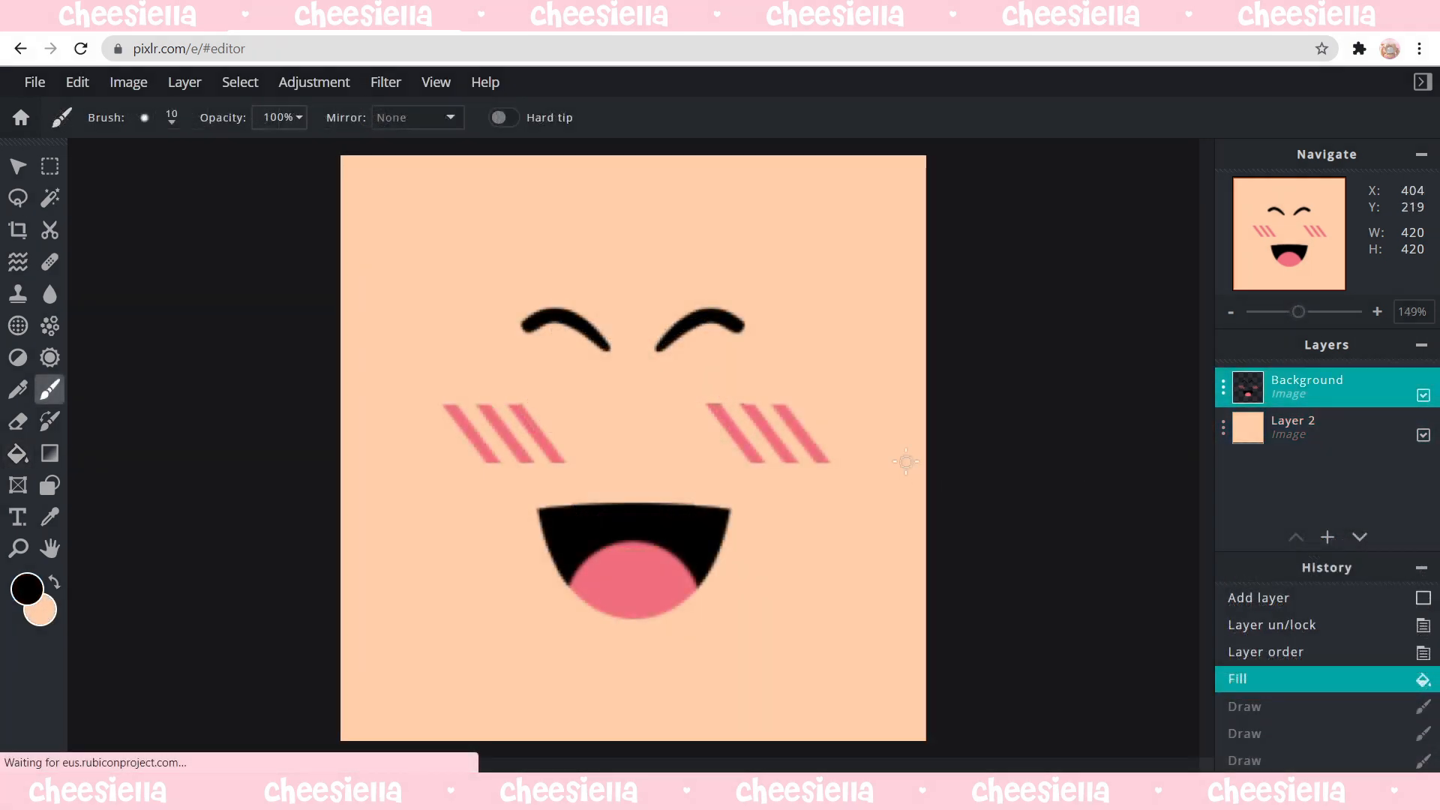
mouse_move(632, 381)
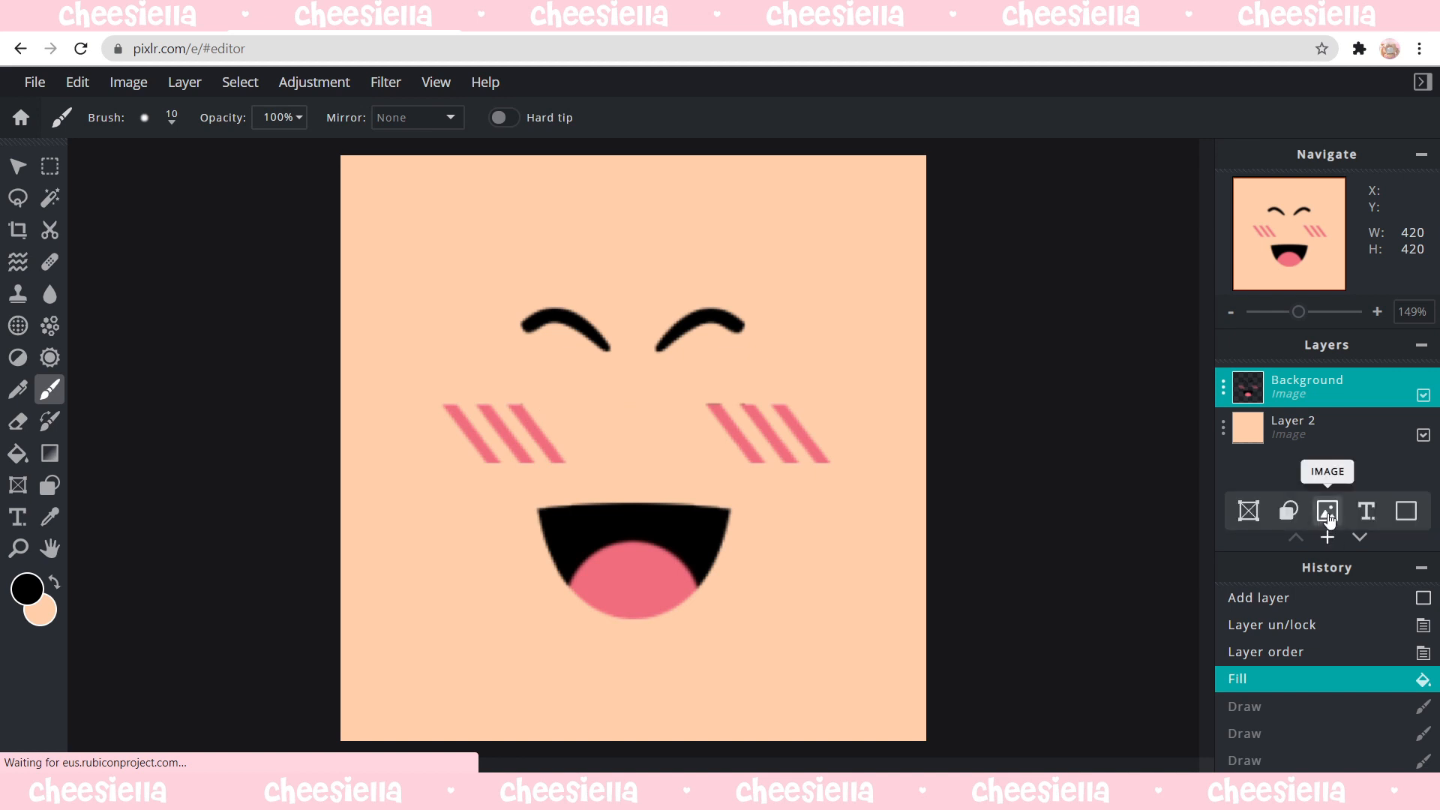
Draw the left eye flick on a new layer and flip a copy horizontally for the right eye.
left_click(1326, 511)
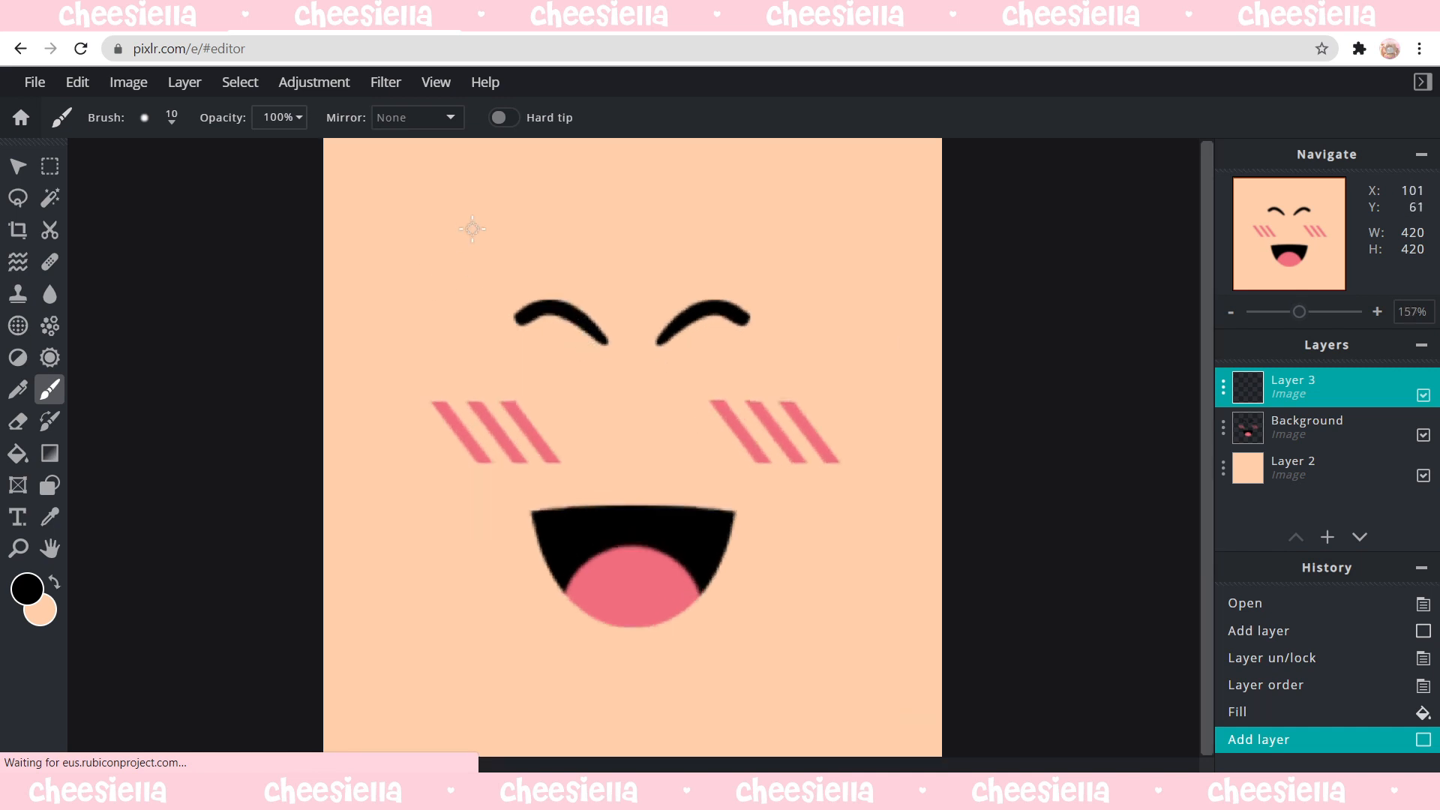
mouse_move(523, 526)
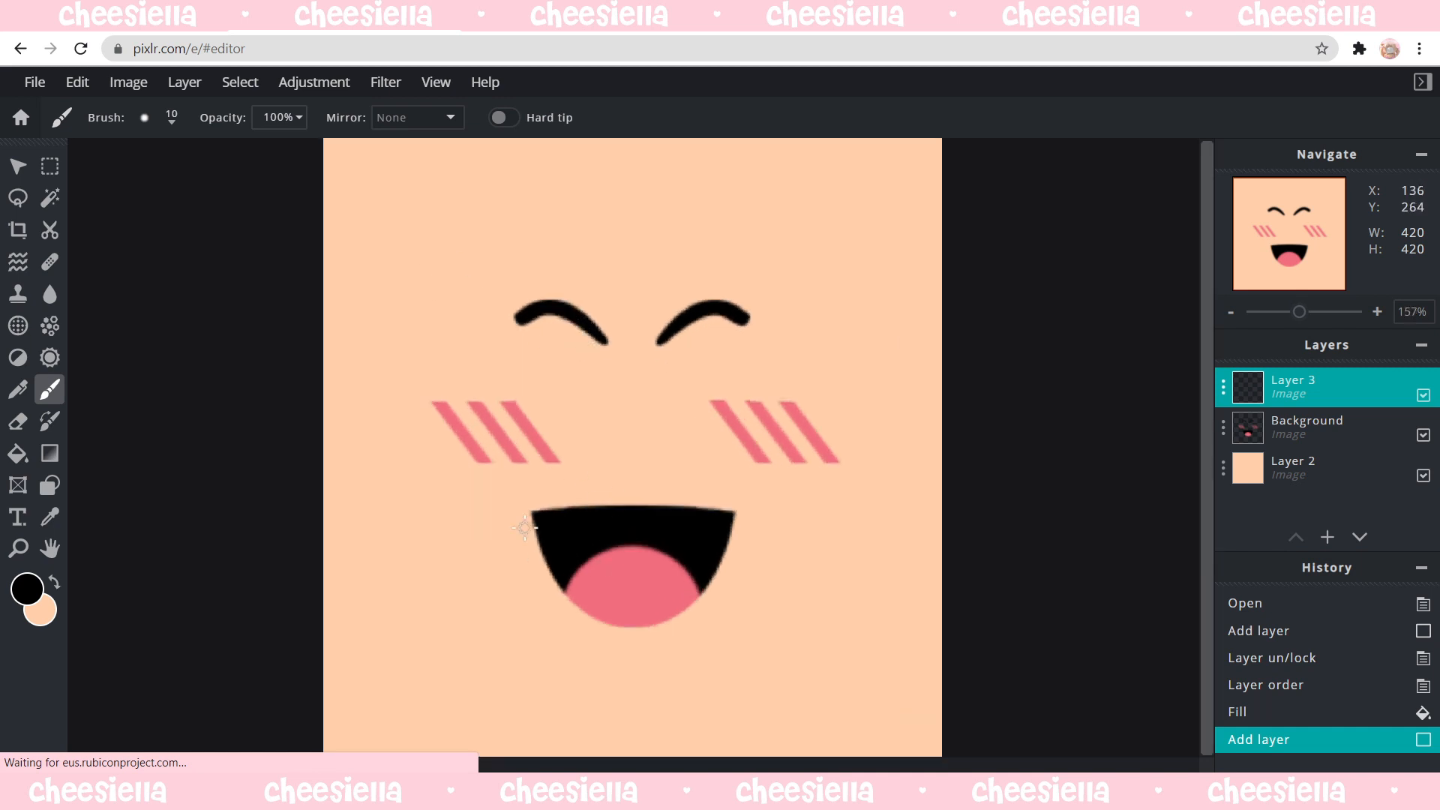
mouse_move(674, 522)
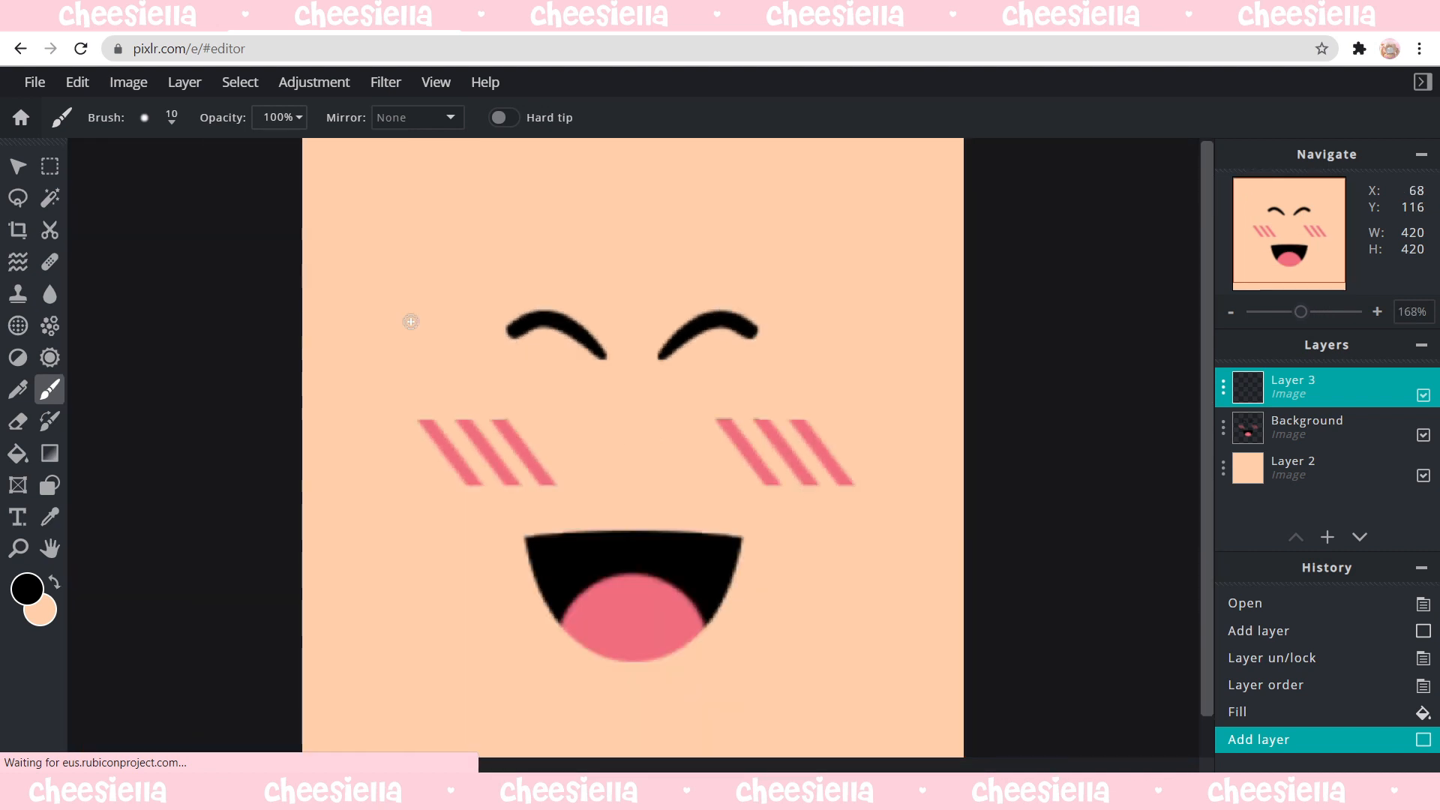
mouse_move(534, 329)
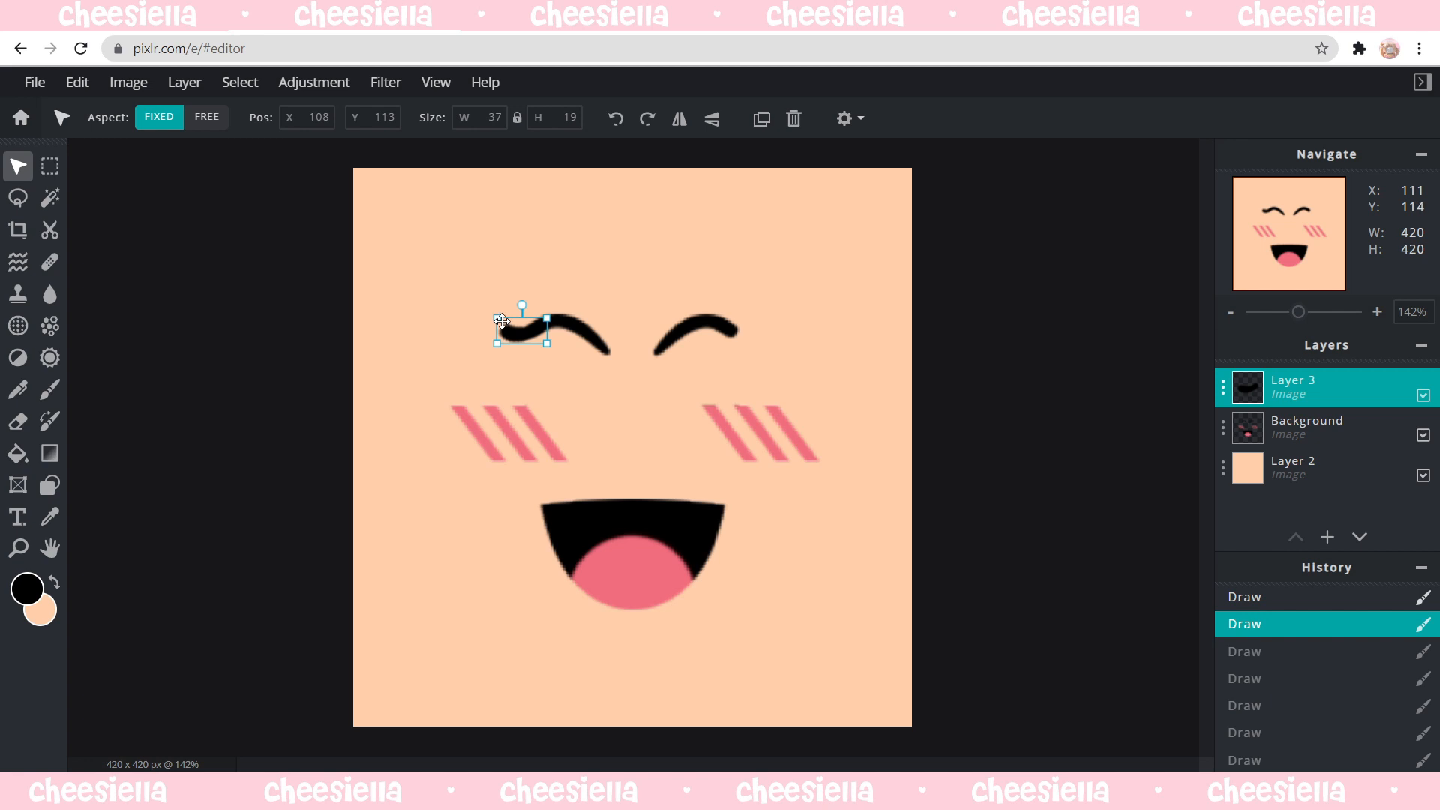
mouse_move(608, 381)
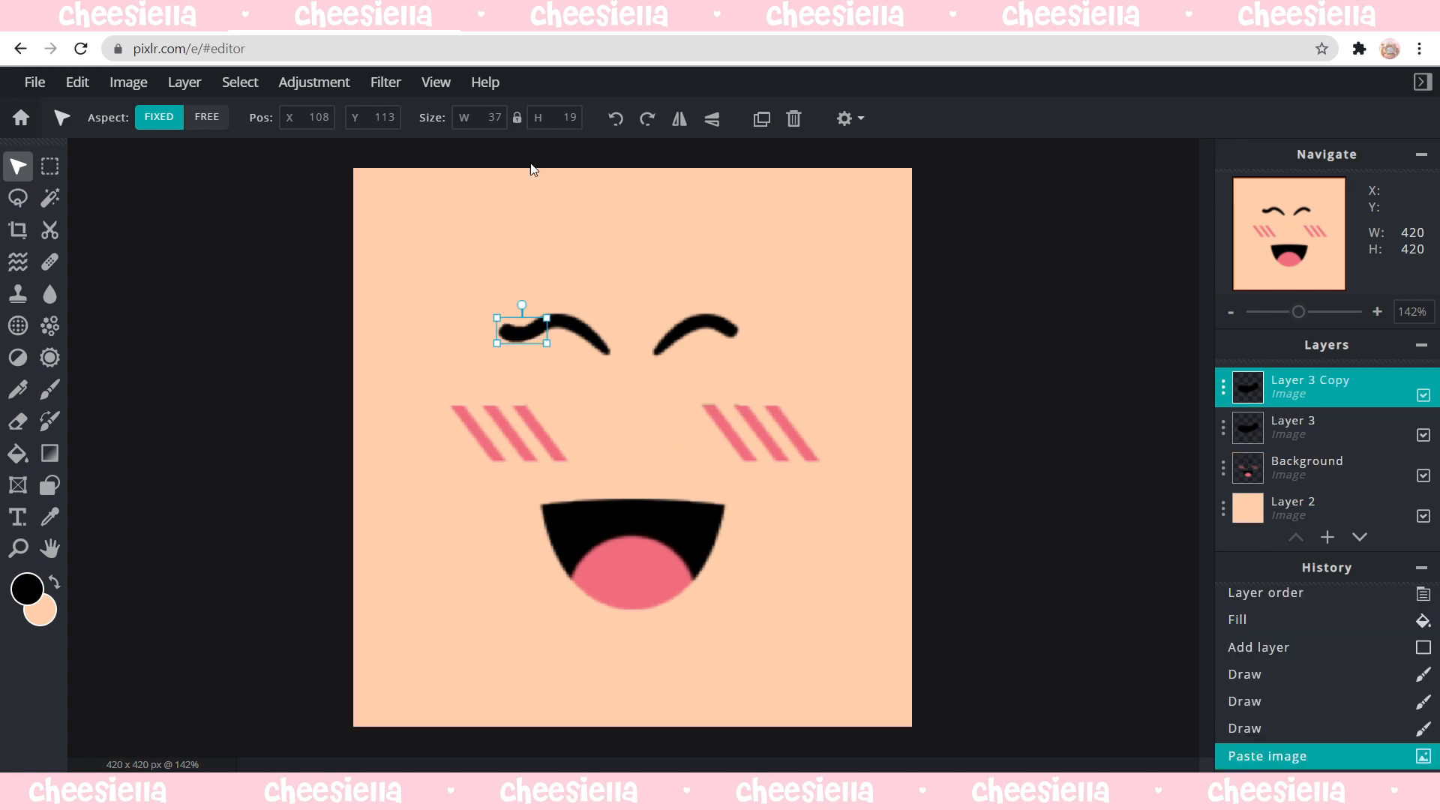
mouse_move(678, 117)
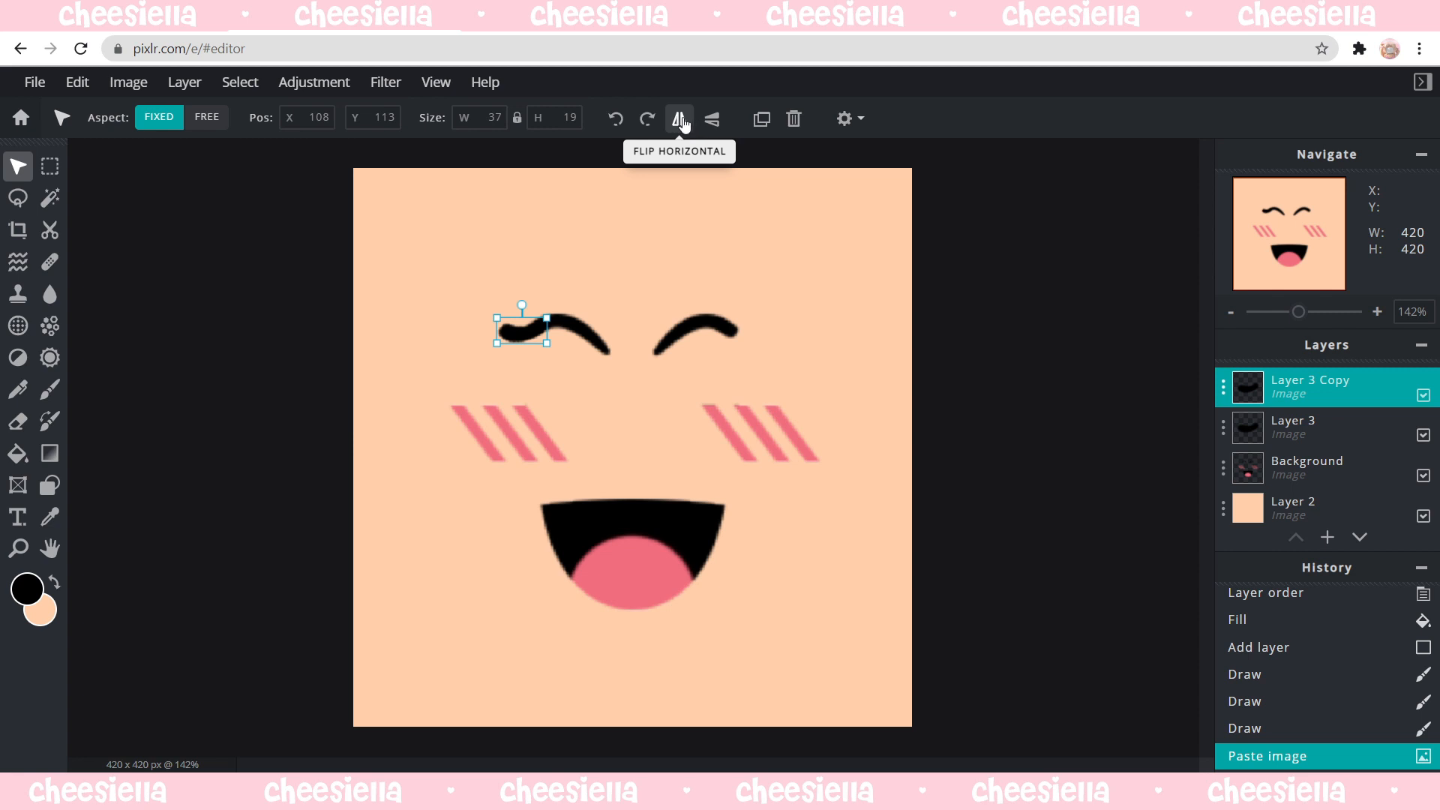
left_click(678, 119)
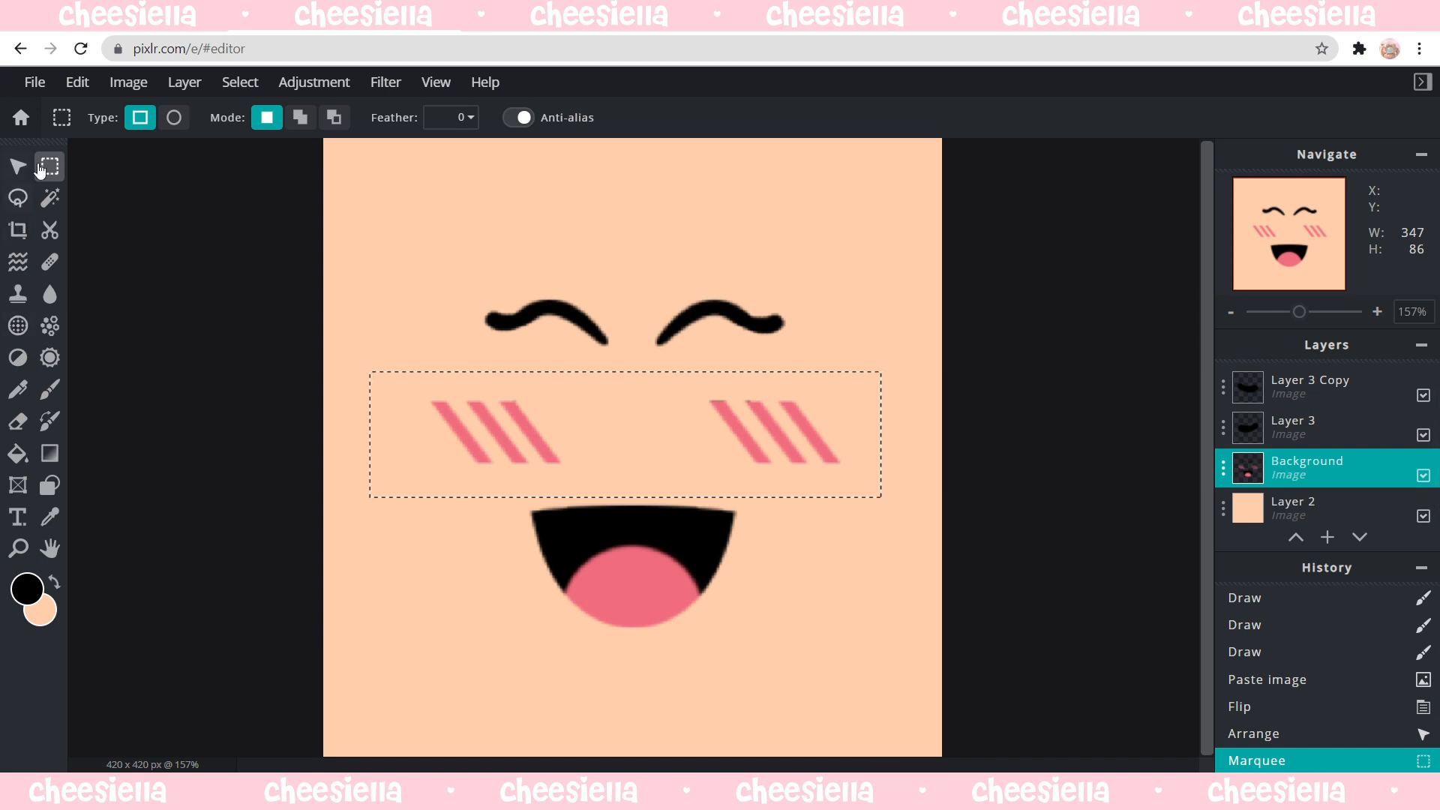
mouse_move(816, 427)
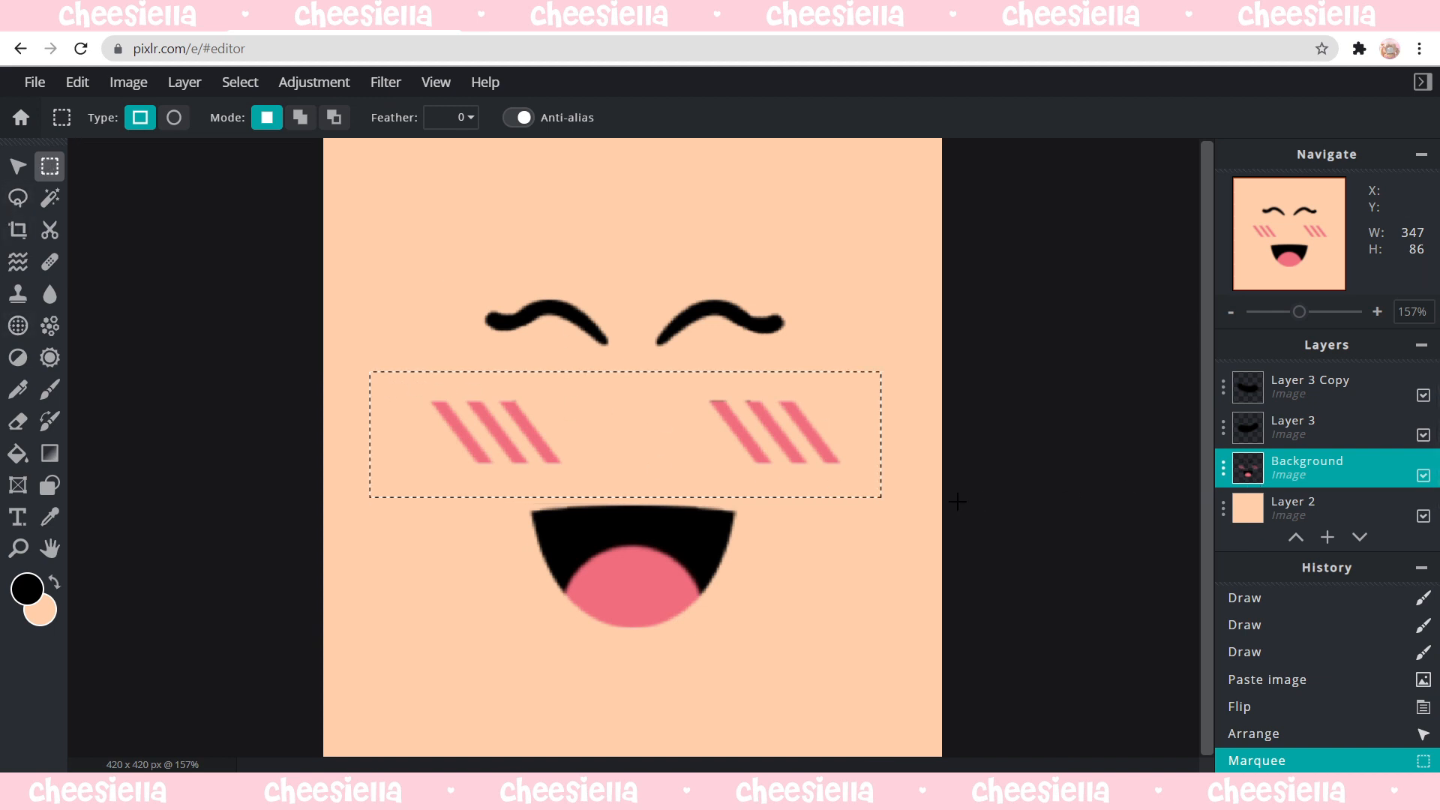
Delete the marquee-selected striped blush marks from the Background layer.
key("Delete")
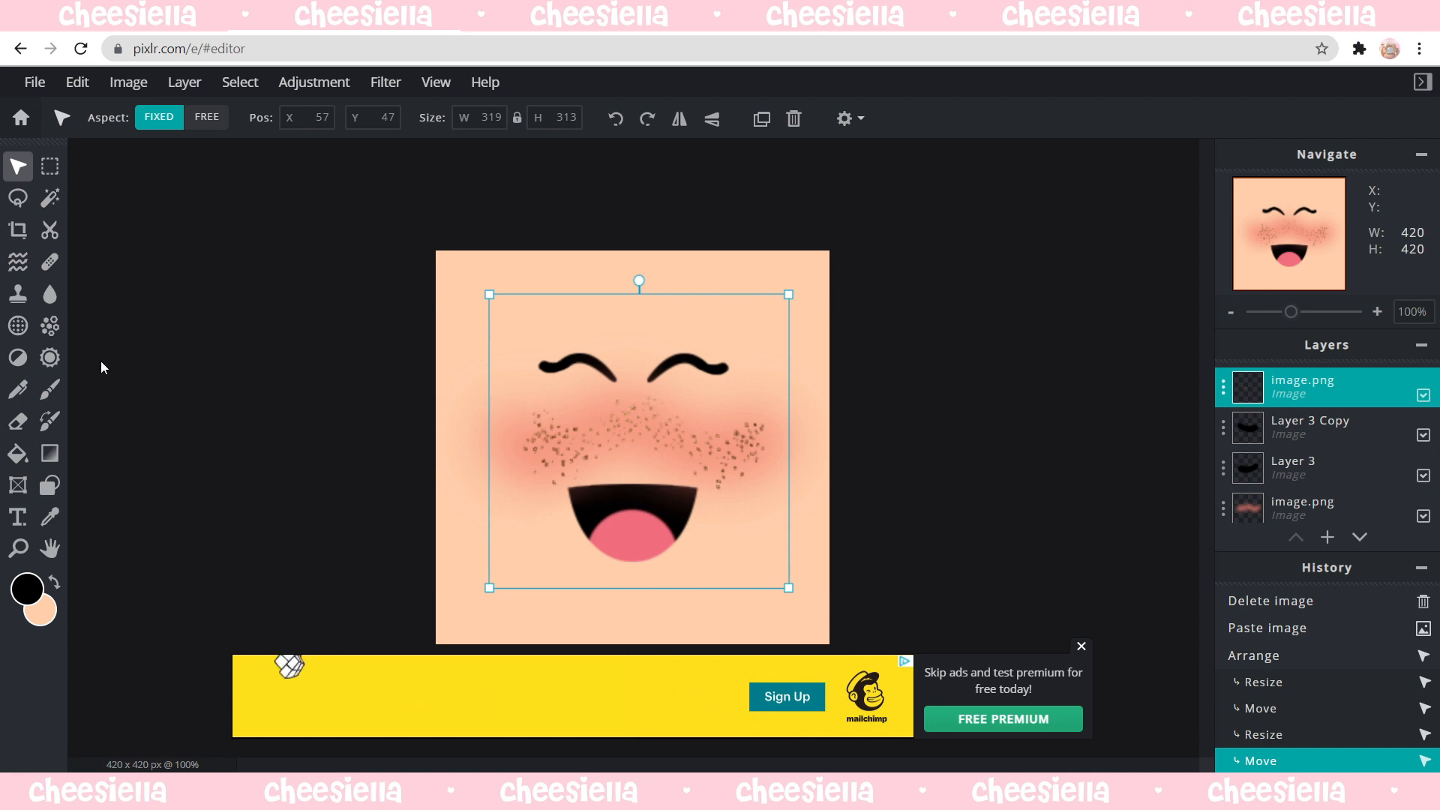
mouse_move(277, 258)
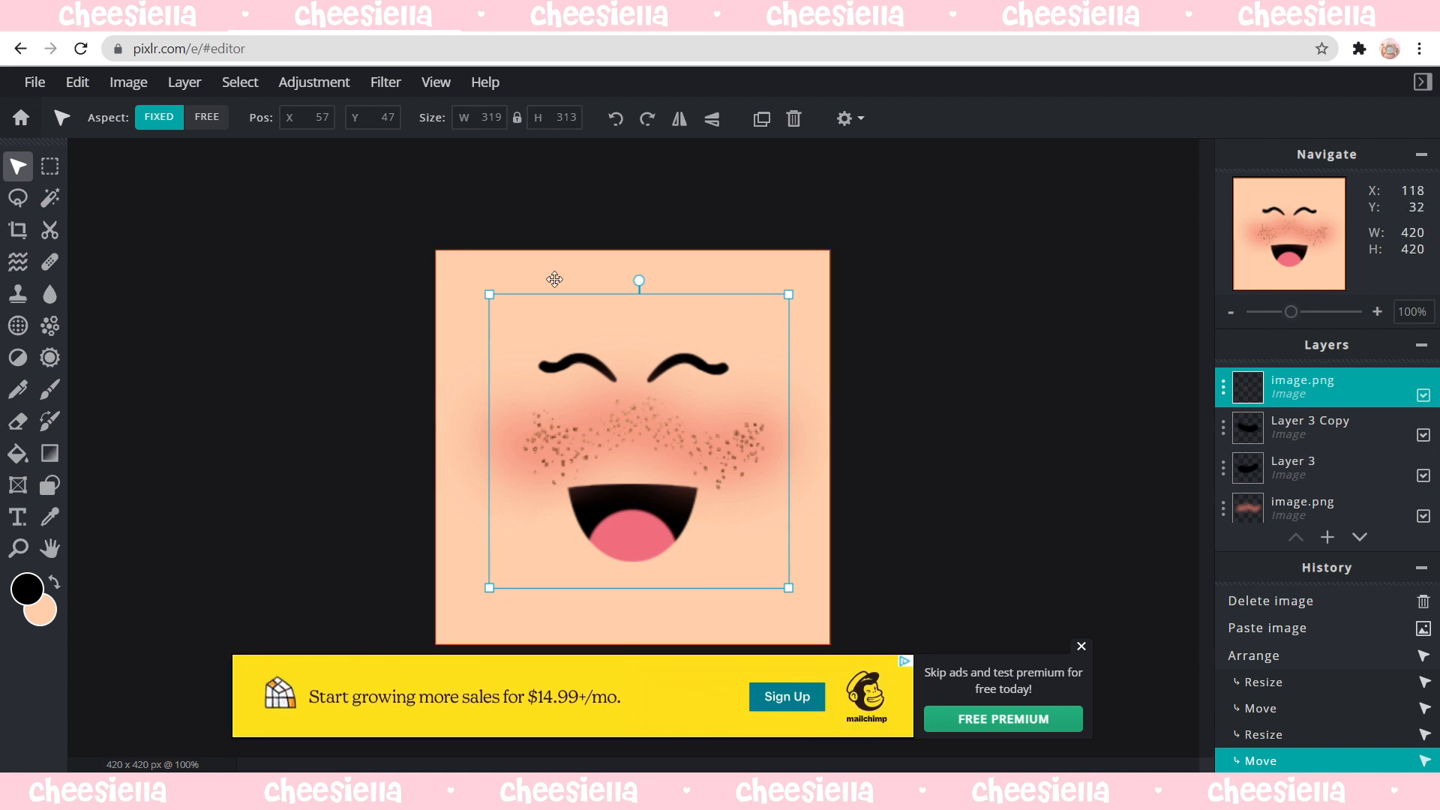
mouse_move(76, 81)
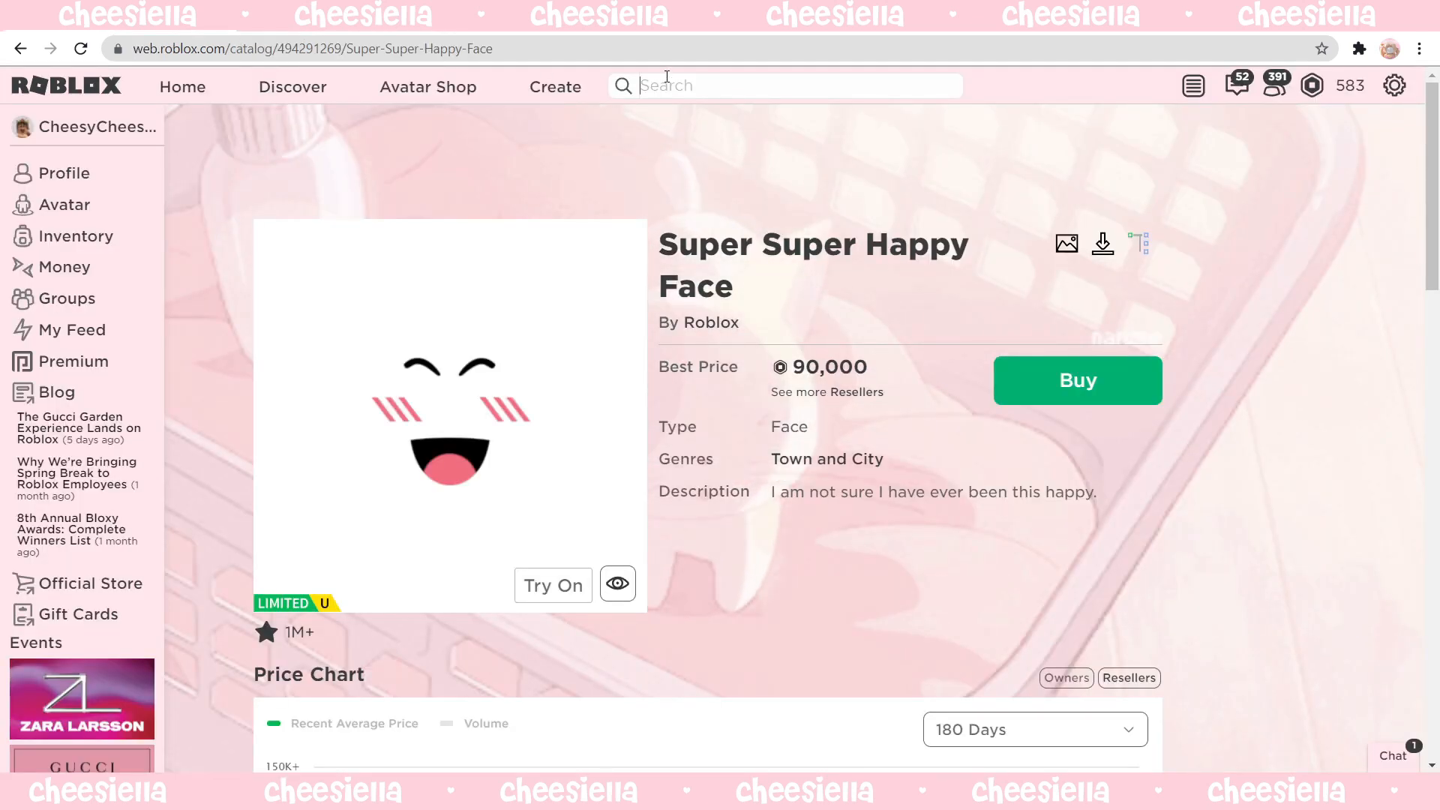
Scroll the Super Super Happy Face page to its resellers, then return to the editor.
scroll("down", 3)
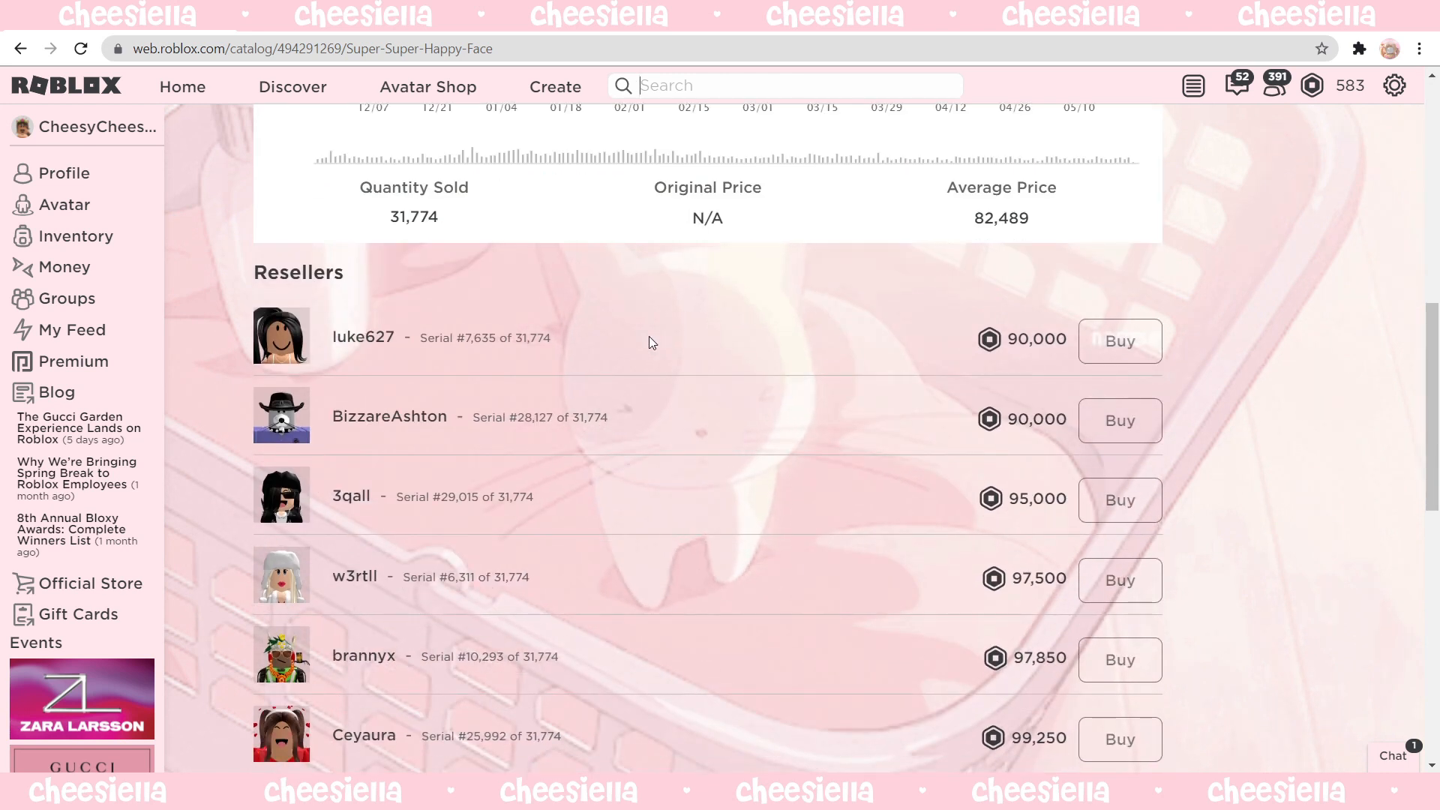
left_click(312, 48)
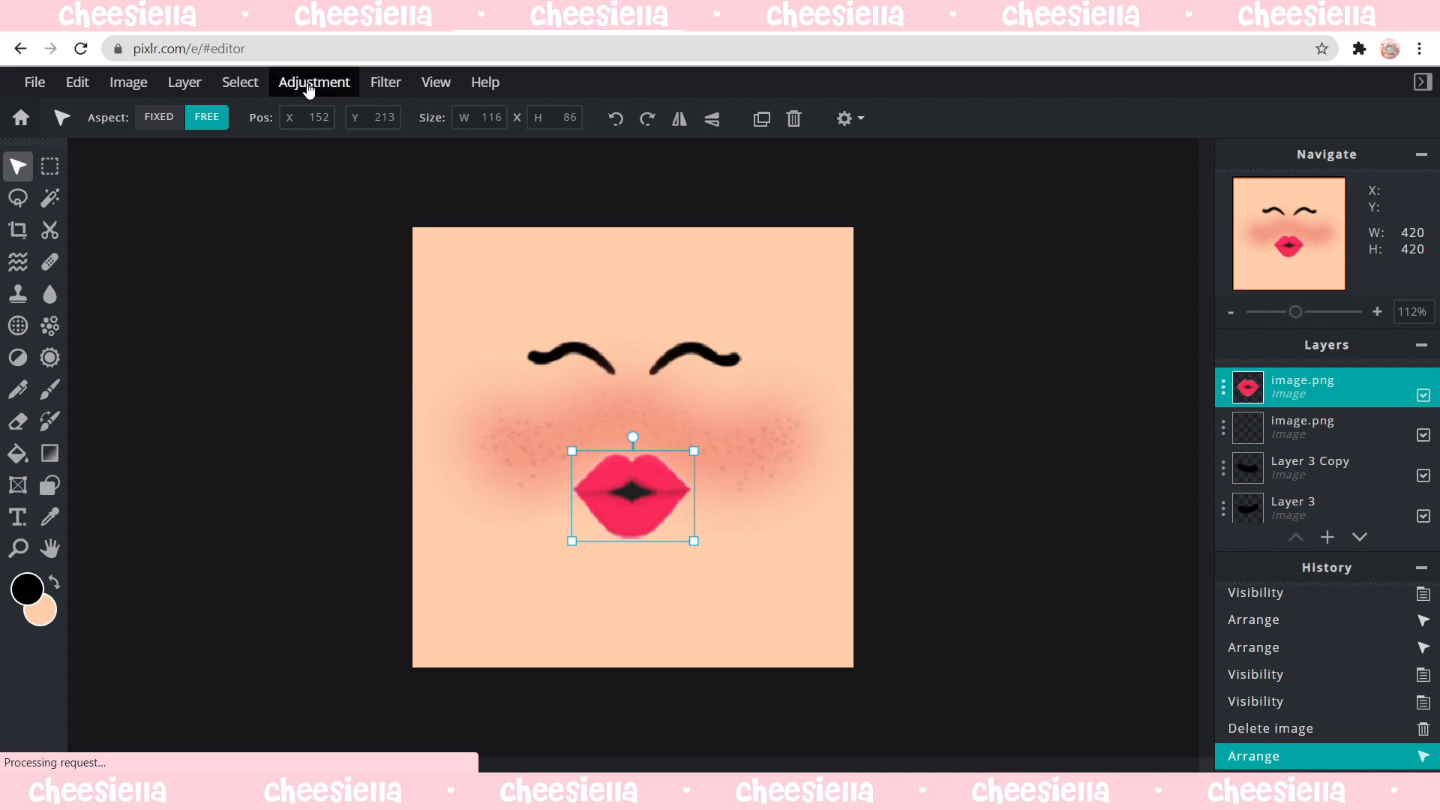
Apply Hue & saturation to the lips layer with Hue 2 and Saturation -3.
left_click(314, 81)
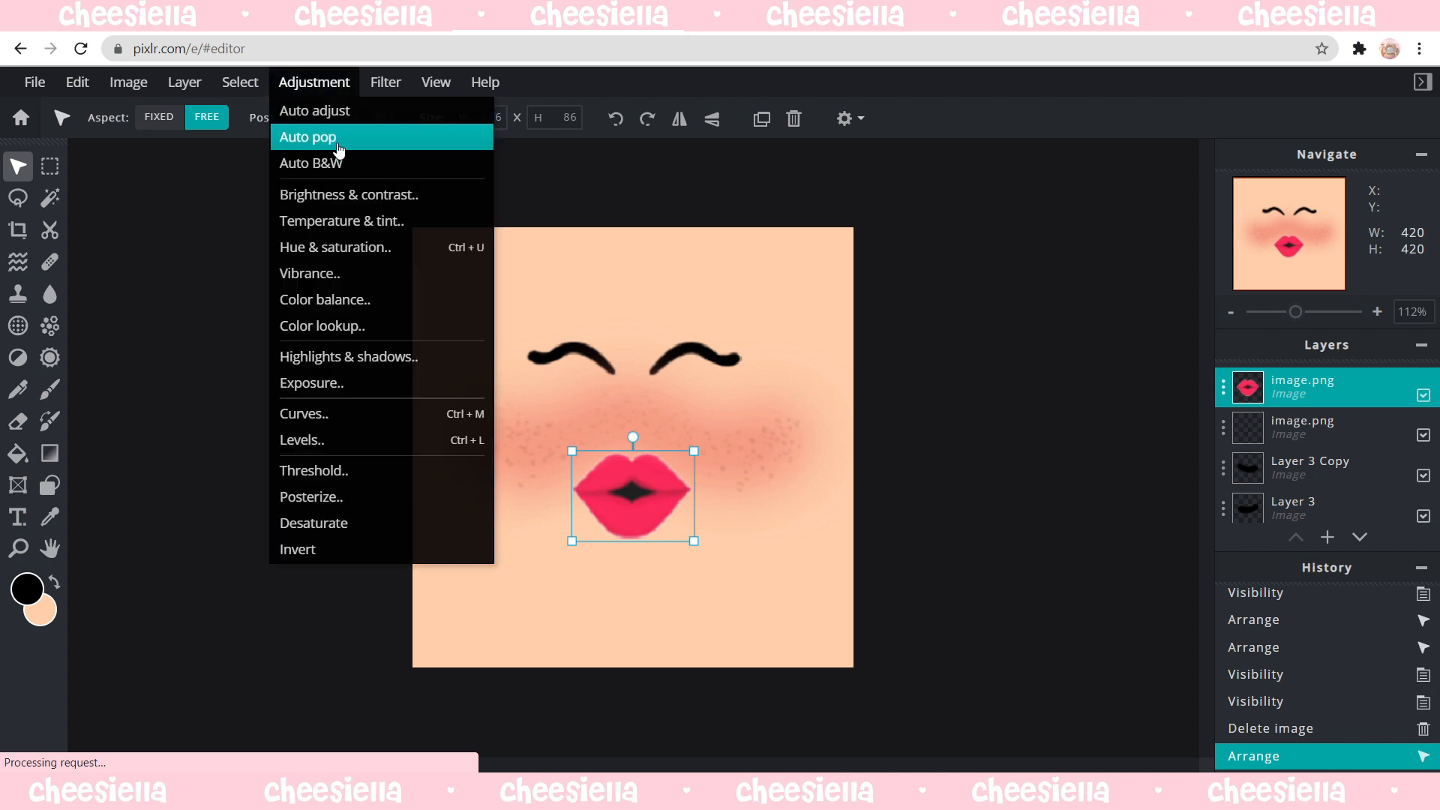
left_click(334, 246)
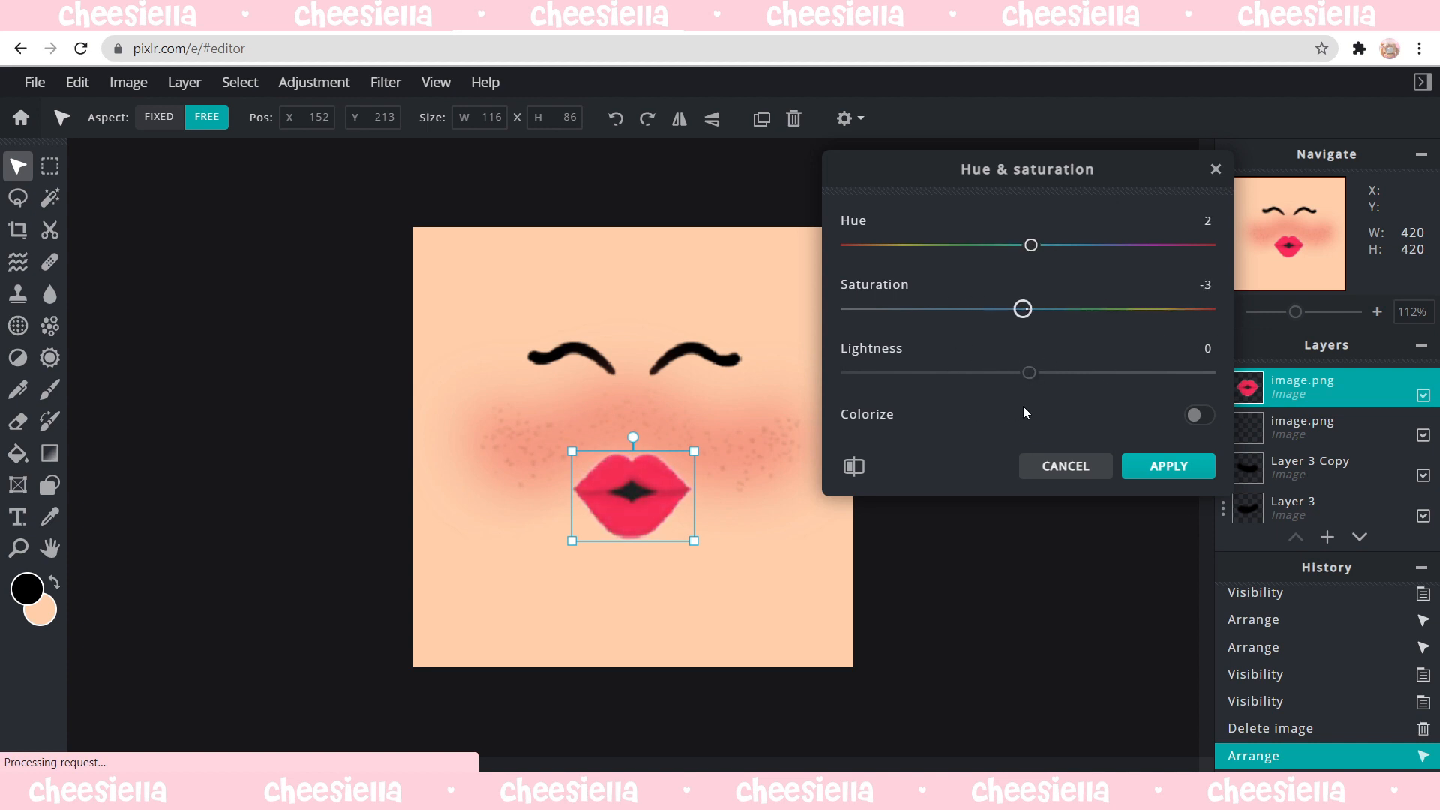
left_click(1167, 465)
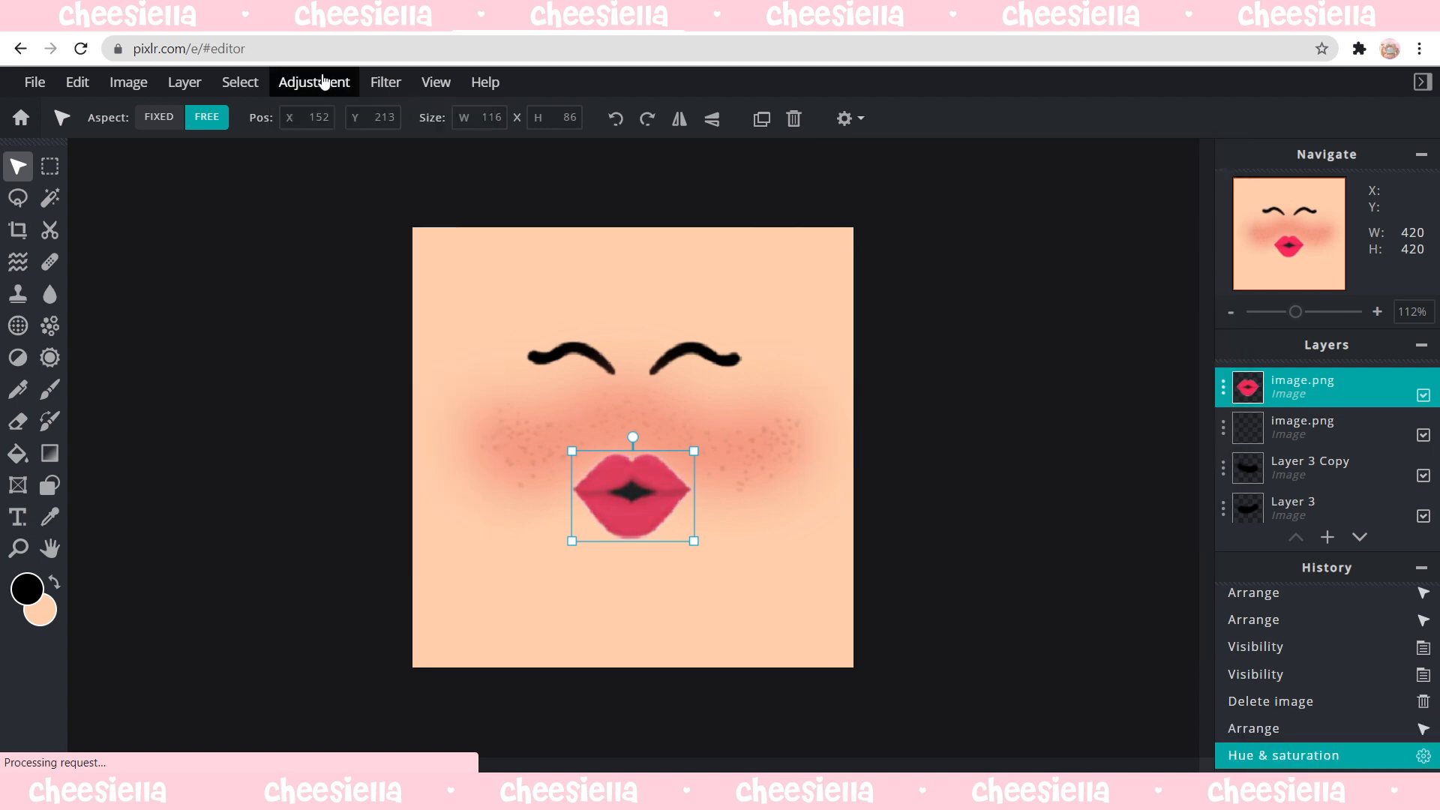
left_click(314, 81)
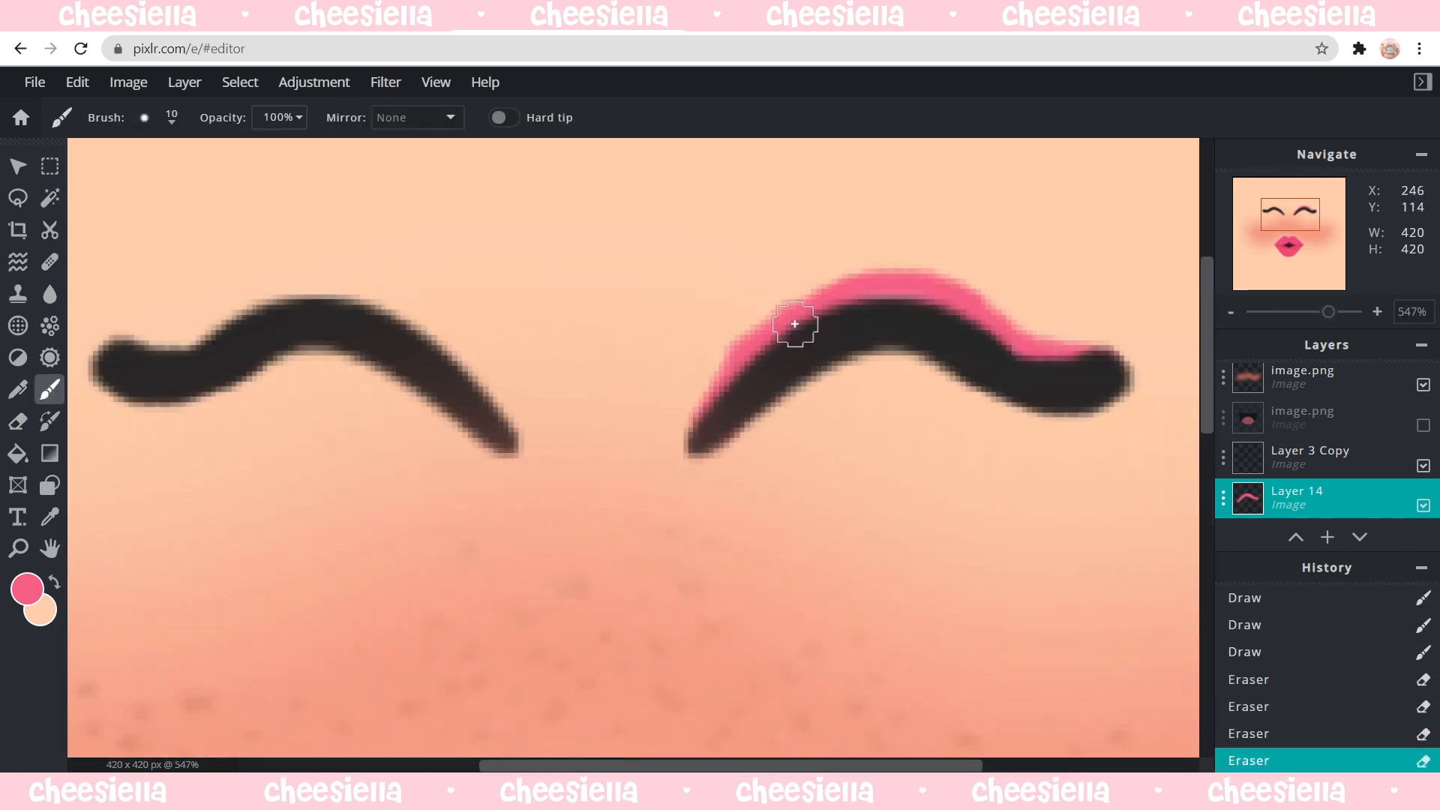
Brush pink shadow along the right eye, then hide the skin-coloured Layer 2.
left_click(17, 166)
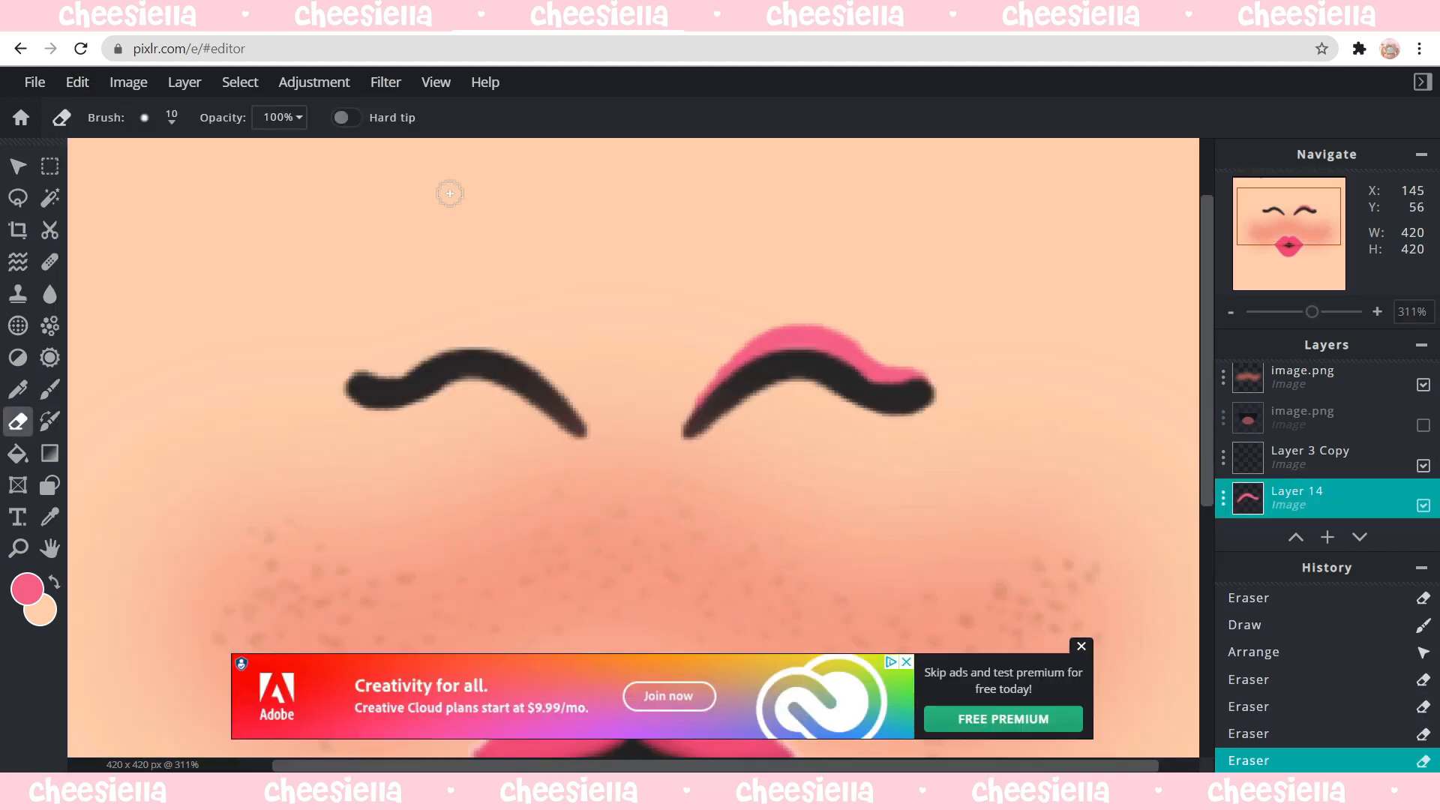
left_click(16, 167)
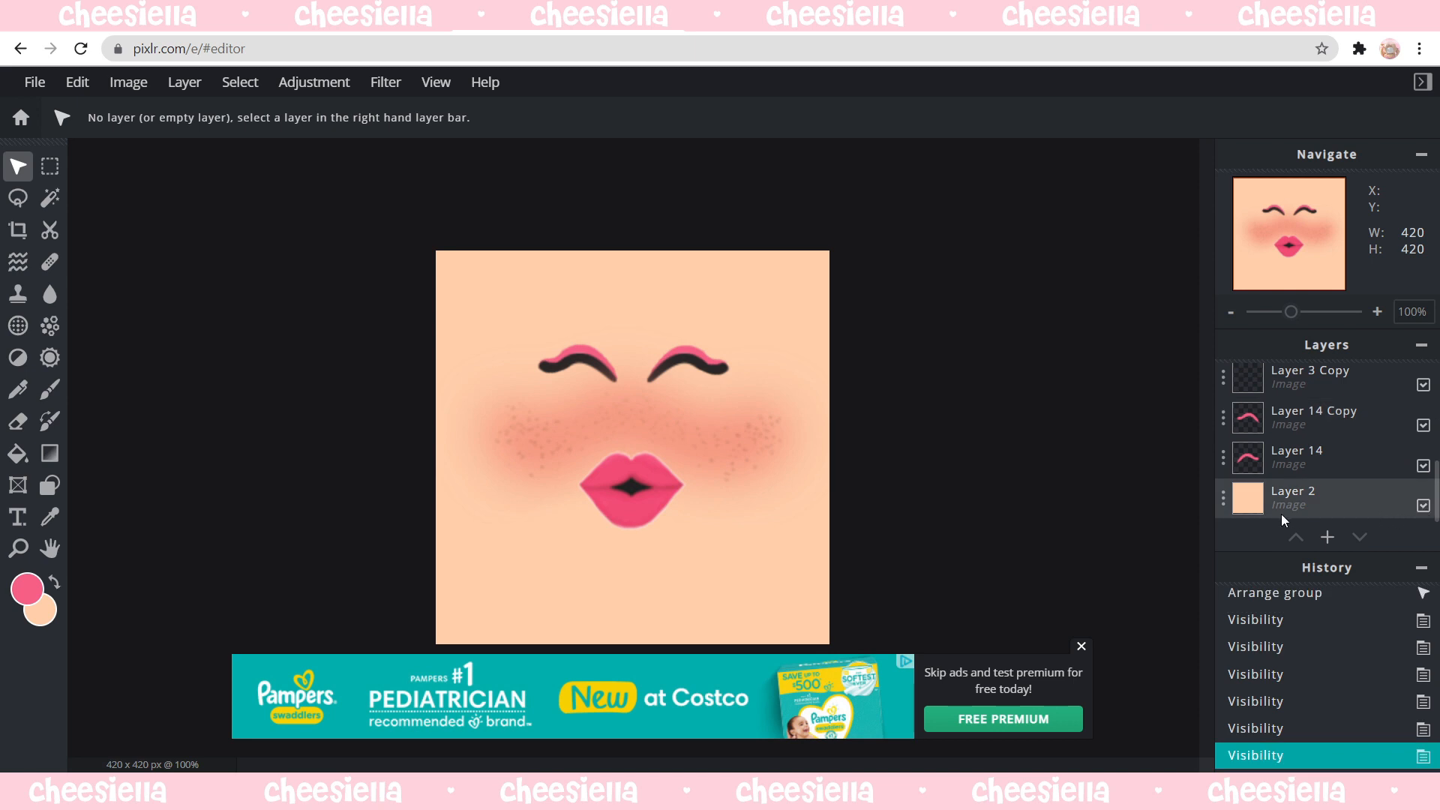
left_click(1425, 506)
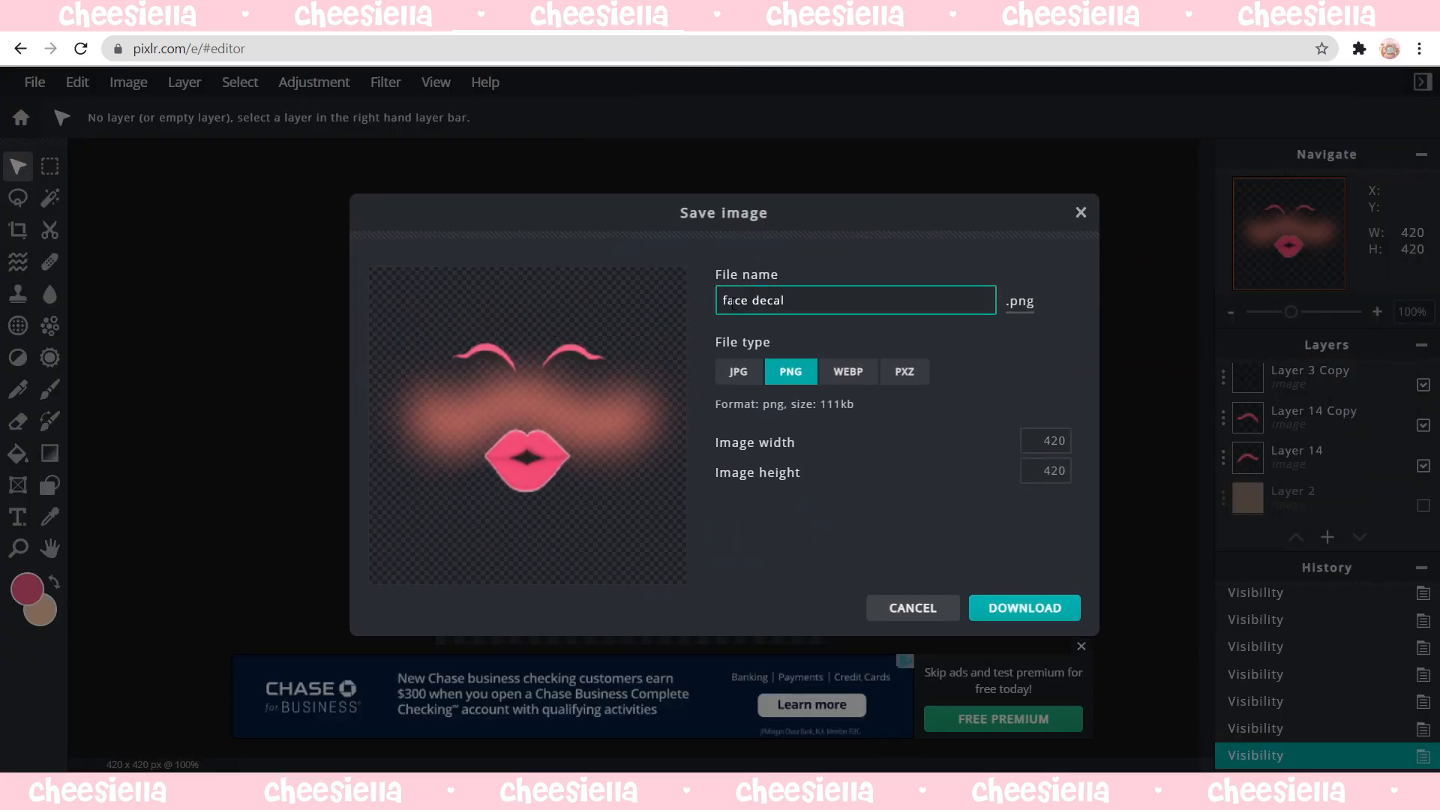
Download the transparent face as 'face decal' in PNG format.
left_click(1021, 607)
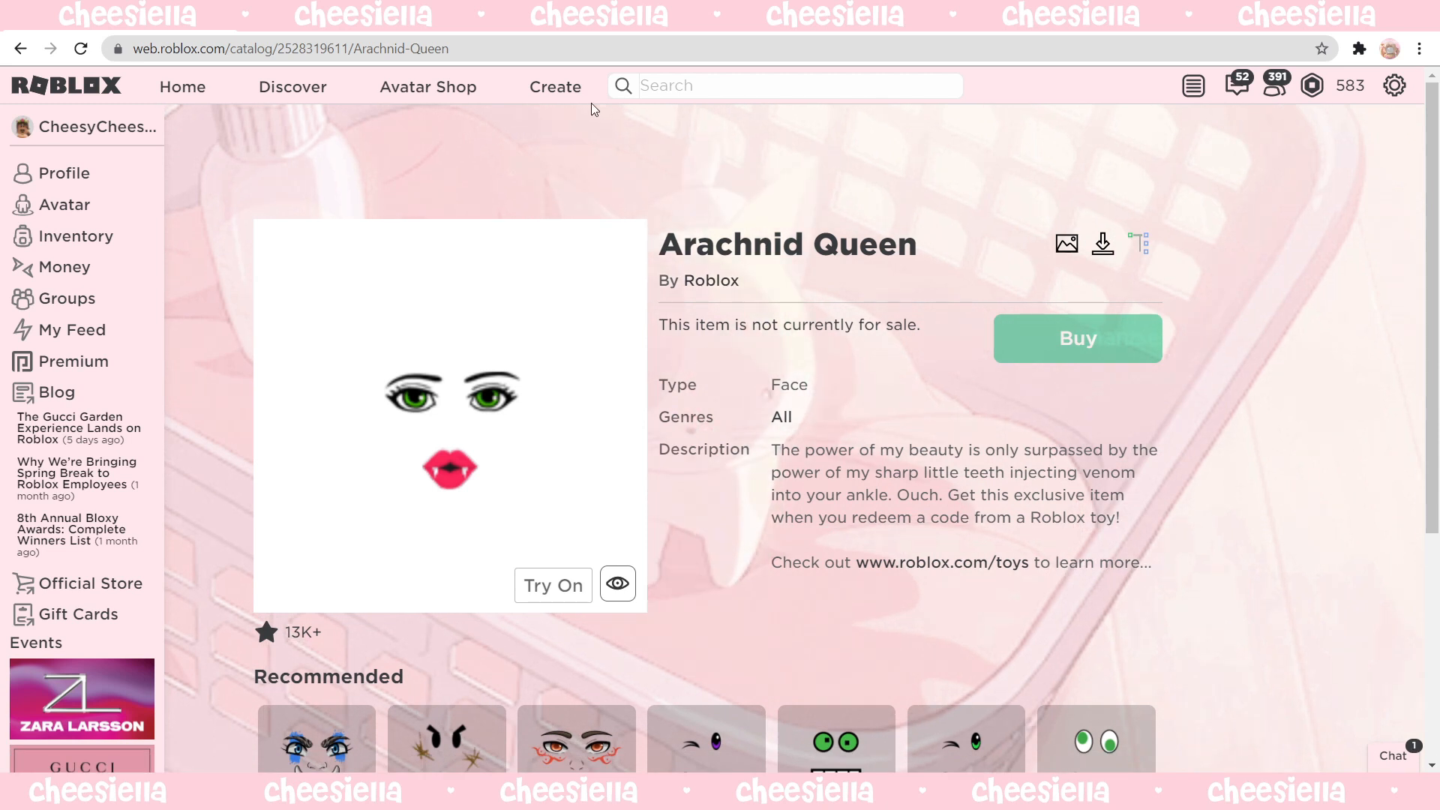
From Create > Decals, choose face decal.png and upload it as a new decal.
left_click(555, 87)
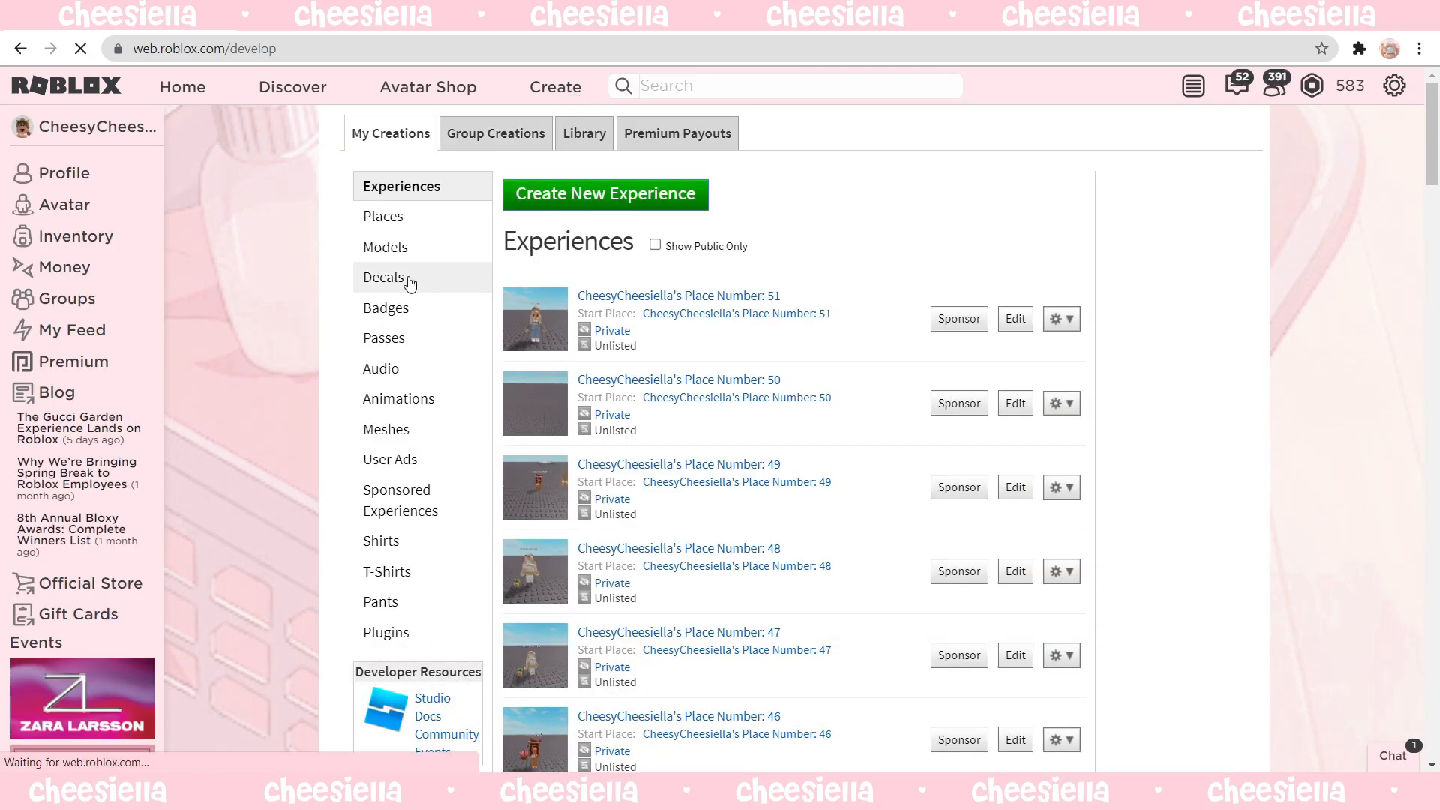
left_click(384, 276)
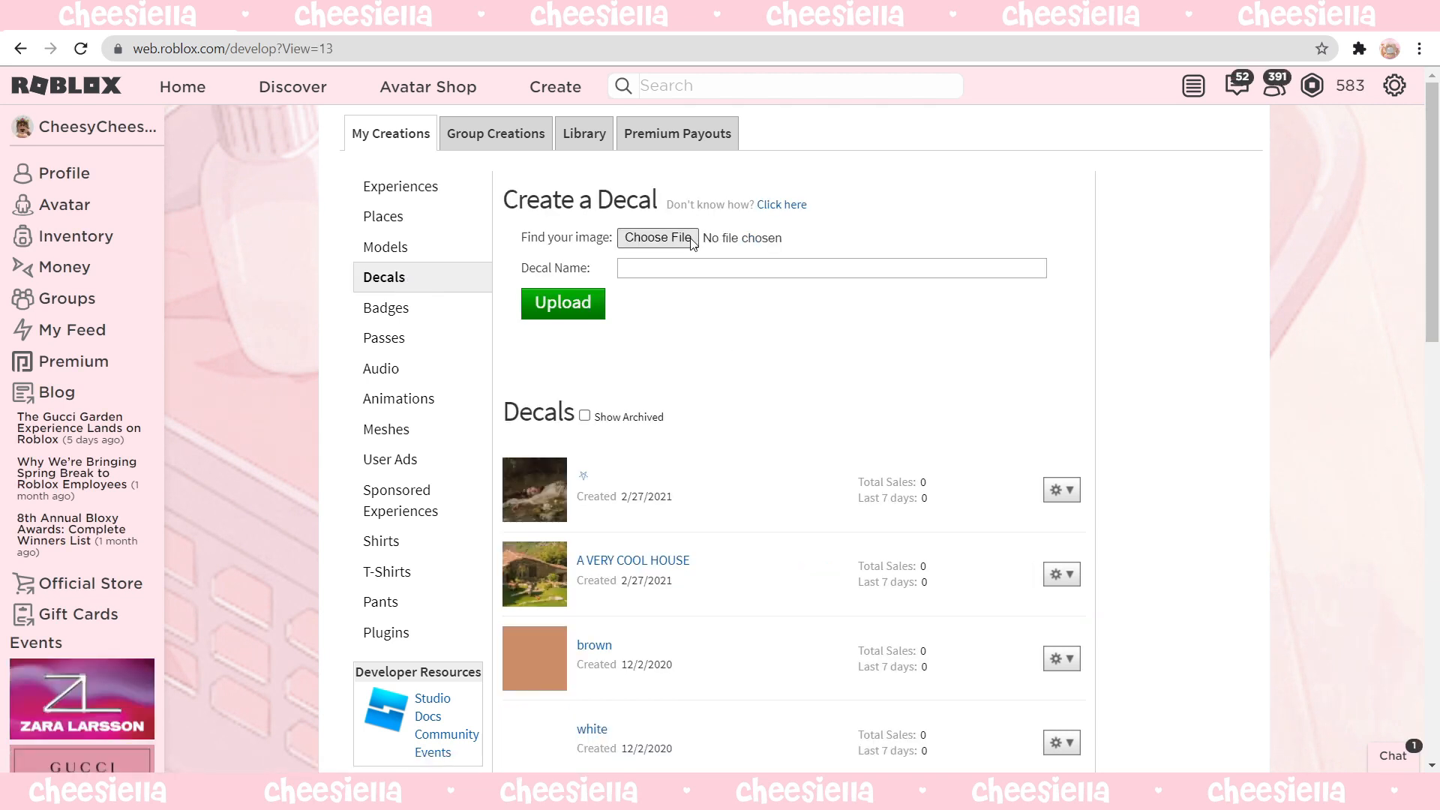
left_click(657, 238)
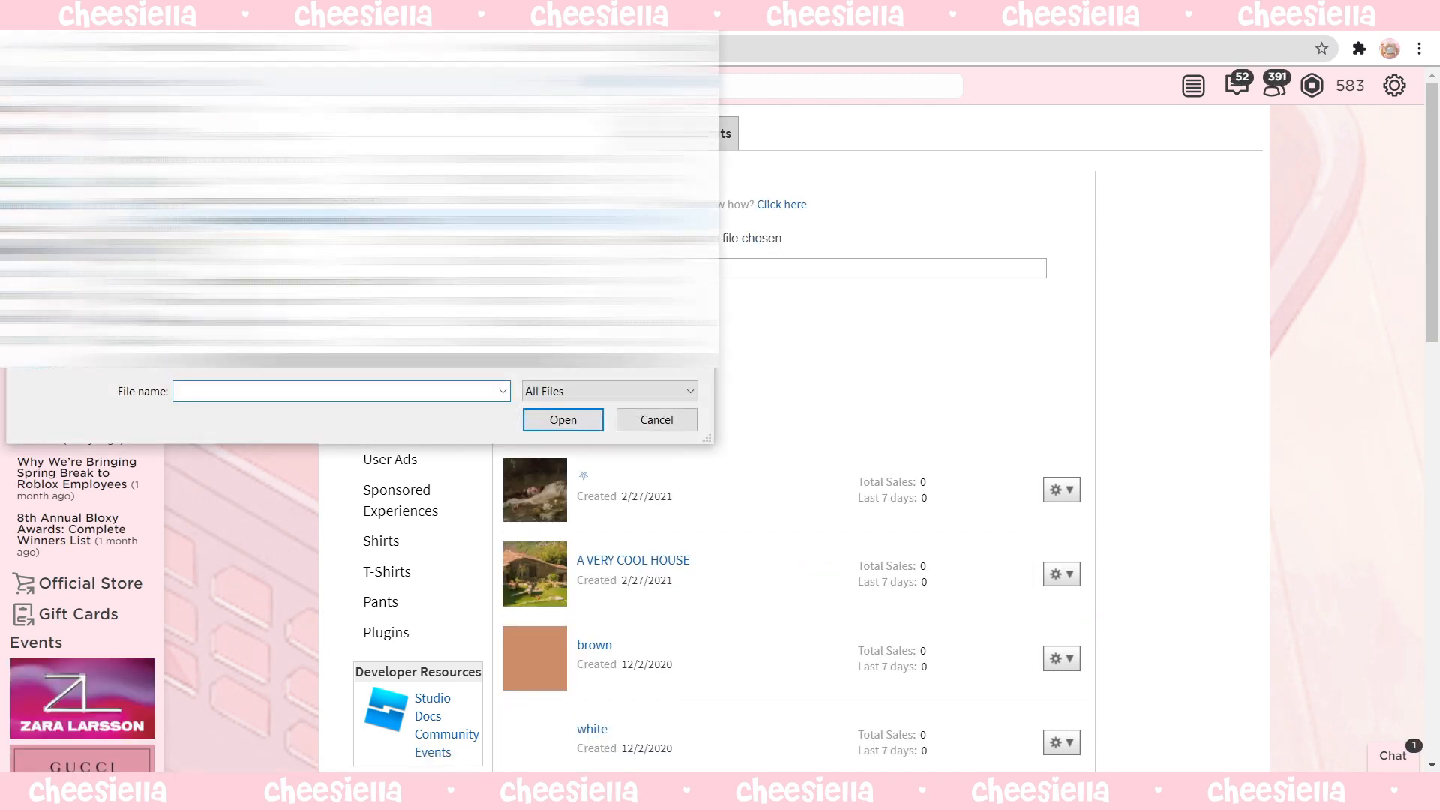
type("face decal")
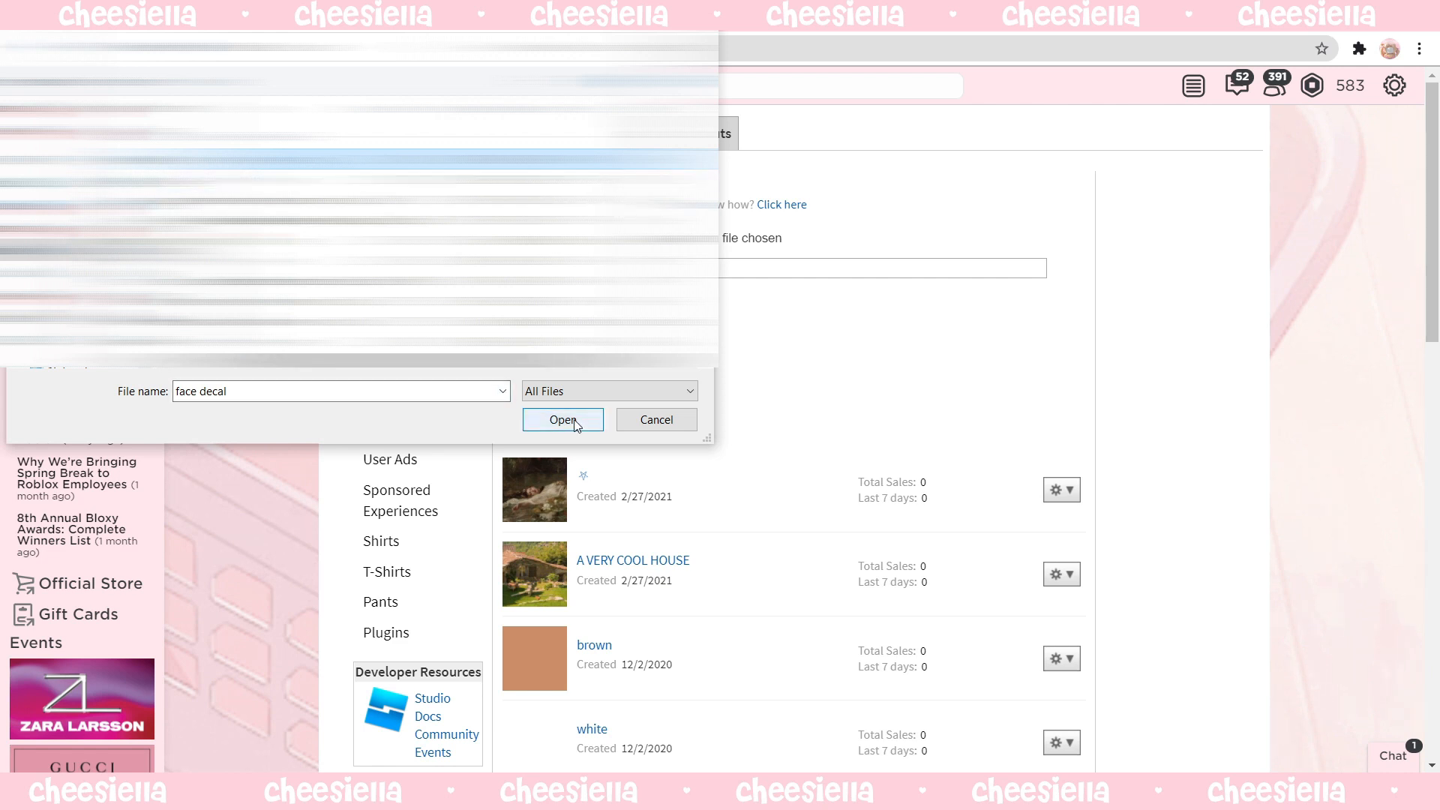
left_click(563, 420)
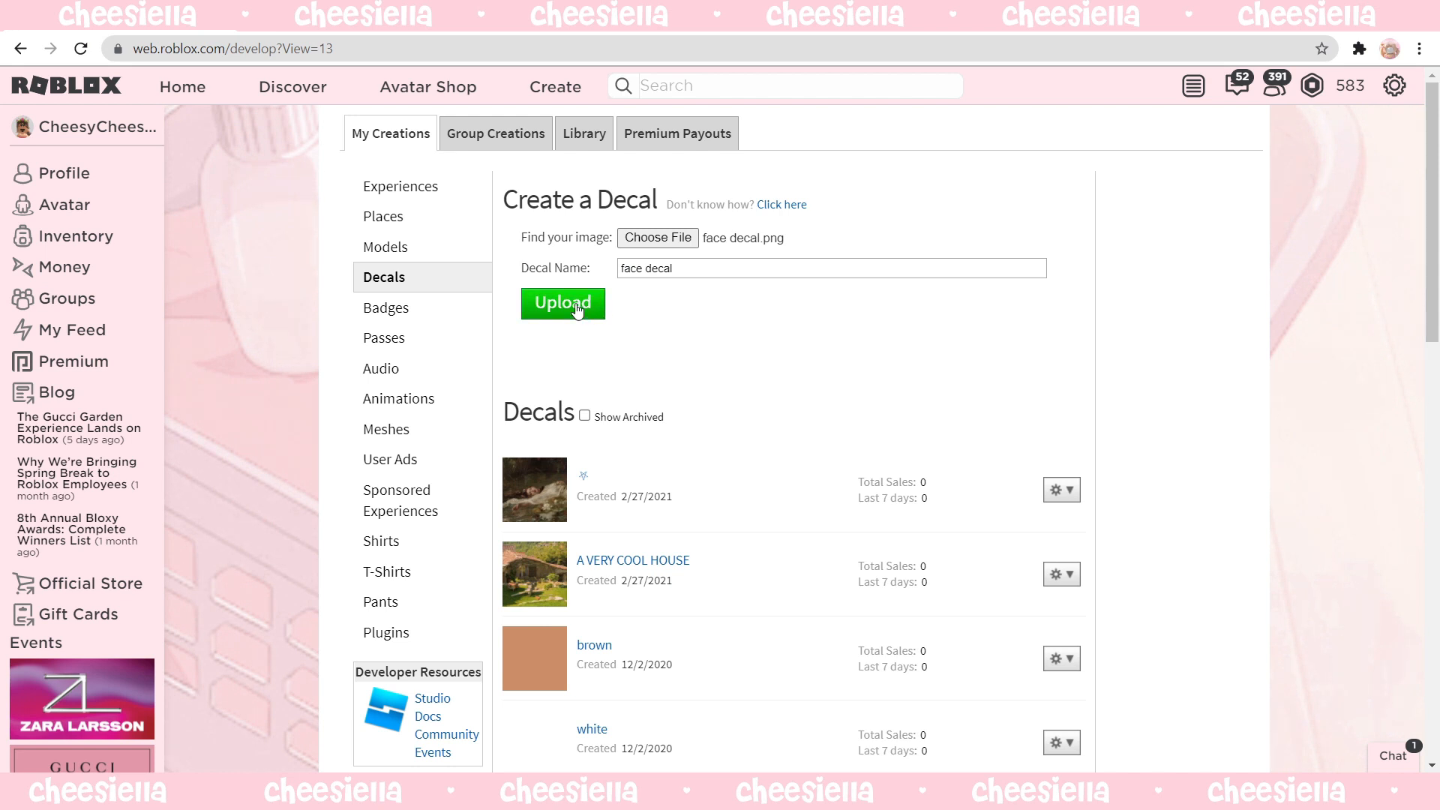
left_click(563, 305)
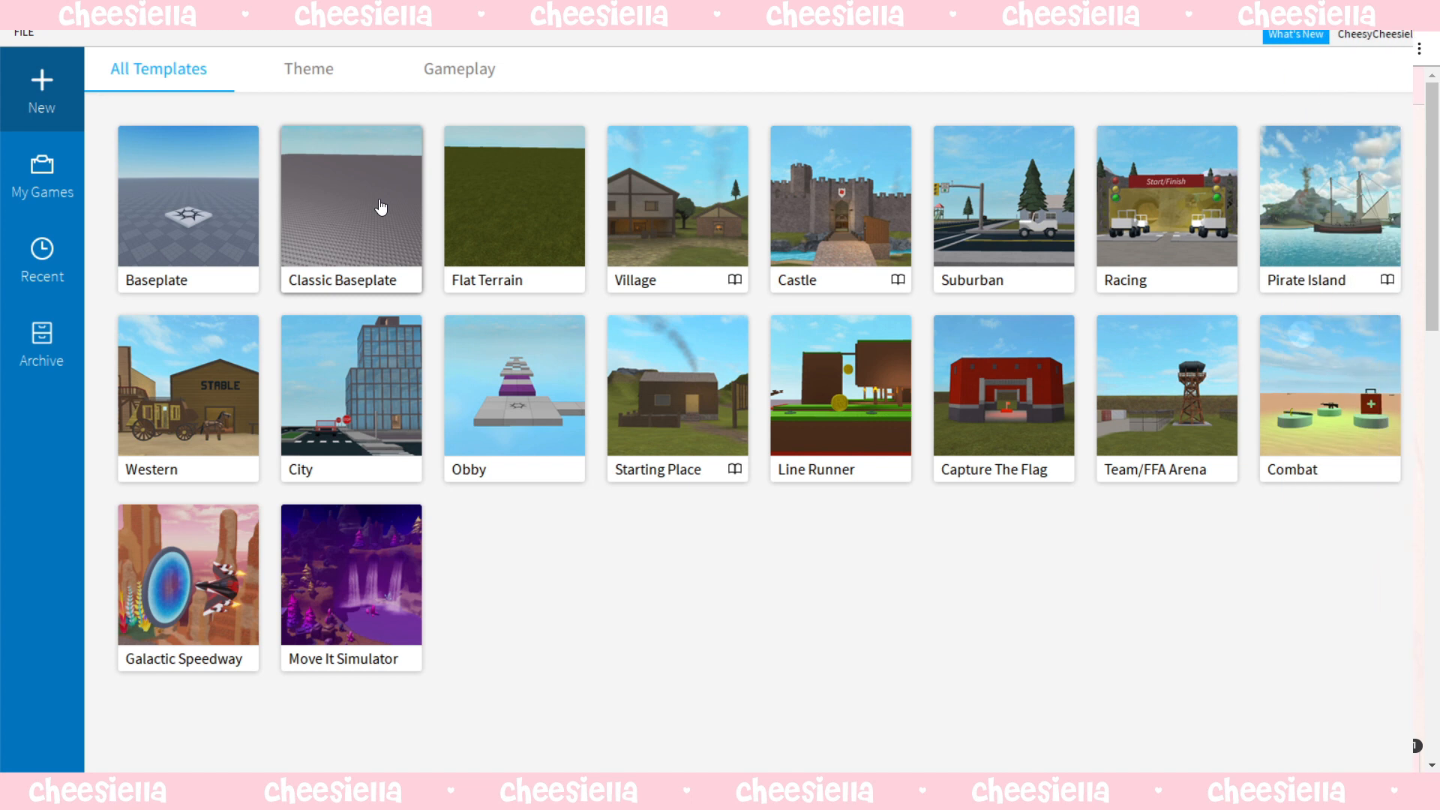
mouse_move(549, 541)
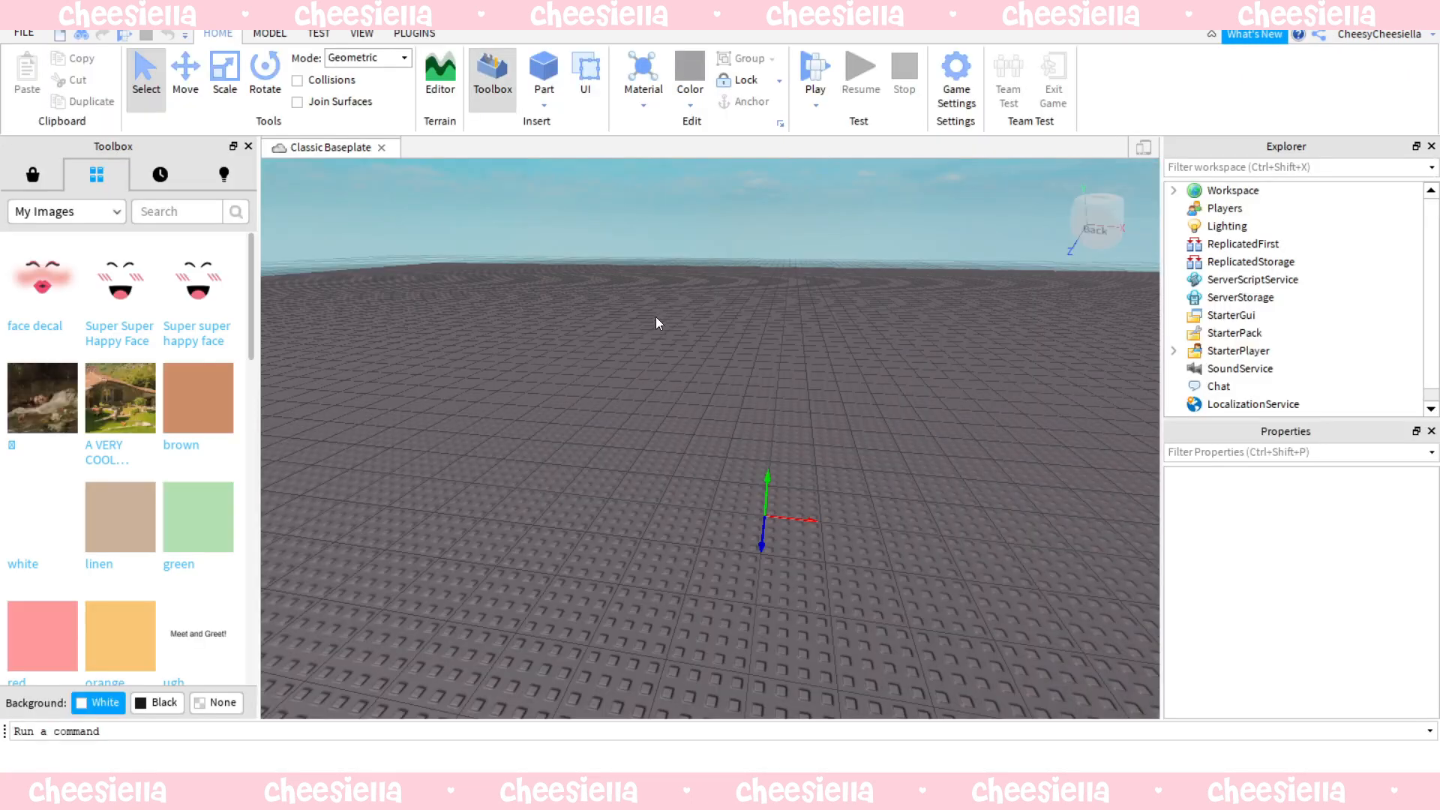
mouse_move(415, 34)
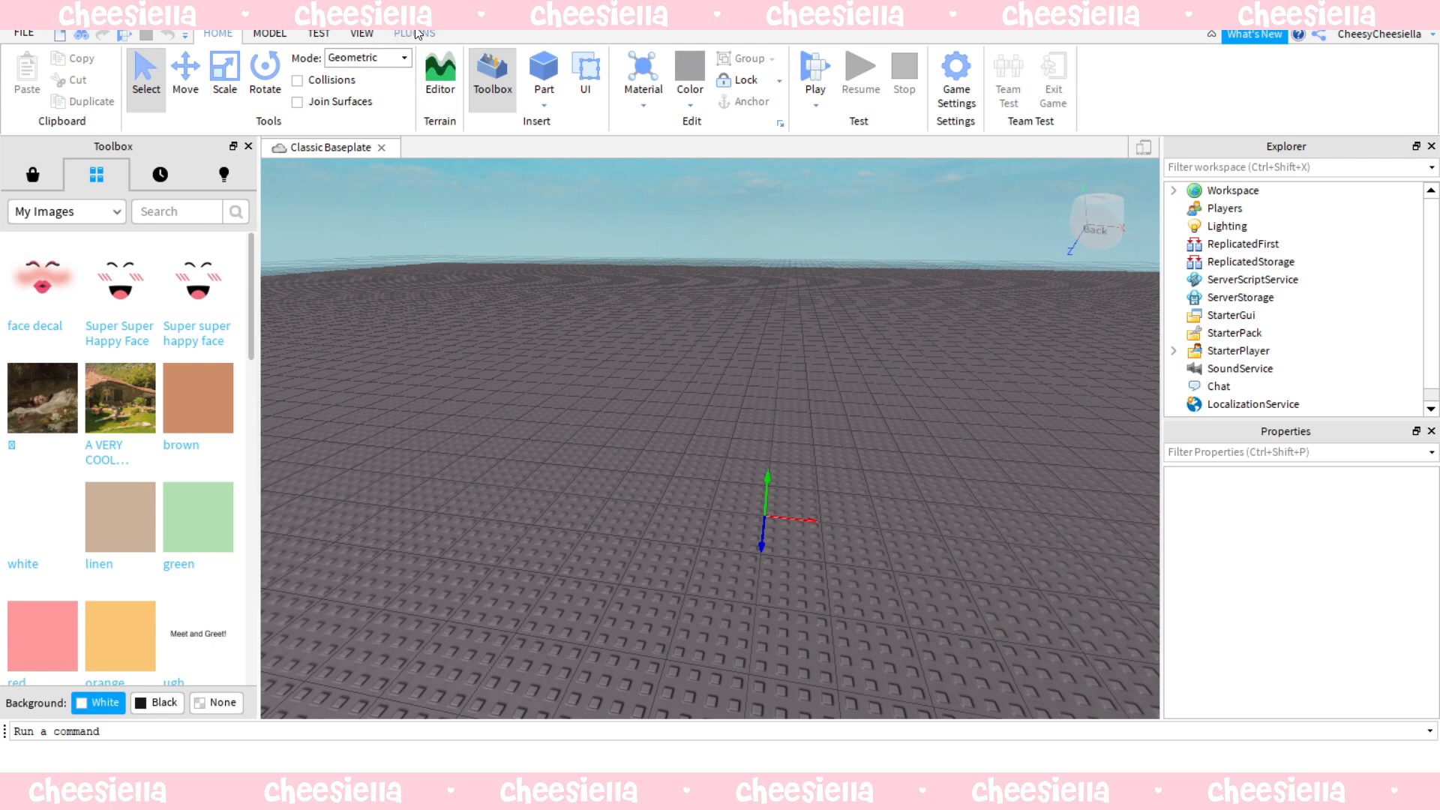
left_click(414, 35)
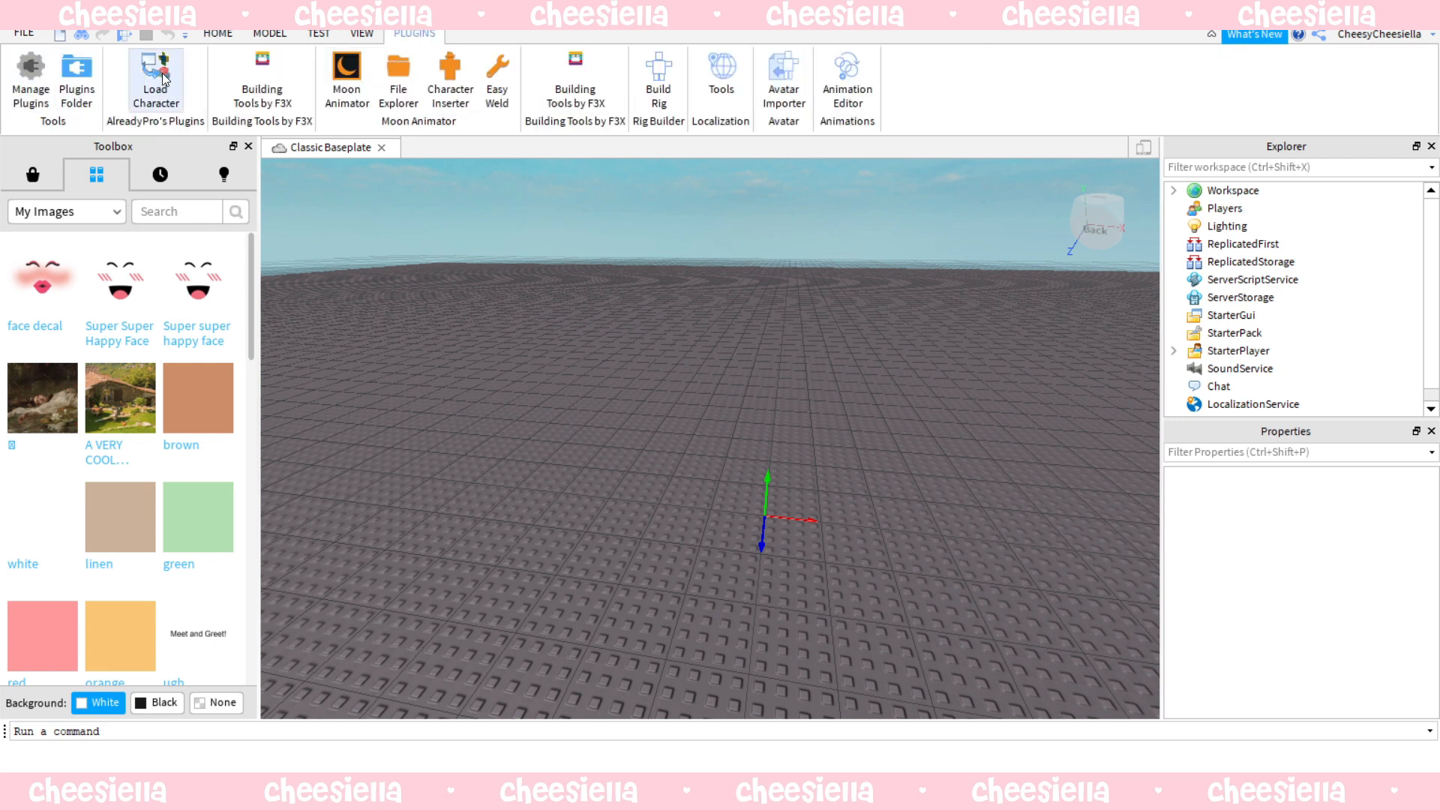
left_click(155, 73)
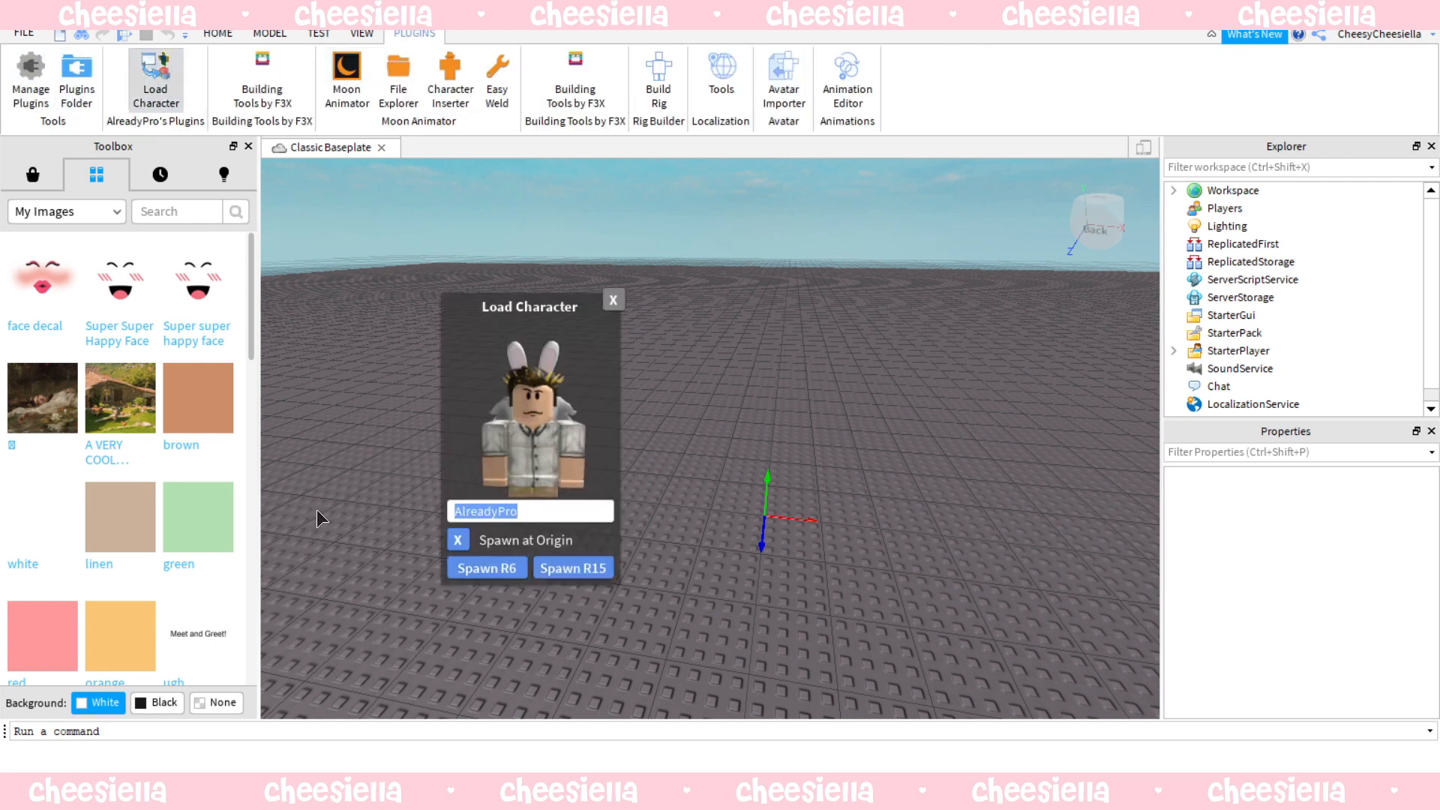
type("cheesycheesiel")
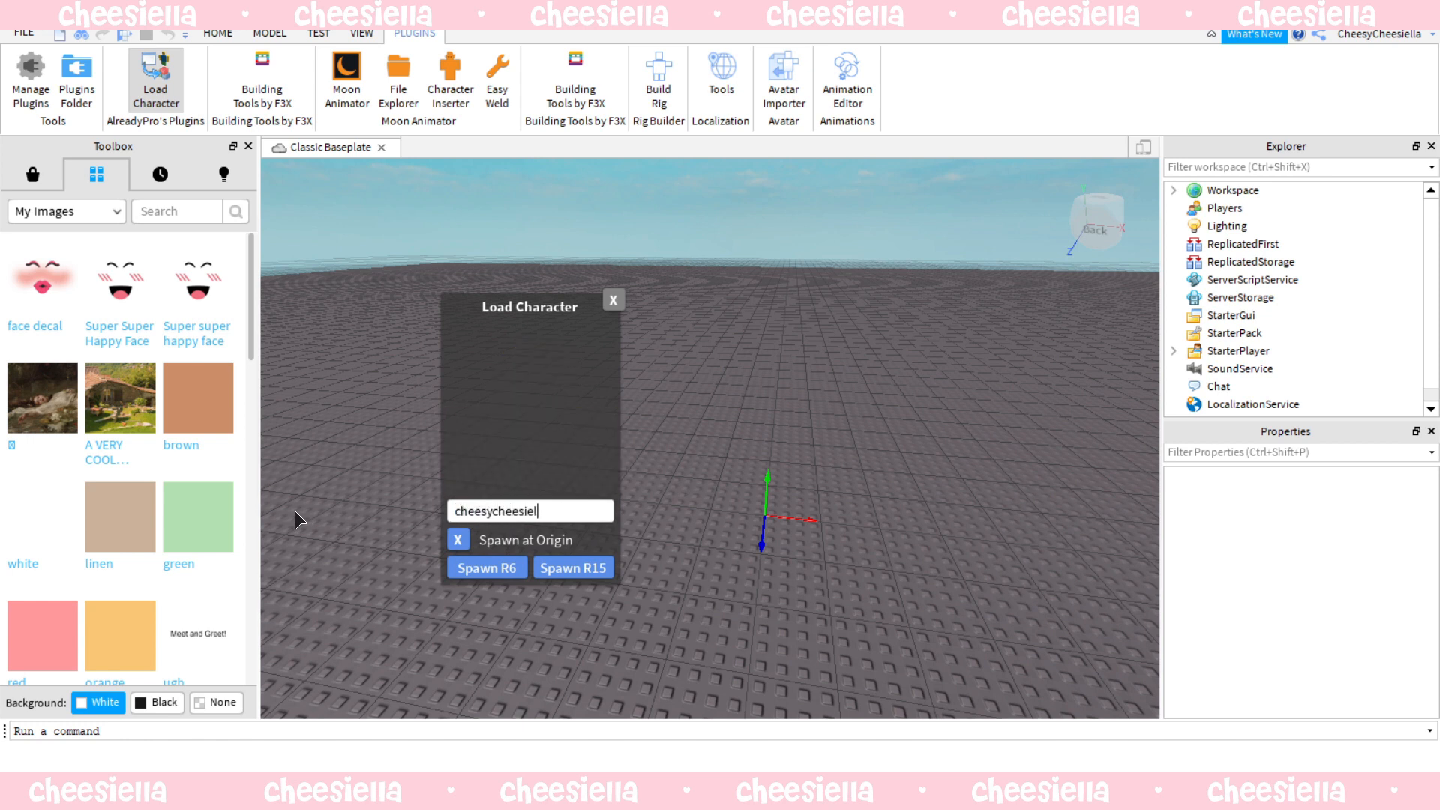
left_click(486, 567)
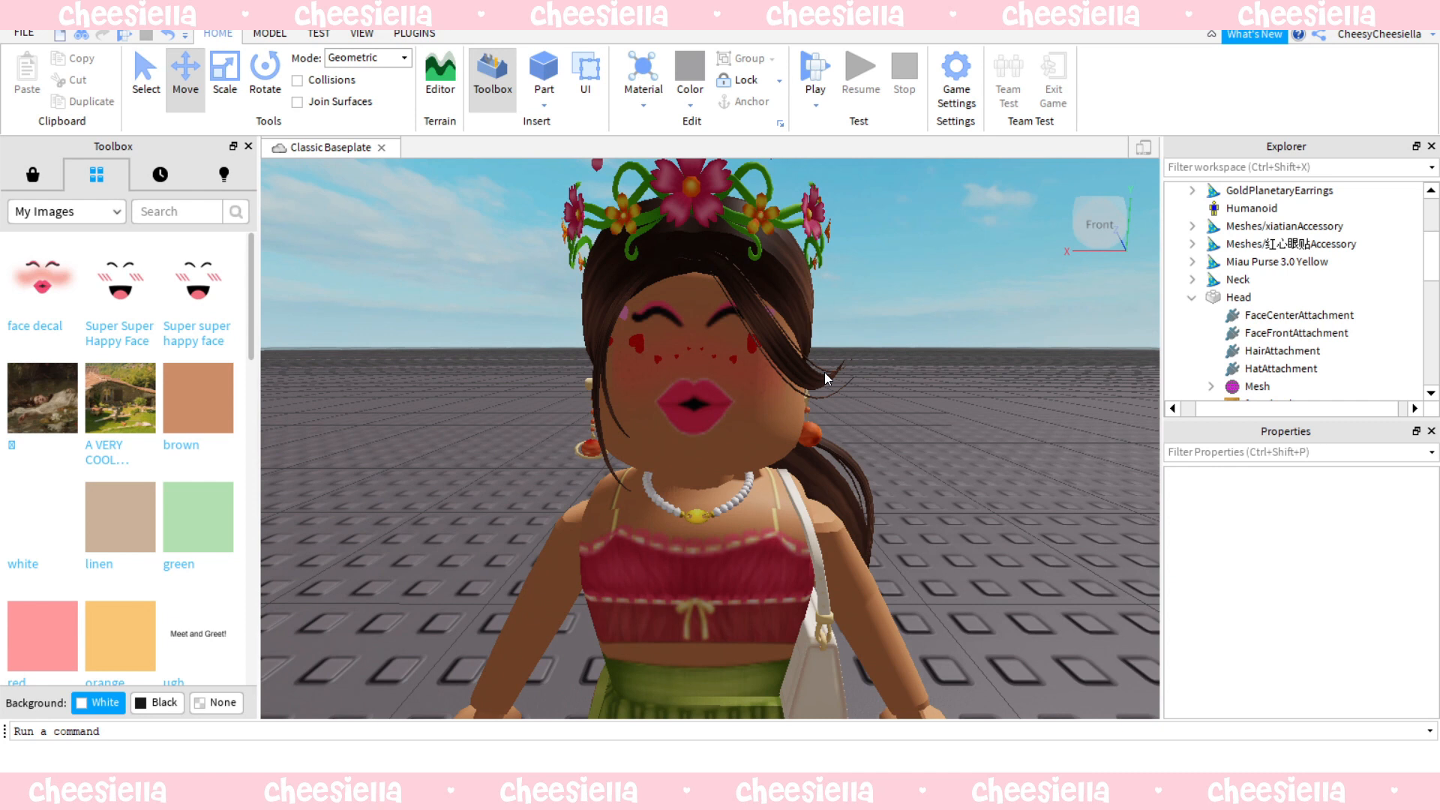
mouse_move(704, 404)
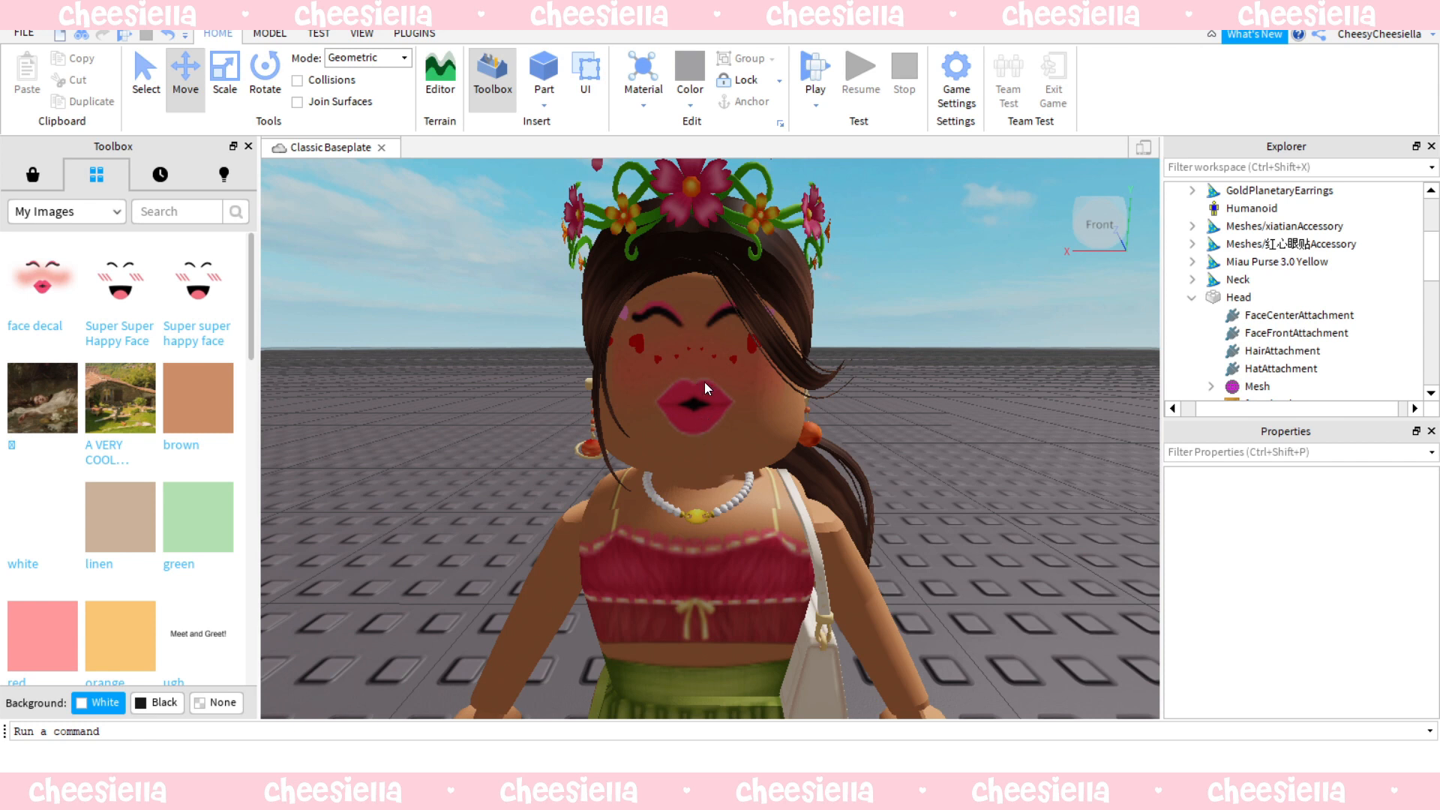
mouse_move(756, 392)
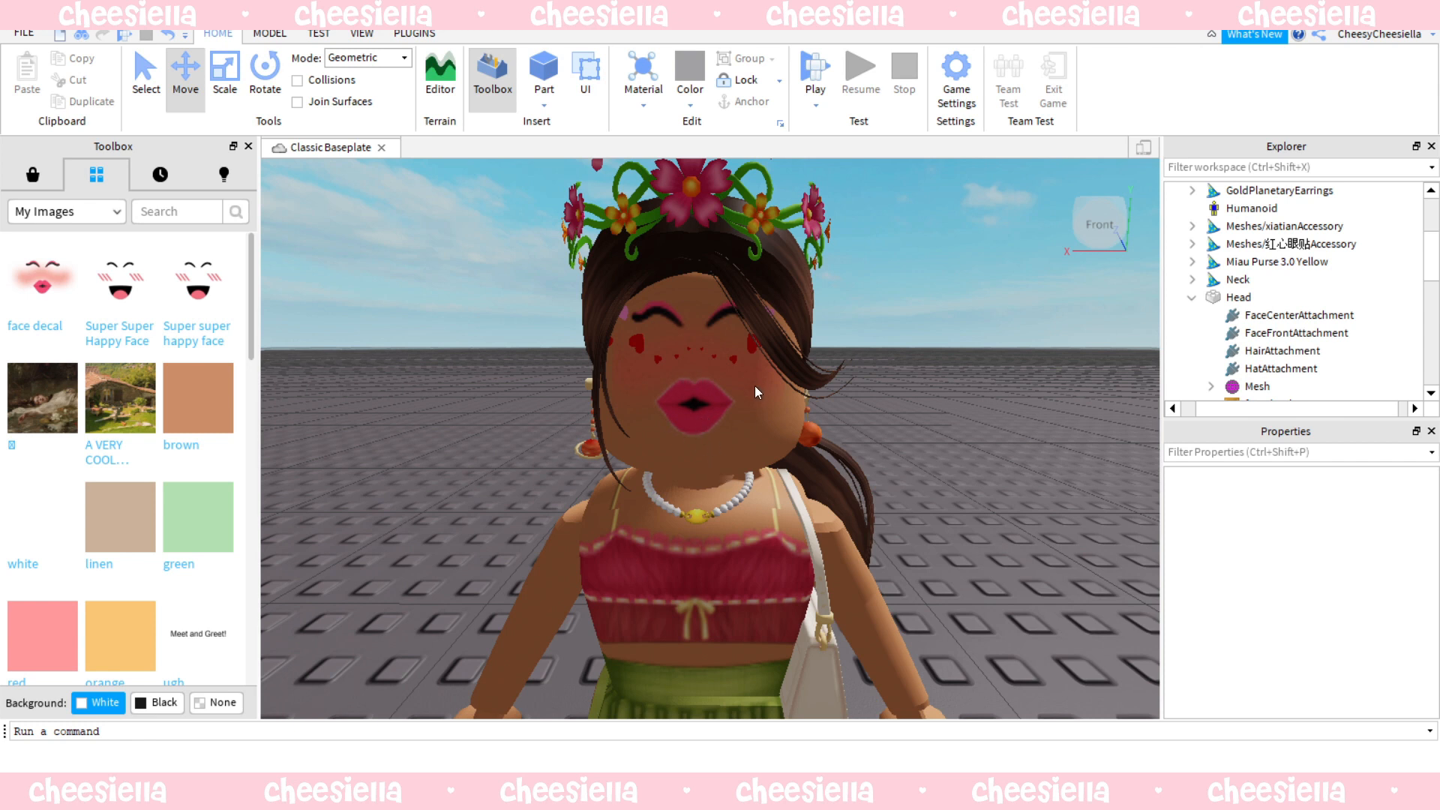